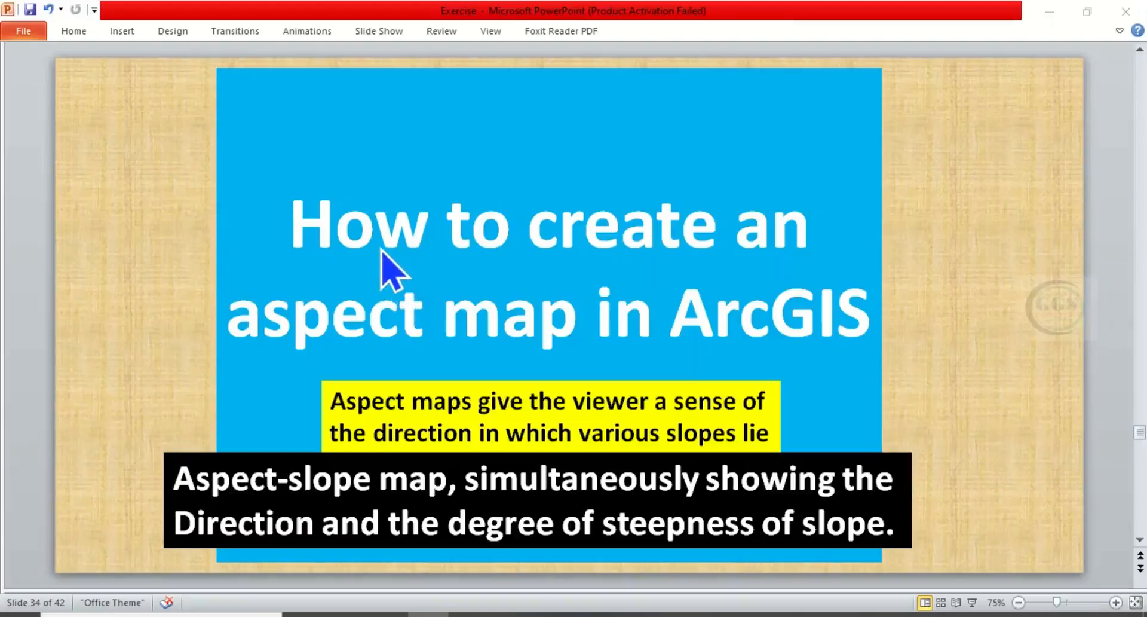
{"action": "mouse_move", "coordinate": [676, 296]}
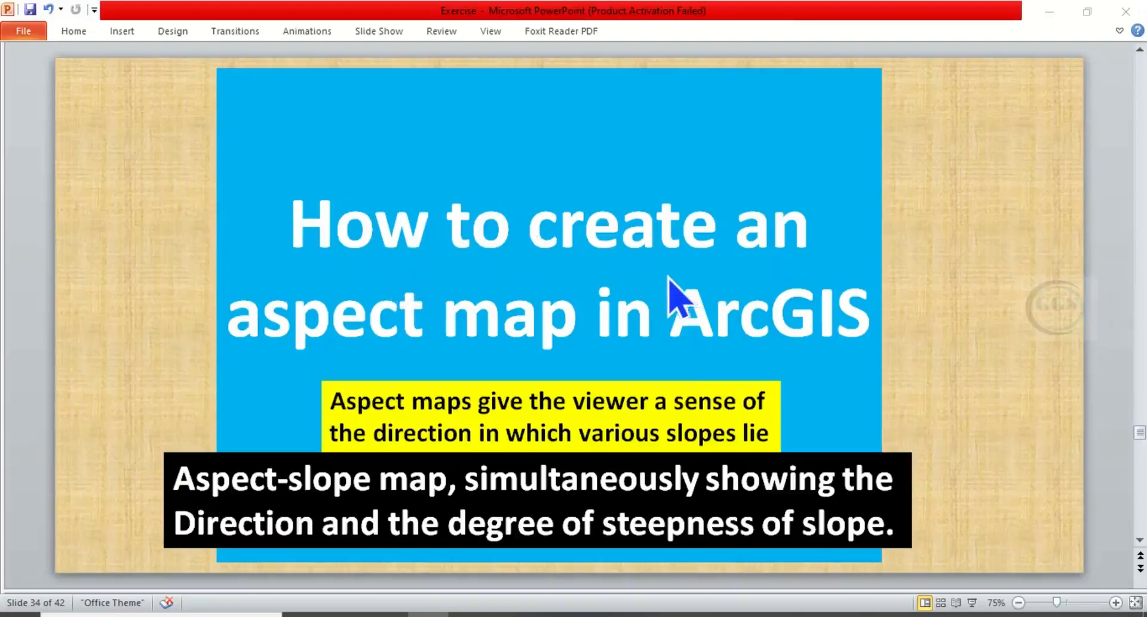
{"action": "mouse_move", "coordinate": [688, 351]}
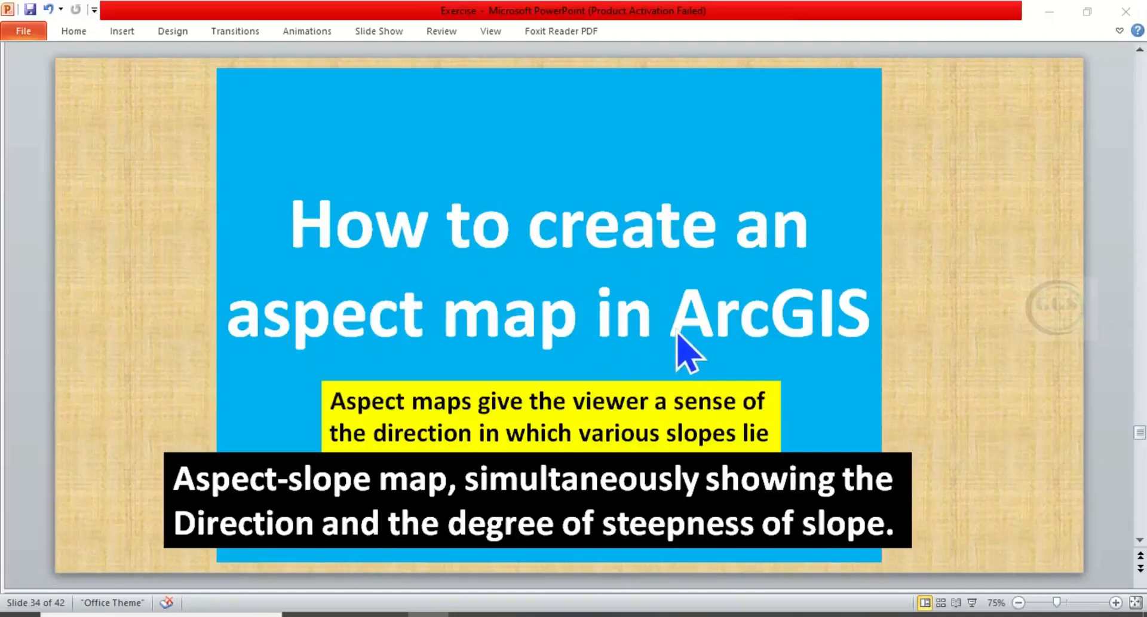
{"action": "mouse_move", "coordinate": [647, 409]}
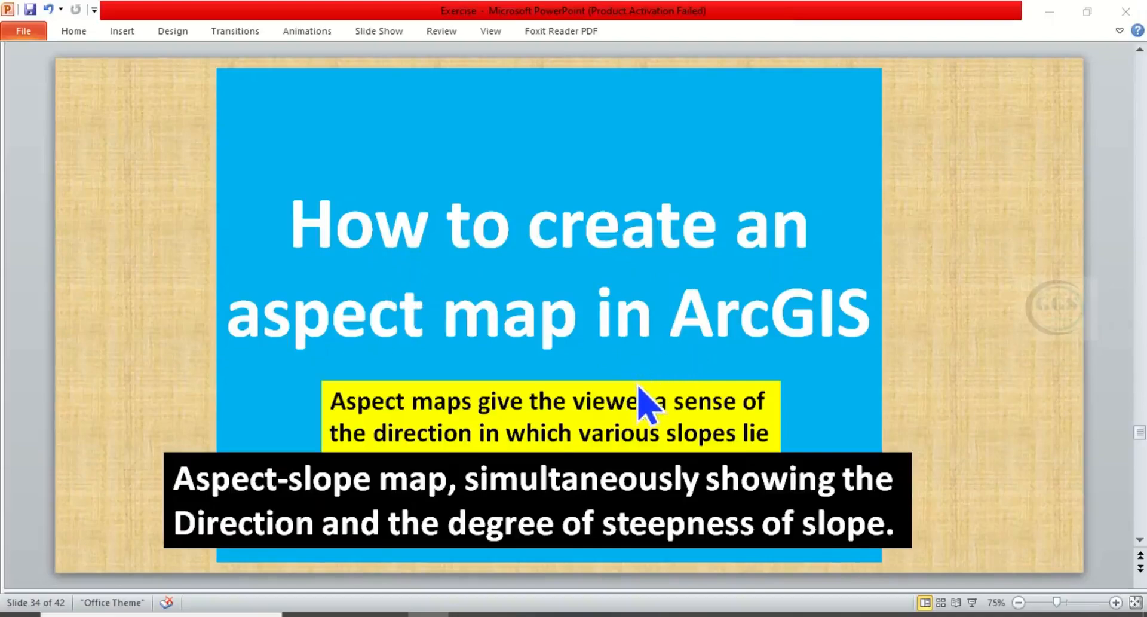
{"action": "mouse_move", "coordinate": [714, 347]}
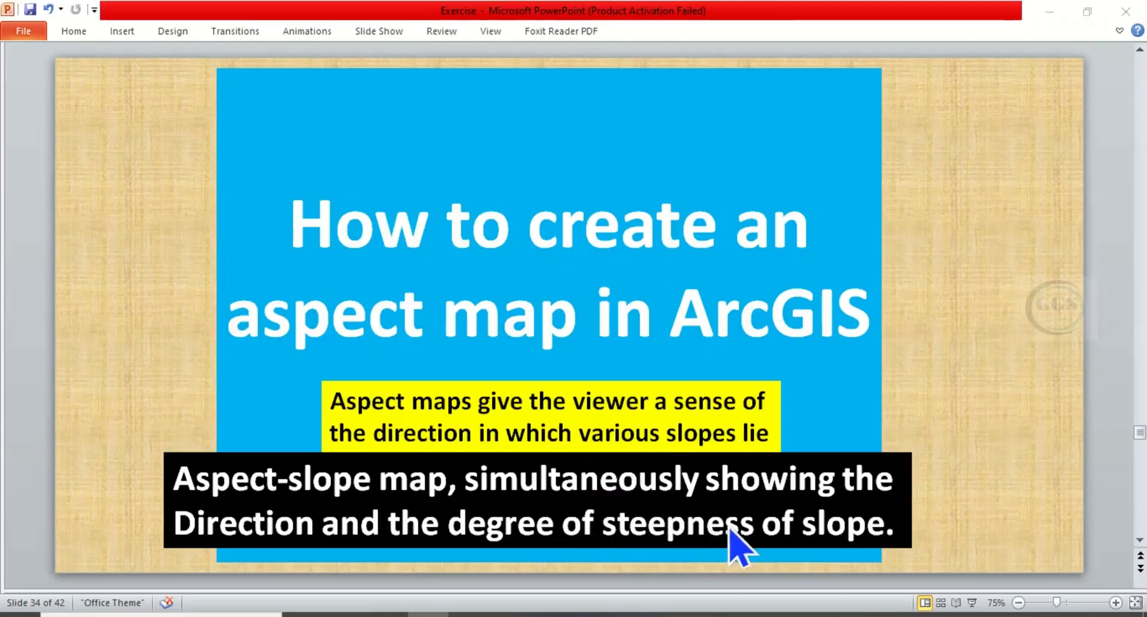
{"action": "mouse_move", "coordinate": [895, 459]}
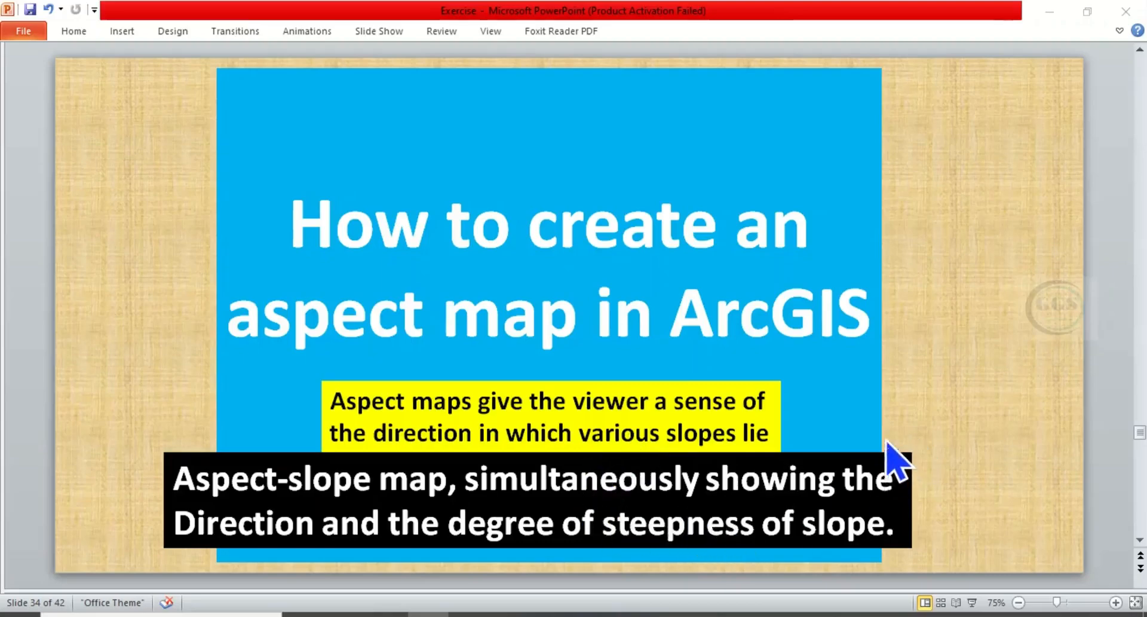
{"action": "mouse_move", "coordinate": [600, 315]}
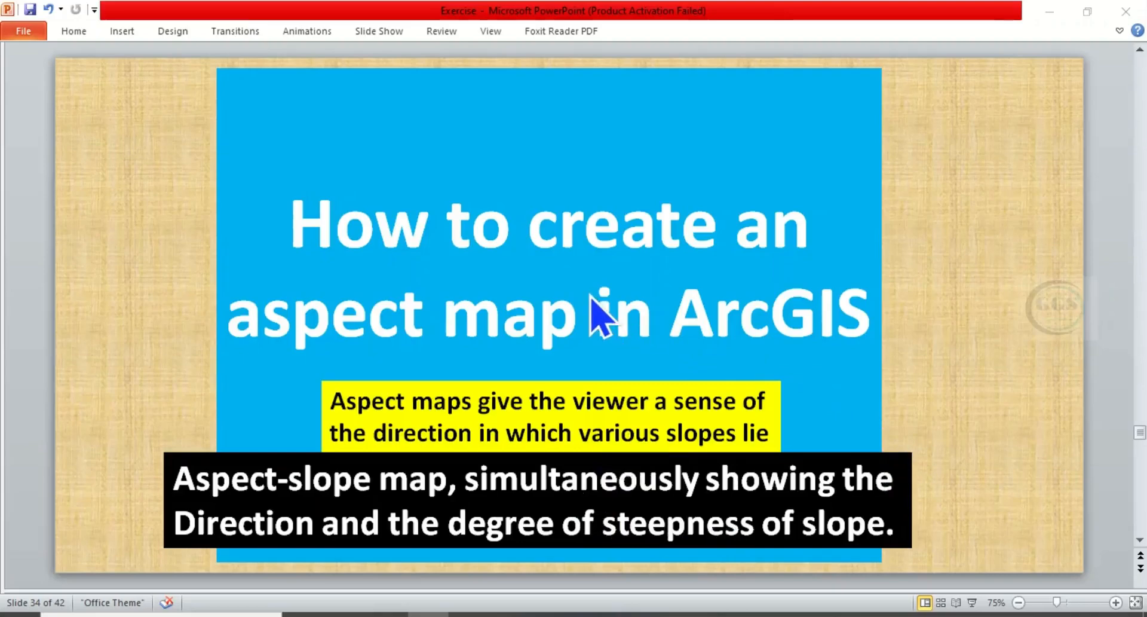
{"action": "mouse_move", "coordinate": [692, 314]}
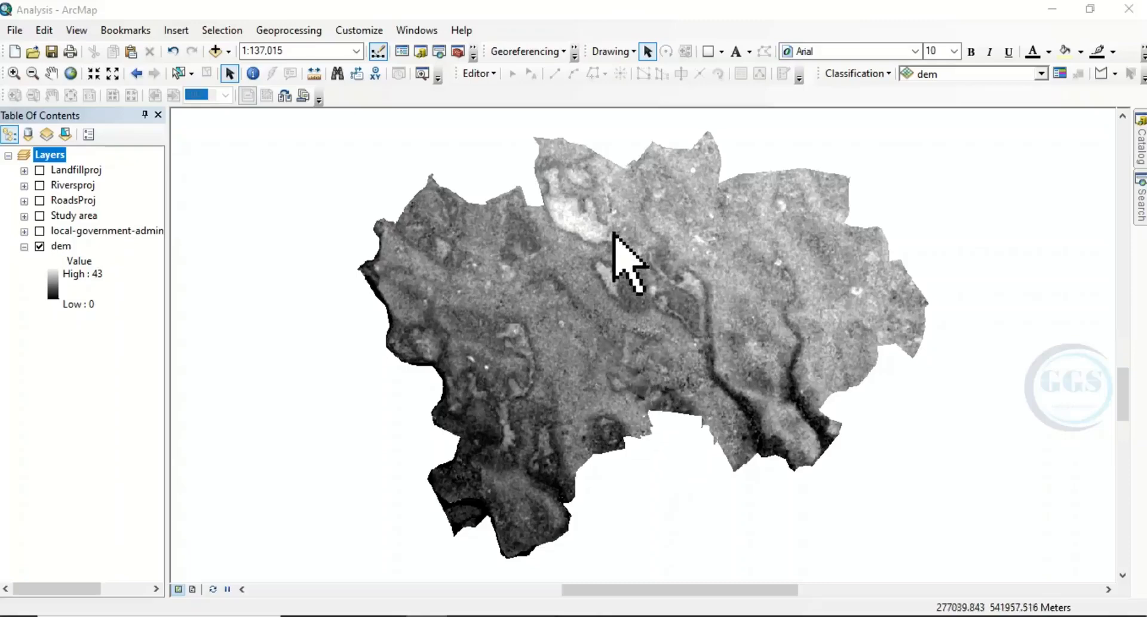
{"action": "mouse_move", "coordinate": [820, 344]}
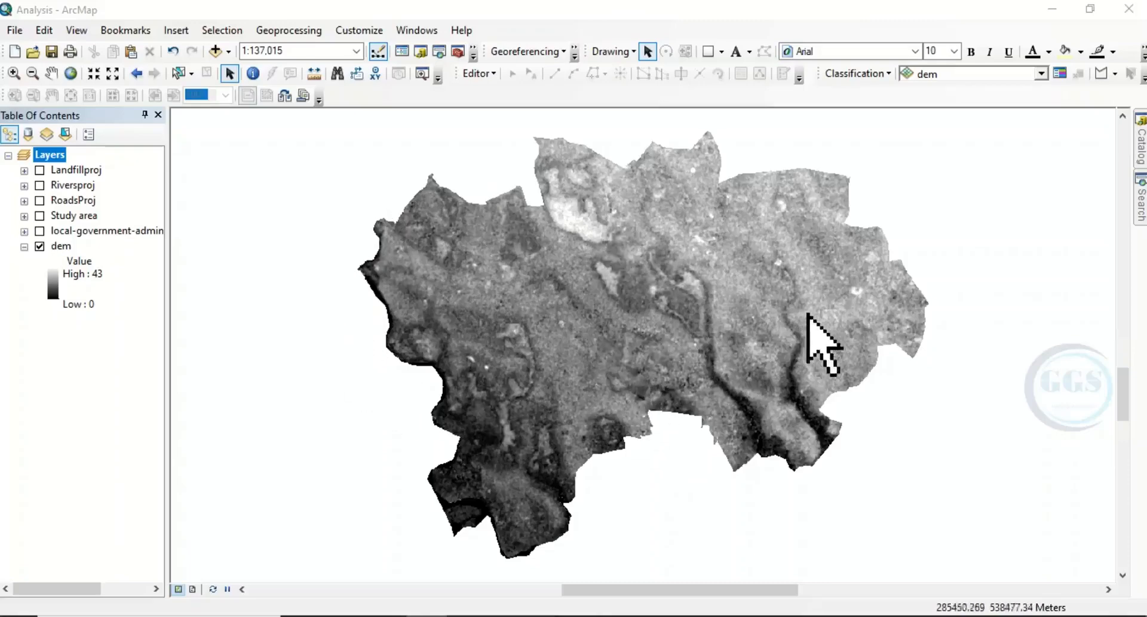
{"action": "mouse_move", "coordinate": [614, 208]}
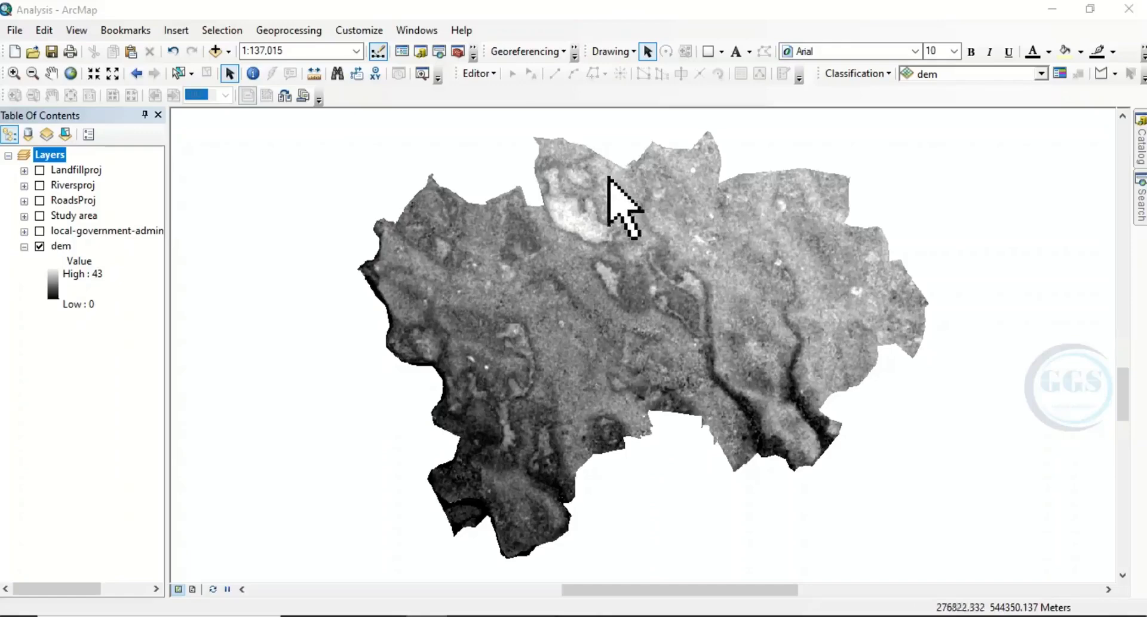
{"action": "mouse_move", "coordinate": [530, 252]}
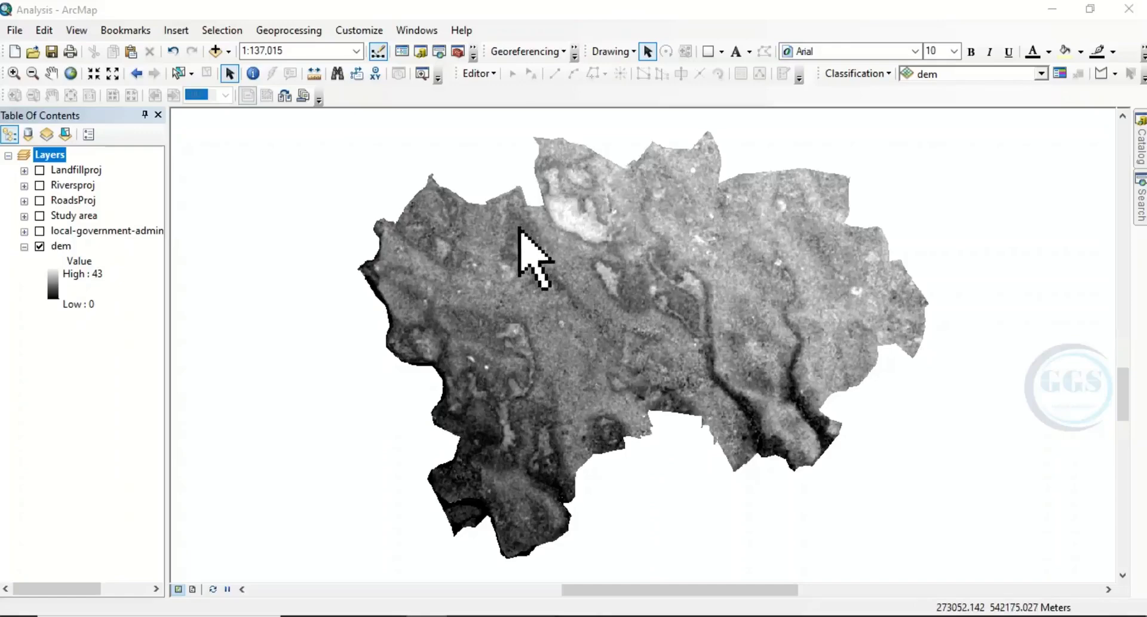
{"action": "mouse_move", "coordinate": [575, 234]}
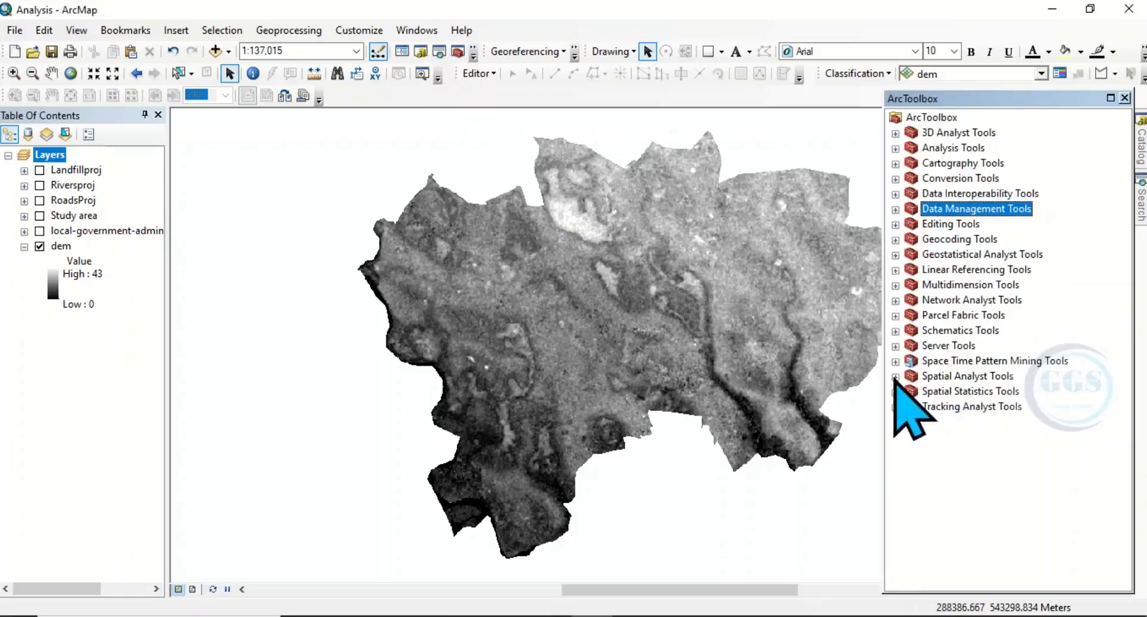
- Open the Aspect tool from Spatial Analyst Tools > Surface in ArcToolbox
{"action": "left_click", "coordinate": [895, 375]}
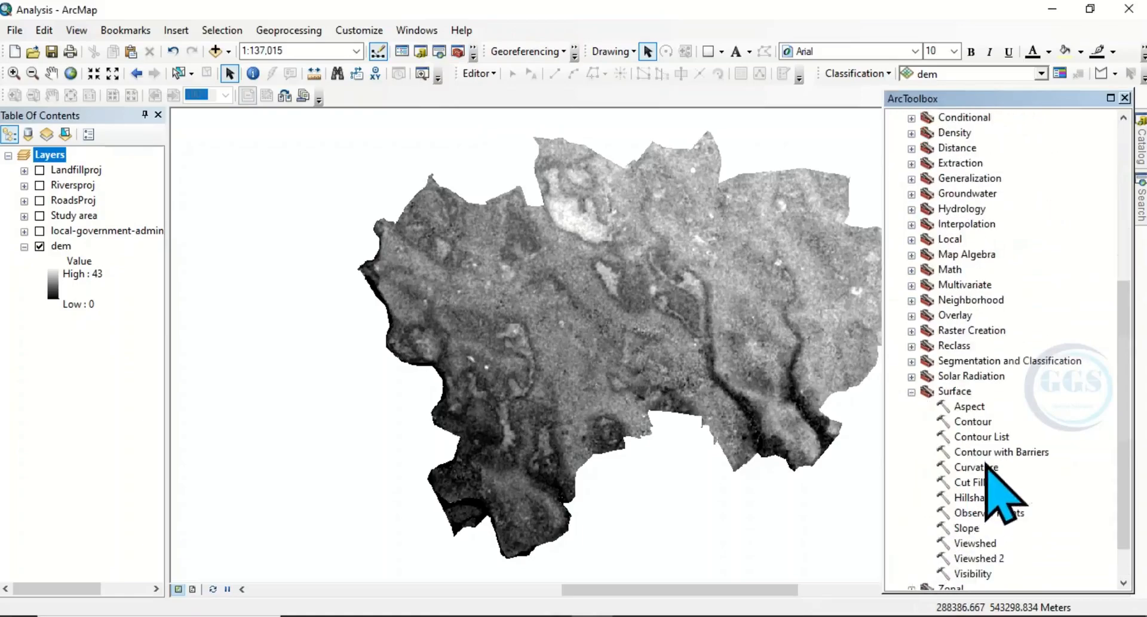
{"action": "mouse_move", "coordinate": [973, 439]}
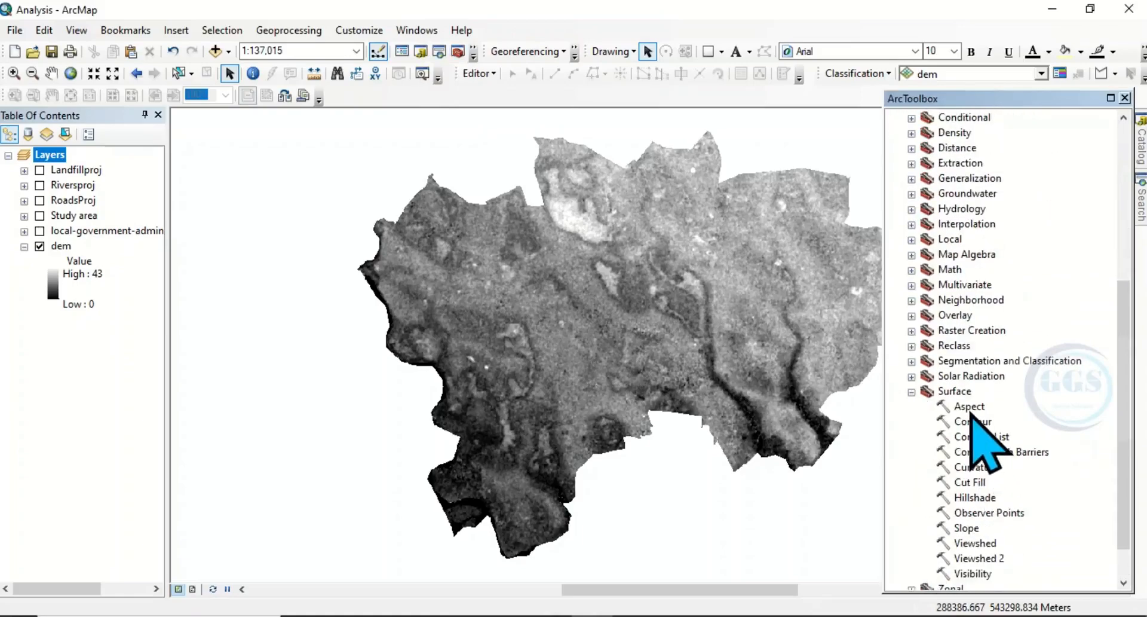
{"action": "left_click", "coordinate": [972, 407]}
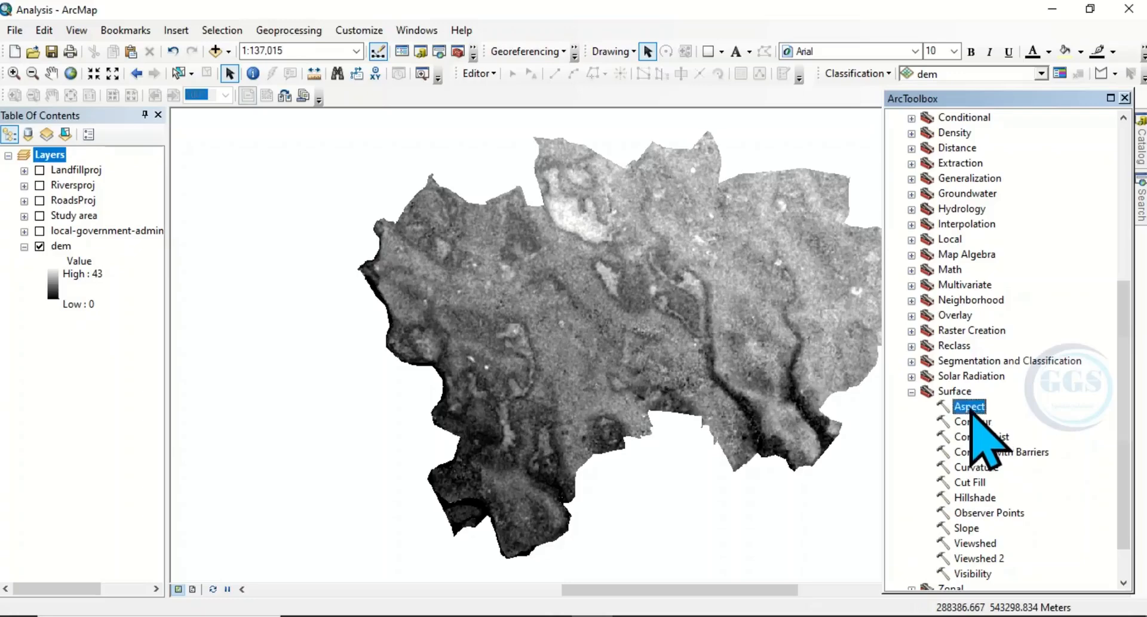
{"action": "double_click", "coordinate": [969, 406]}
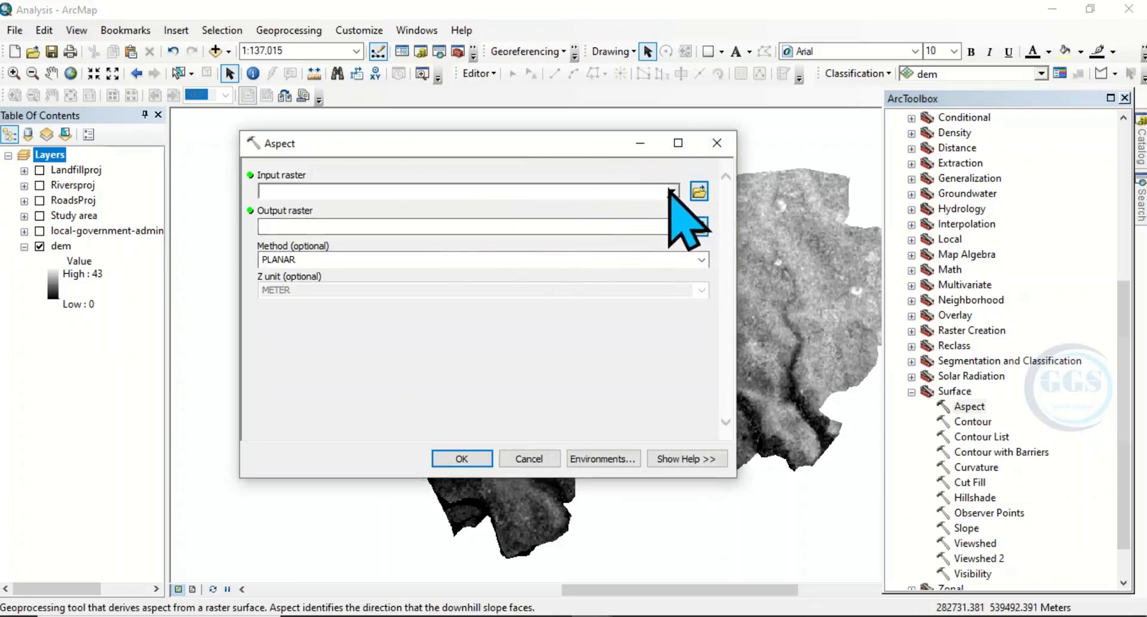
- Run Aspect on the dem raster, saving the output as Aspect in the Tutorial folder
{"action": "left_click", "coordinate": [669, 191]}
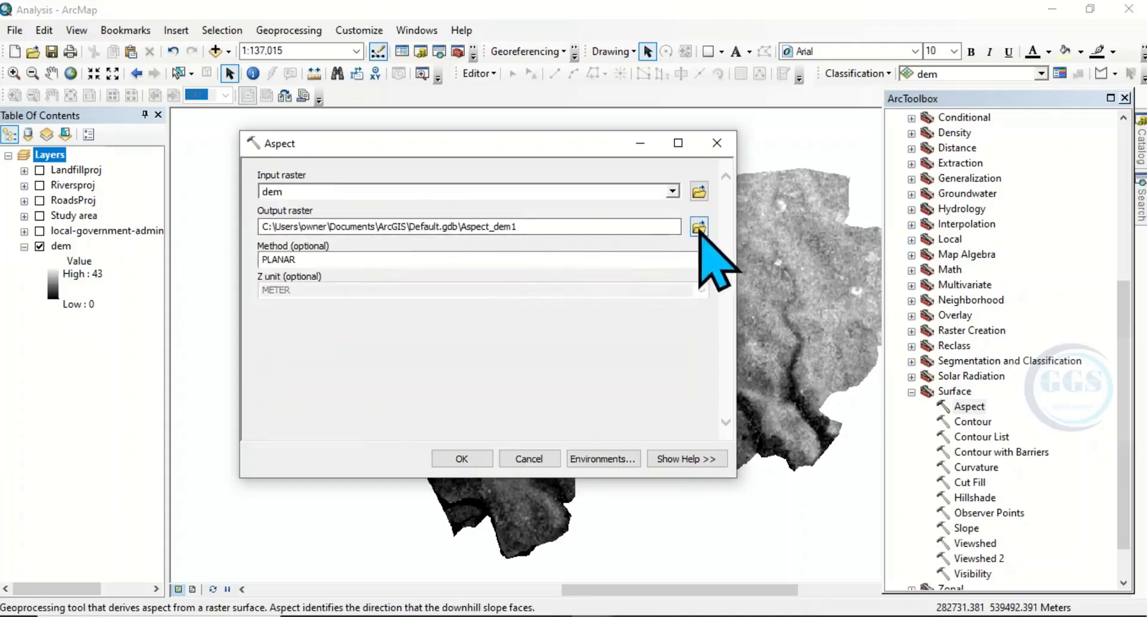
{"action": "left_click", "coordinate": [697, 226]}
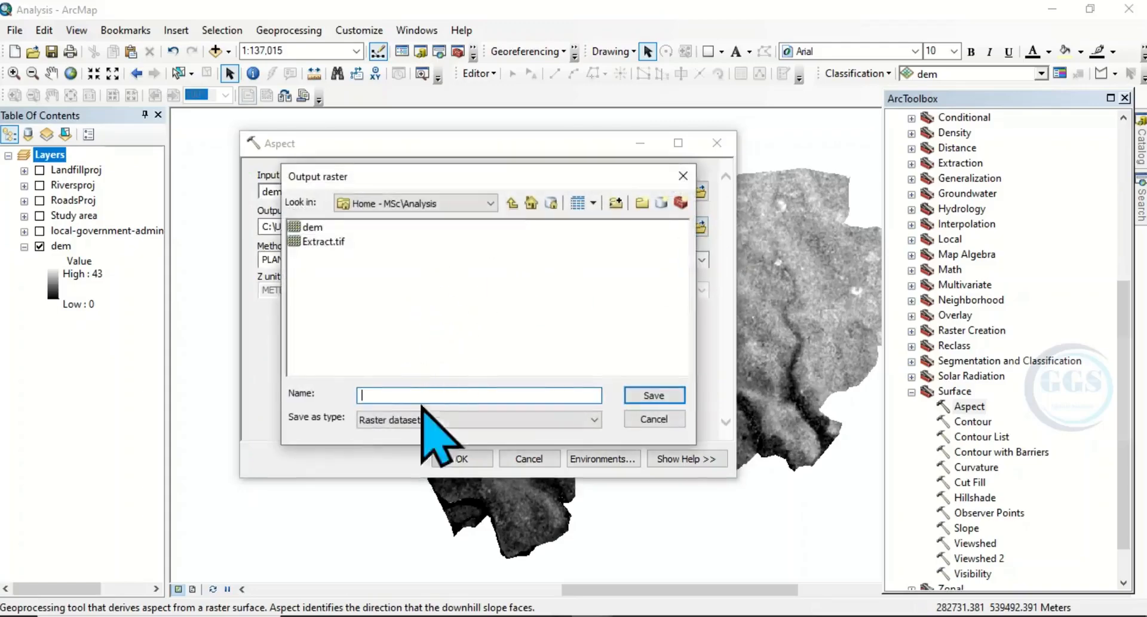
{"action": "type", "text": "Aspect"}
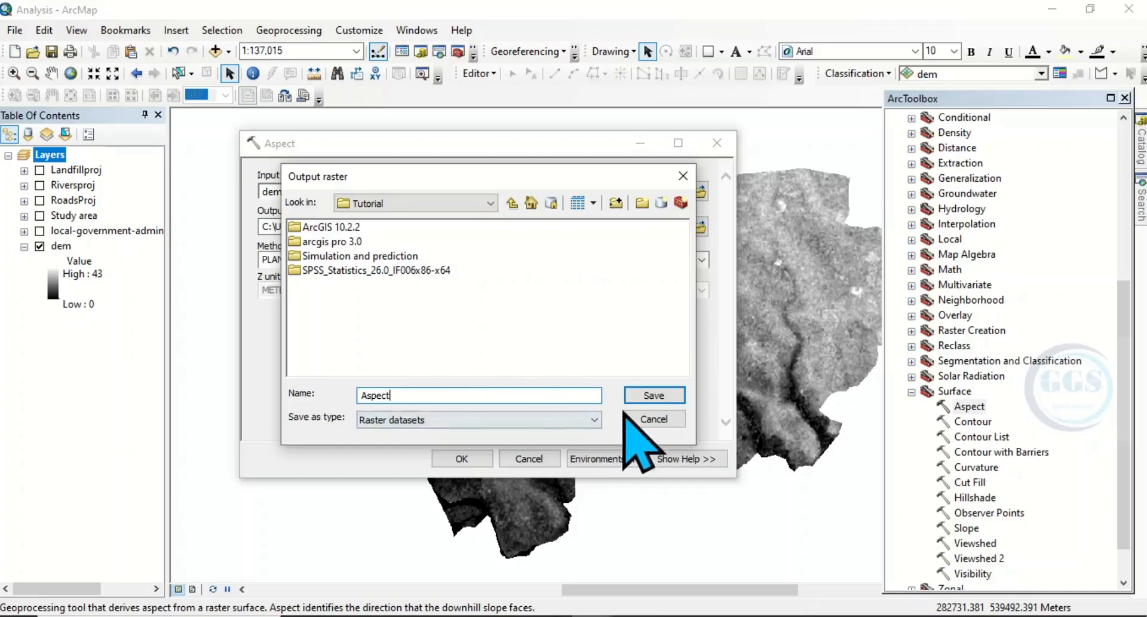
{"action": "left_click", "coordinate": [653, 395]}
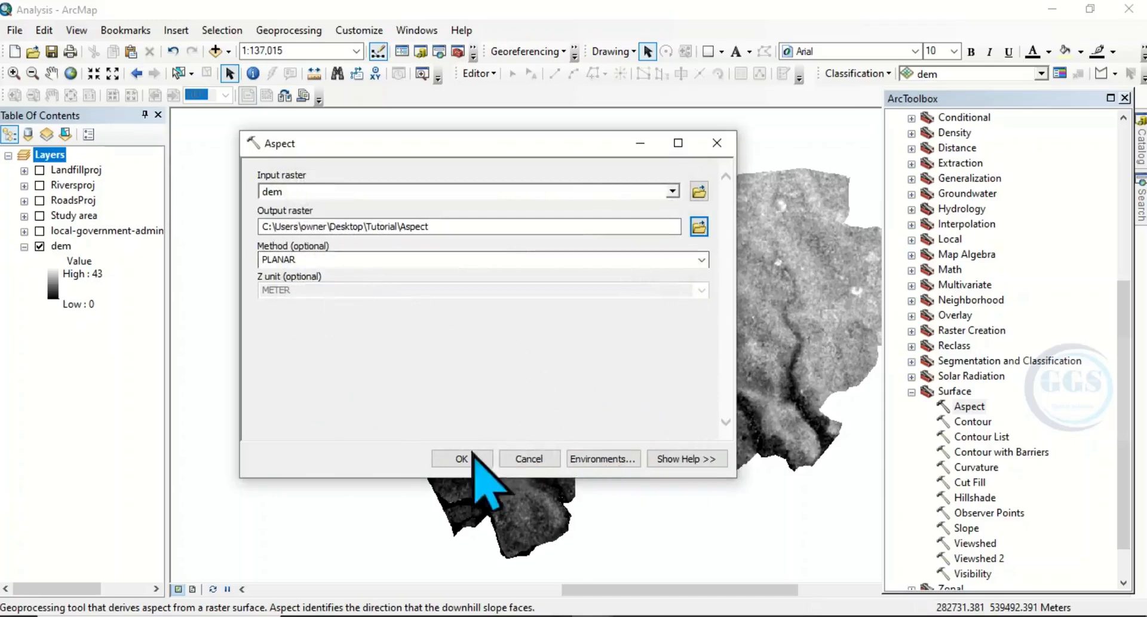
{"action": "left_click", "coordinate": [461, 459]}
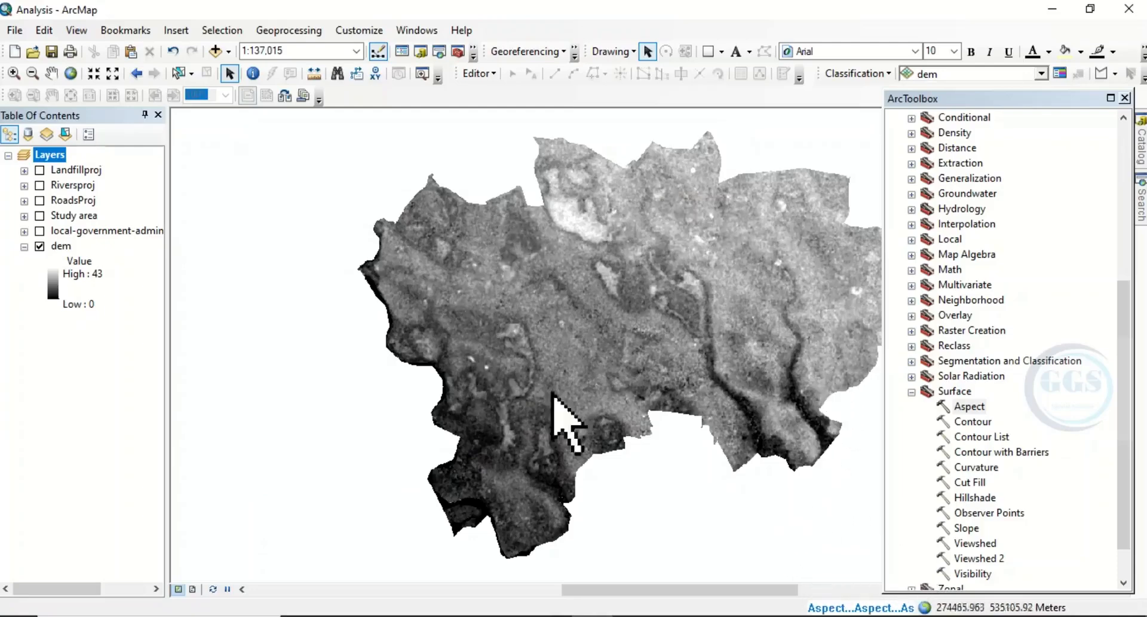
{"action": "mouse_move", "coordinate": [560, 380]}
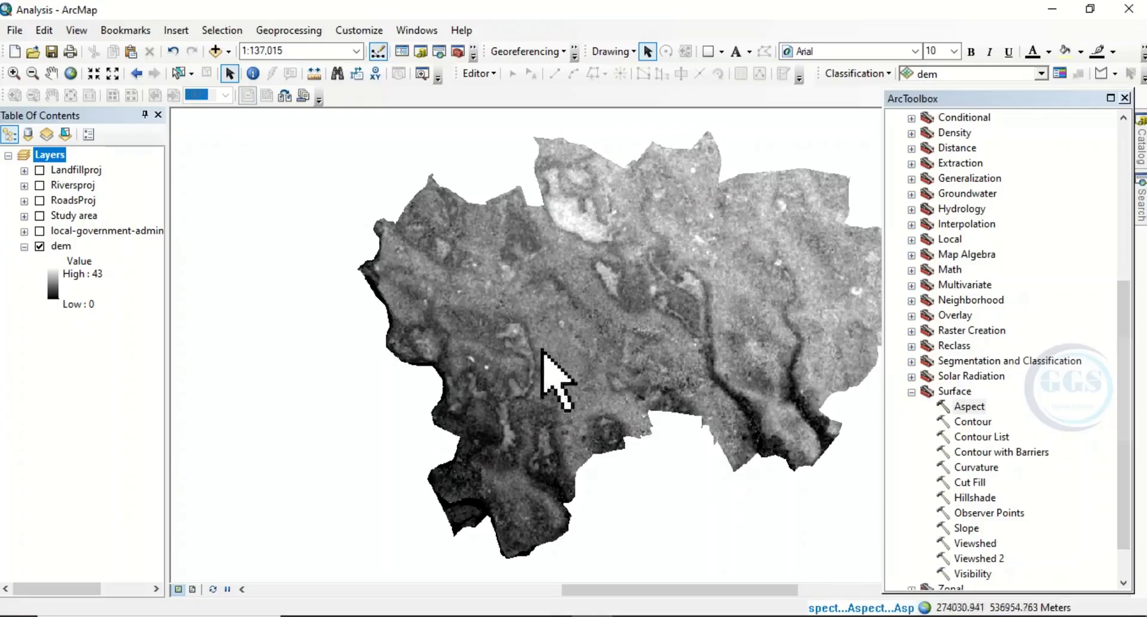
{"action": "mouse_move", "coordinate": [695, 380]}
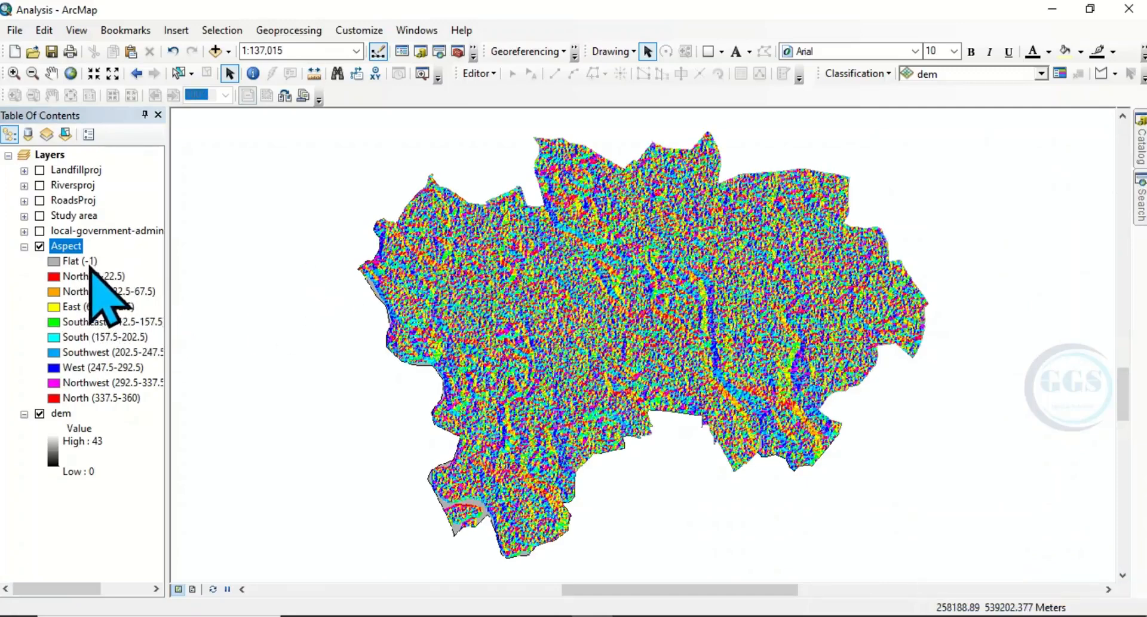
{"action": "mouse_move", "coordinate": [106, 303]}
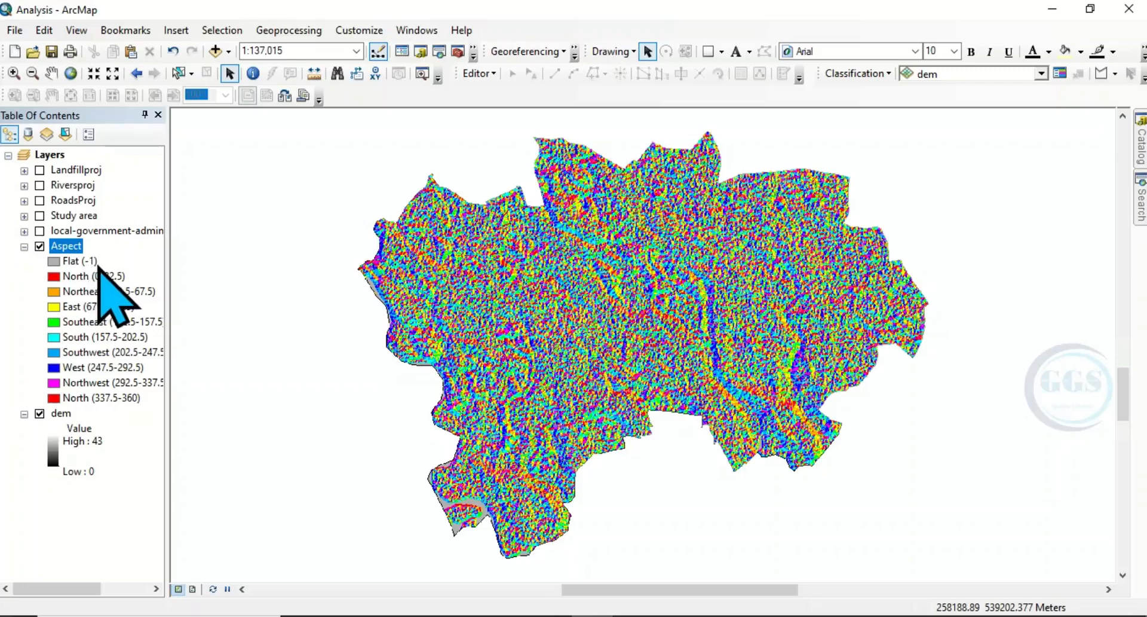
{"action": "mouse_move", "coordinate": [103, 293]}
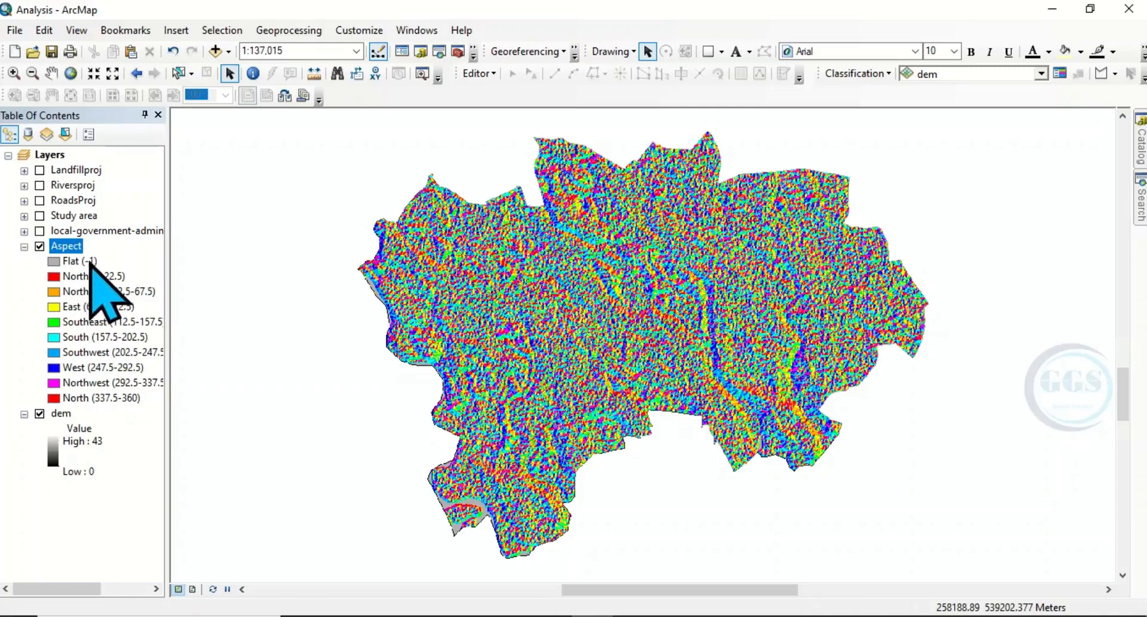
{"action": "mouse_move", "coordinate": [113, 315]}
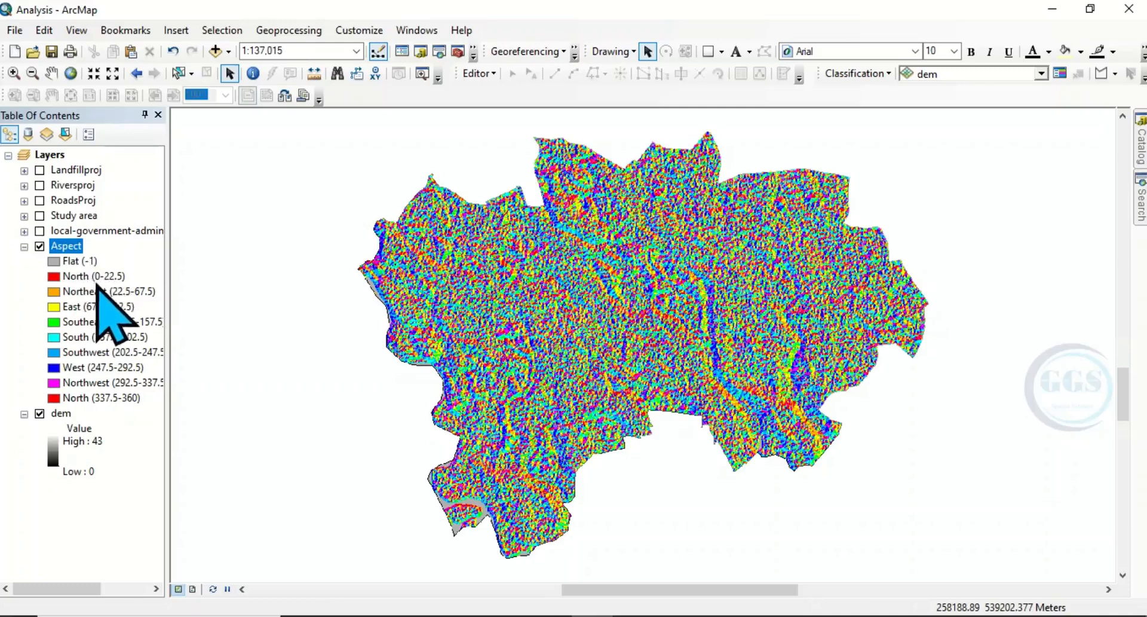
{"action": "mouse_move", "coordinate": [128, 307]}
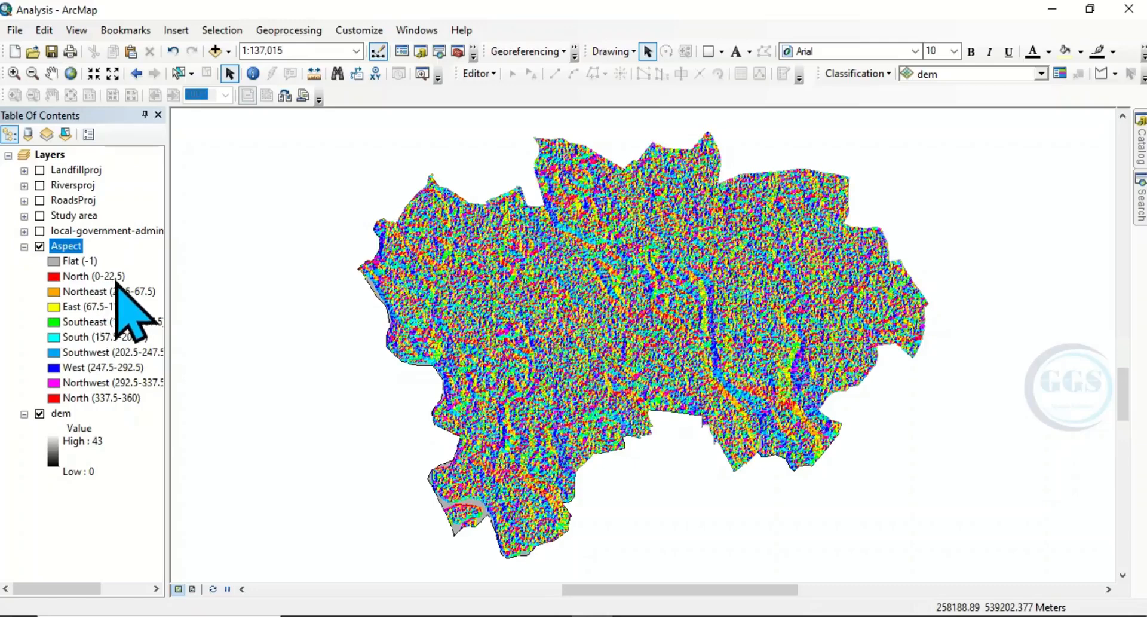
{"action": "mouse_move", "coordinate": [96, 314]}
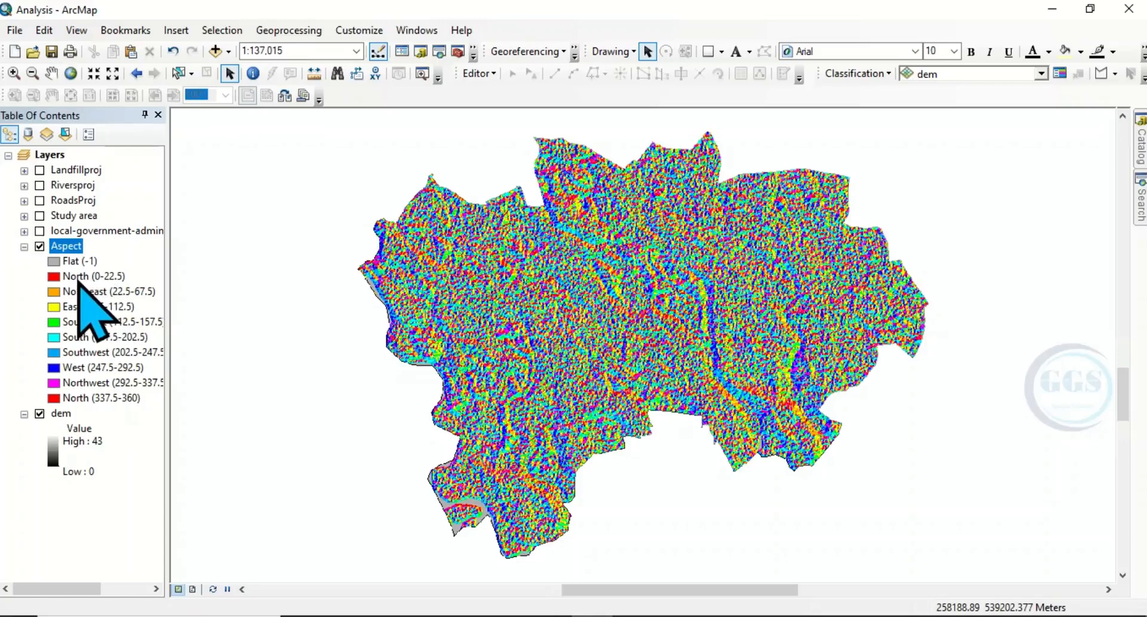
{"action": "mouse_move", "coordinate": [87, 314]}
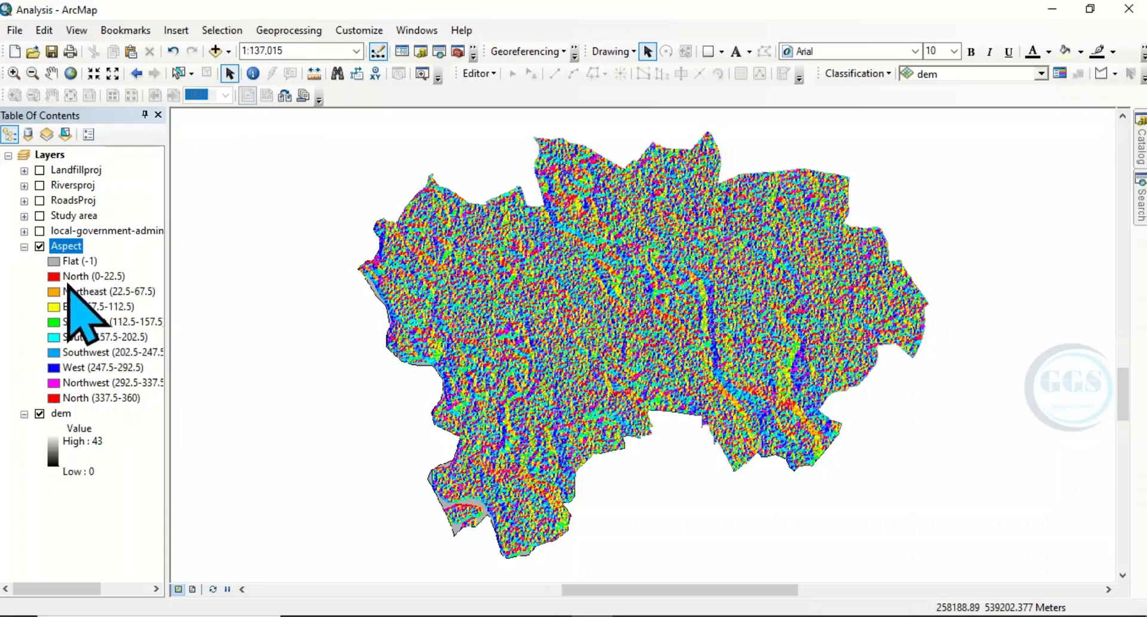
{"action": "mouse_move", "coordinate": [158, 328]}
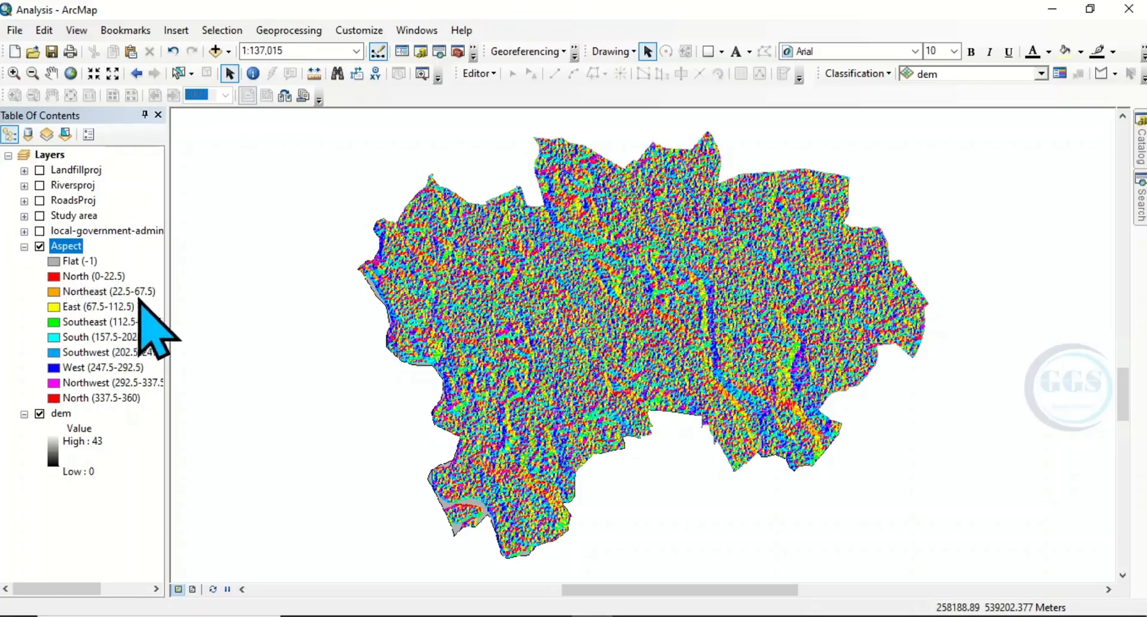
{"action": "mouse_move", "coordinate": [96, 329]}
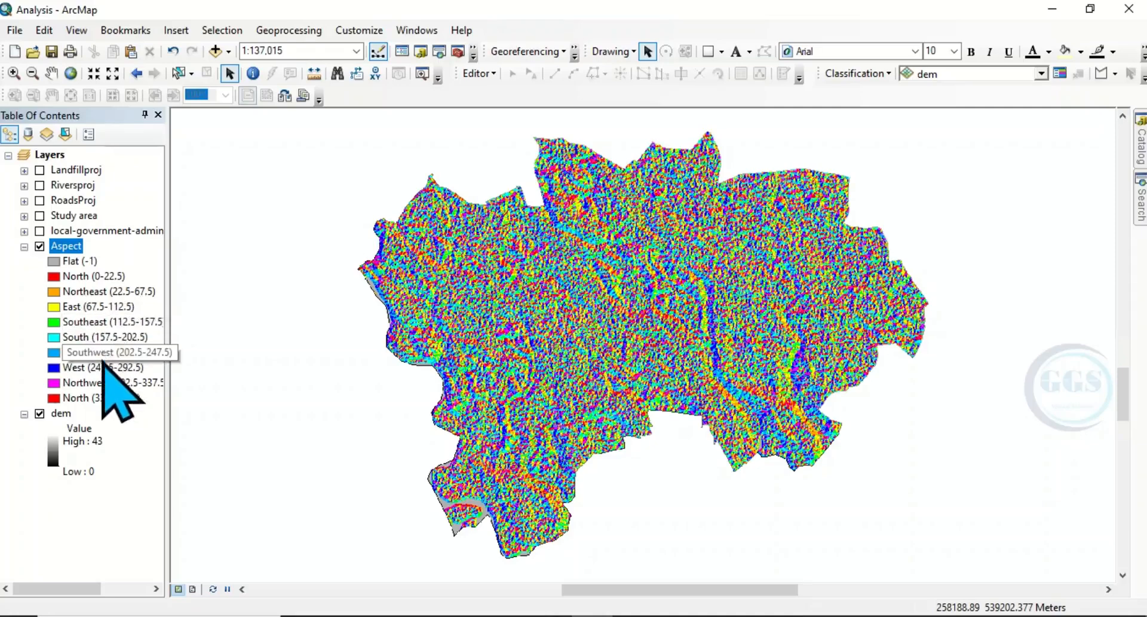
{"action": "mouse_move", "coordinate": [410, 383]}
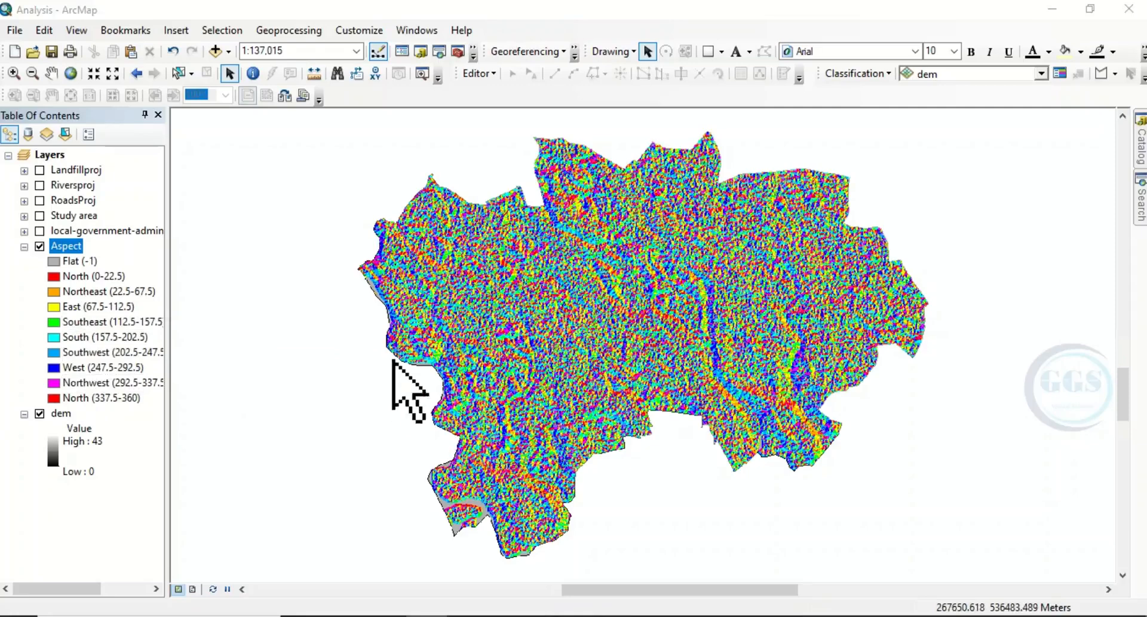
{"action": "mouse_move", "coordinate": [439, 300]}
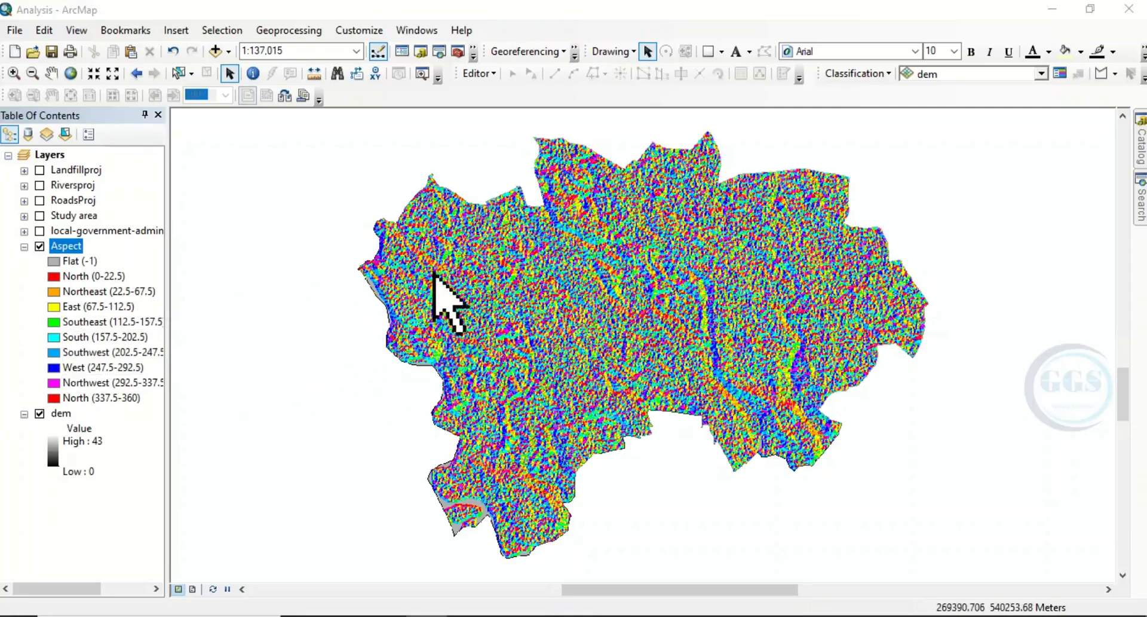
{"action": "mouse_move", "coordinate": [512, 541]}
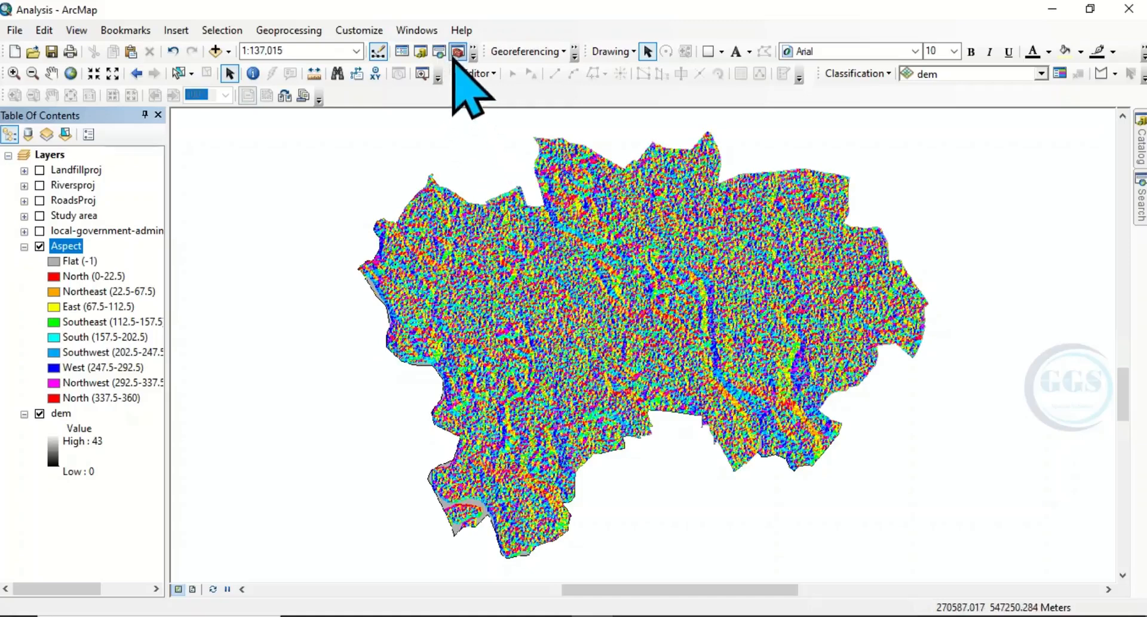
- Open the Reclassify tool from Spatial Analyst > Reclass in ArcToolbox
{"action": "left_click", "coordinate": [457, 51]}
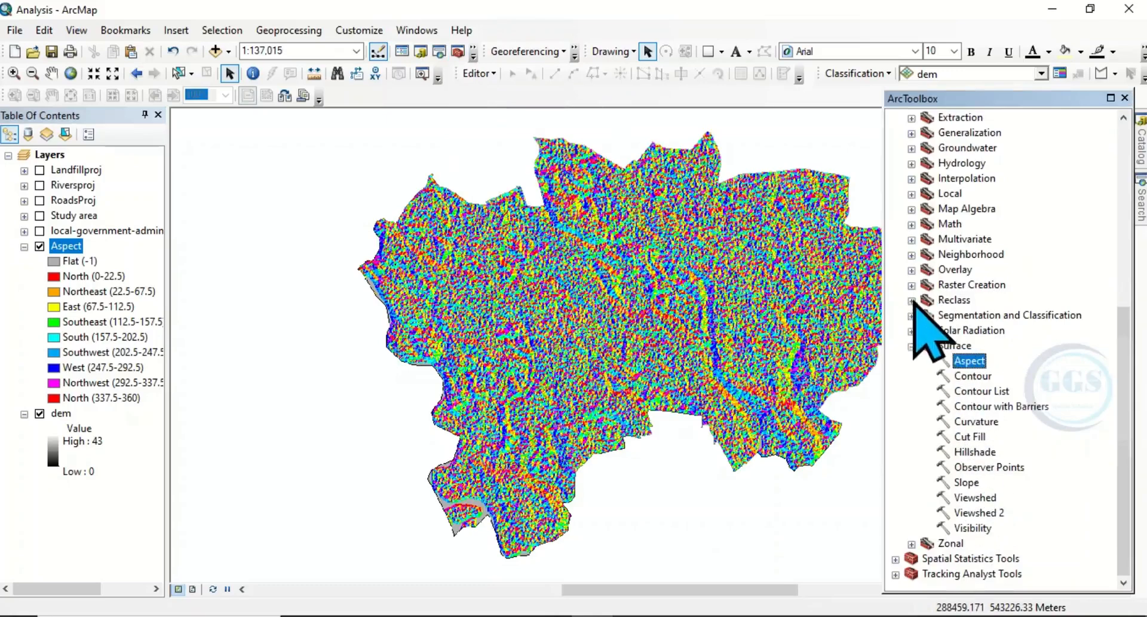
{"action": "left_click", "coordinate": [911, 300]}
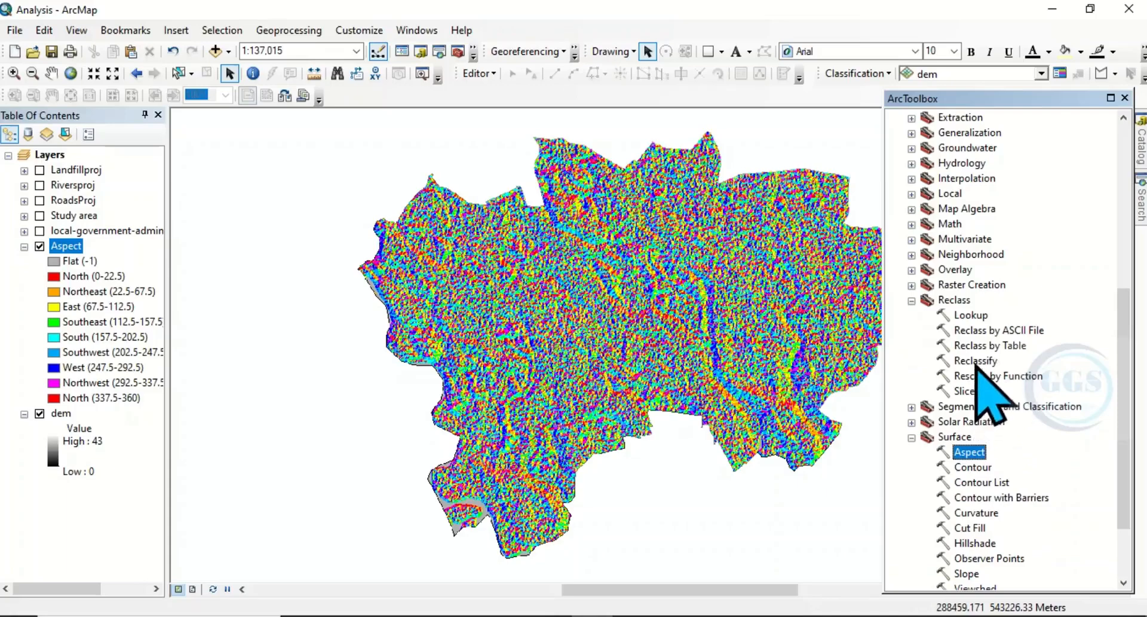
{"action": "double_click", "coordinate": [975, 360]}
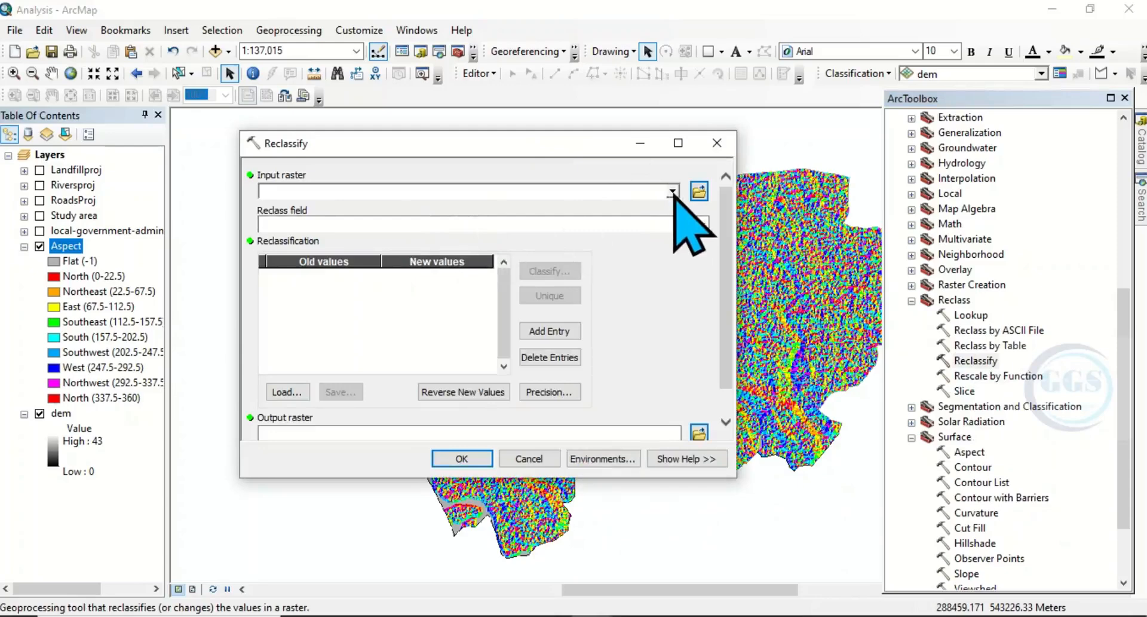
- Set Aspect as the Reclassify input raster and bring up the Classification settings
{"action": "left_click", "coordinate": [670, 191]}
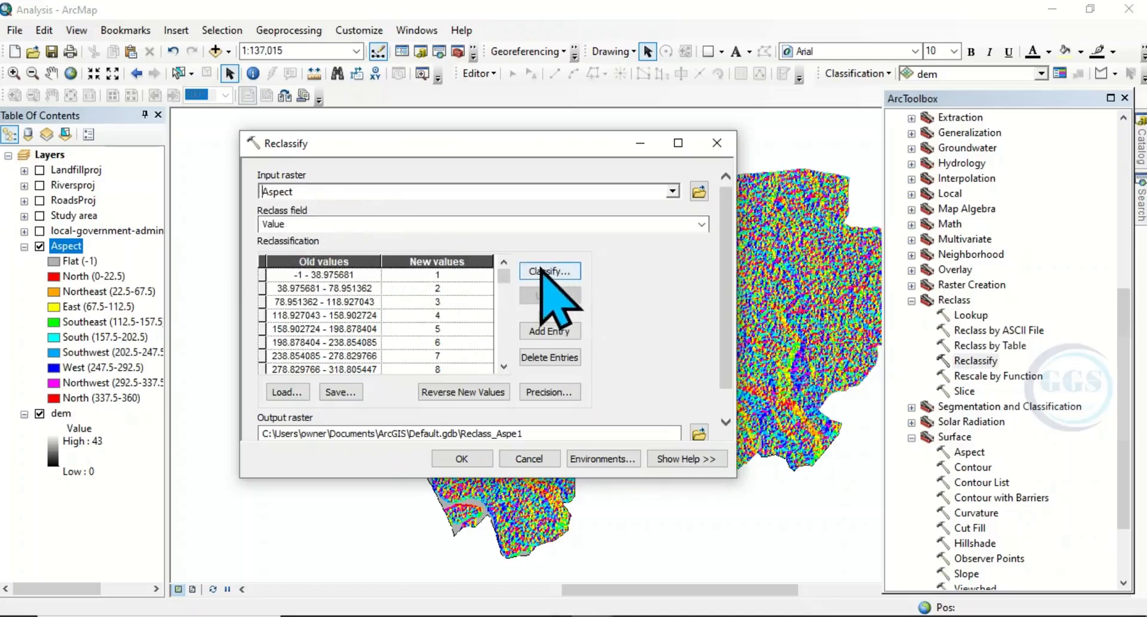
{"action": "left_click", "coordinate": [547, 271]}
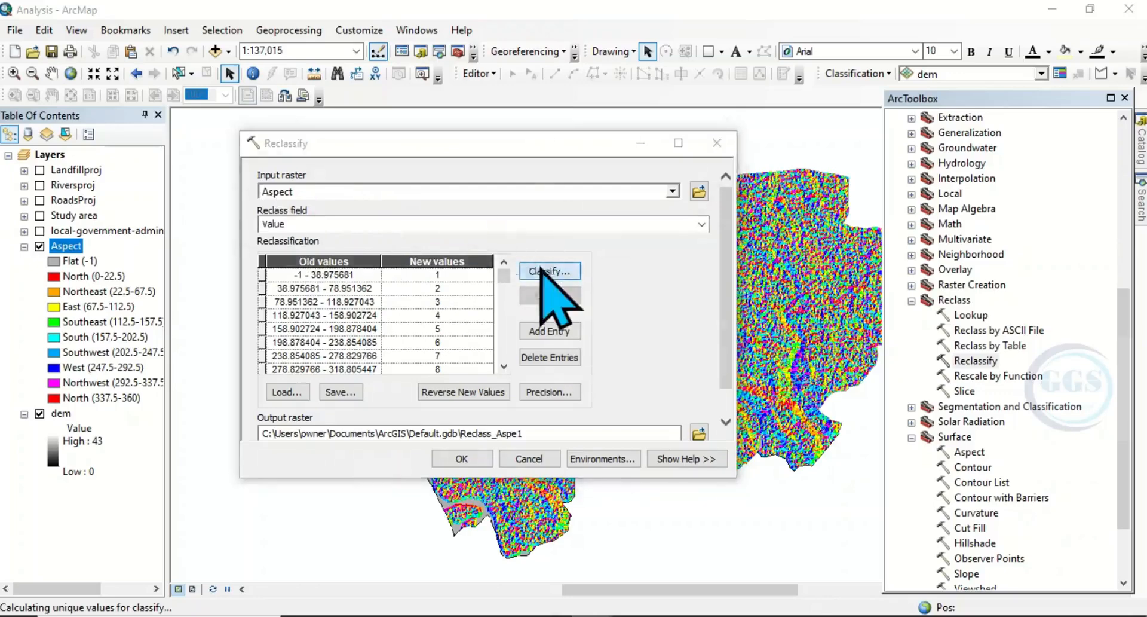
{"action": "left_click", "coordinate": [549, 270]}
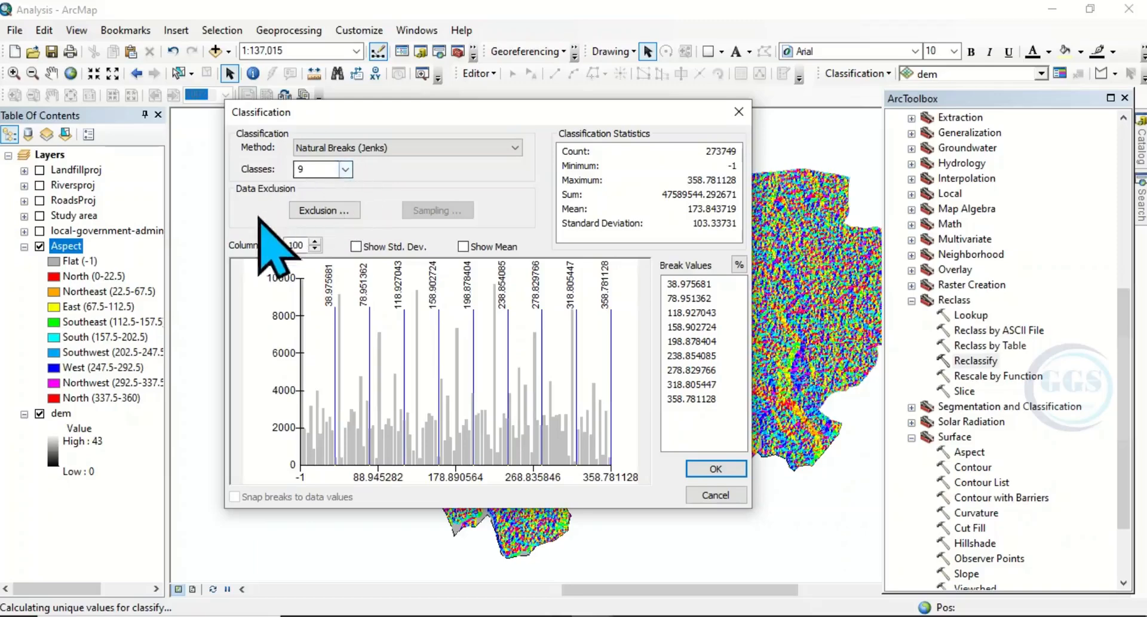
{"action": "mouse_move", "coordinate": [109, 314]}
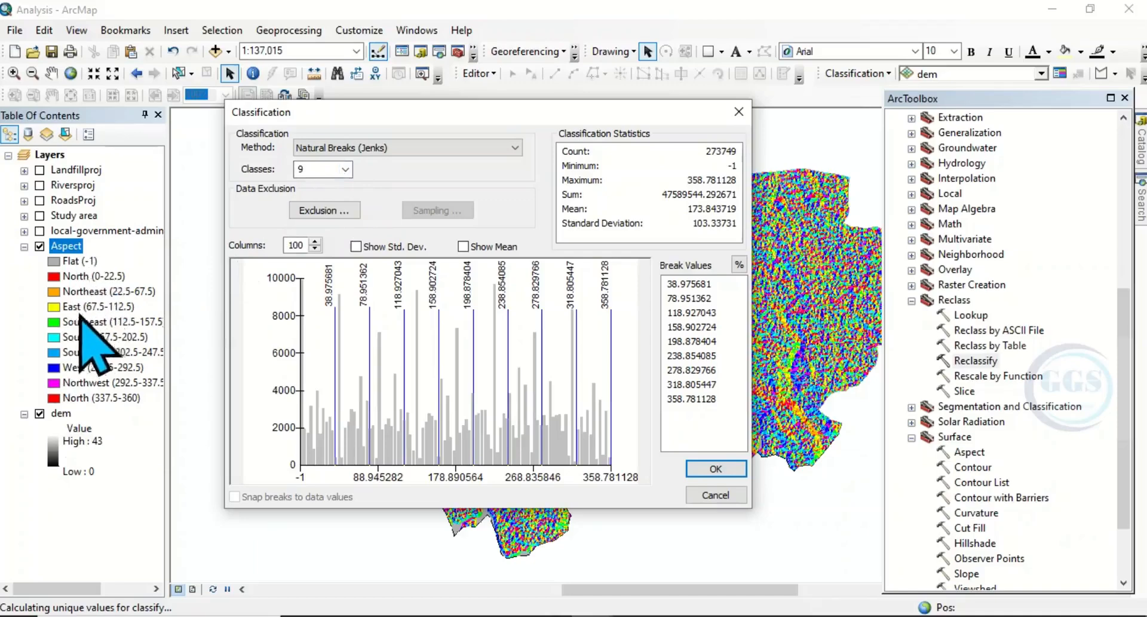
{"action": "mouse_move", "coordinate": [100, 358]}
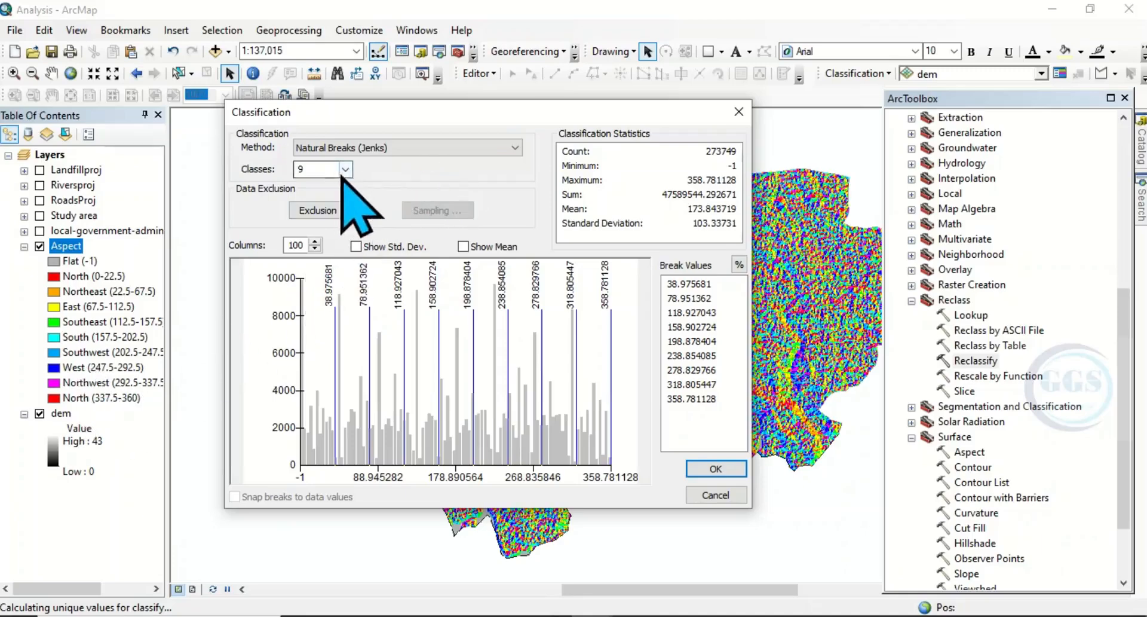
- Use 10 classes with manual breaks -1, 22.5, 67.5 … 337.5 and apply them to the reclassification
{"action": "left_click", "coordinate": [344, 169]}
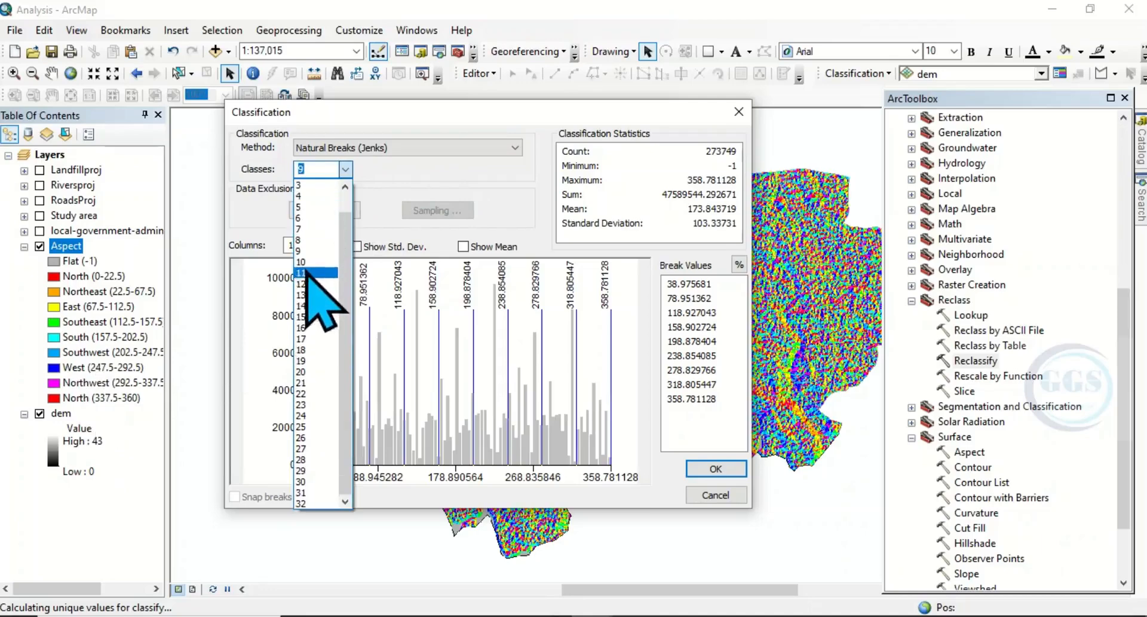
{"action": "left_click", "coordinate": [301, 262]}
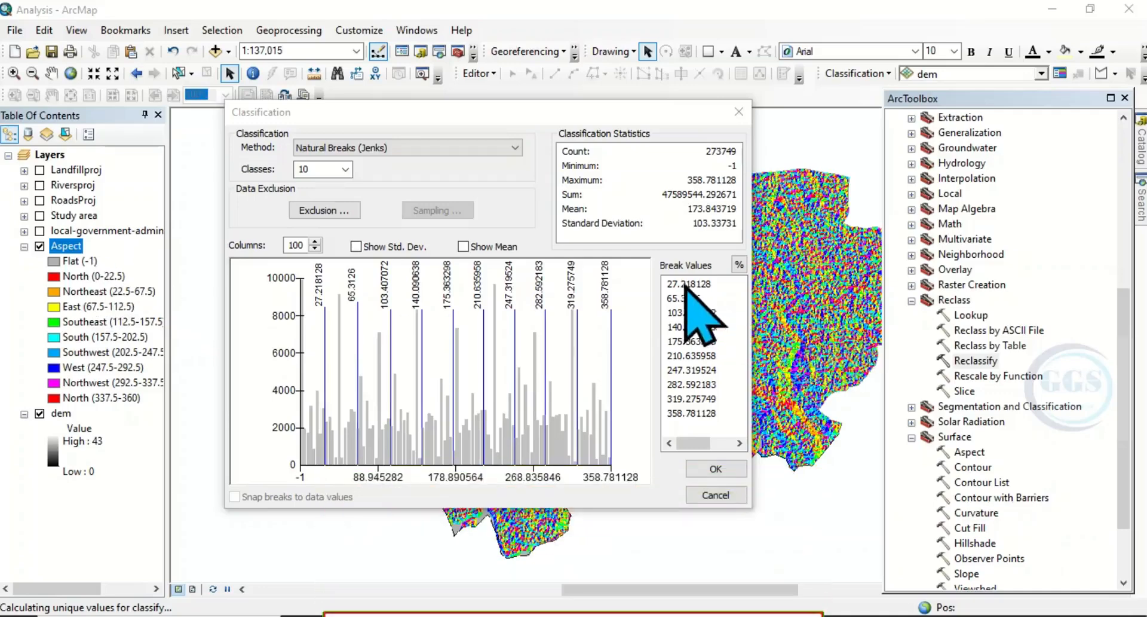
{"action": "left_click", "coordinate": [688, 284]}
{"action": "type", "text": "-1"}
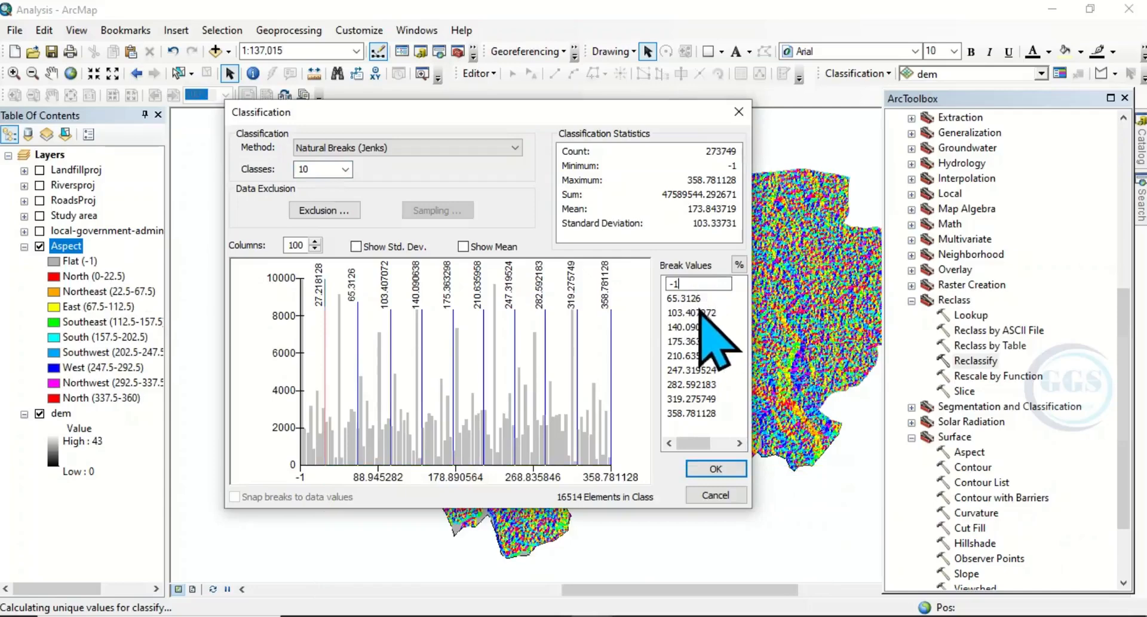
{"action": "left_click", "coordinate": [406, 147]}
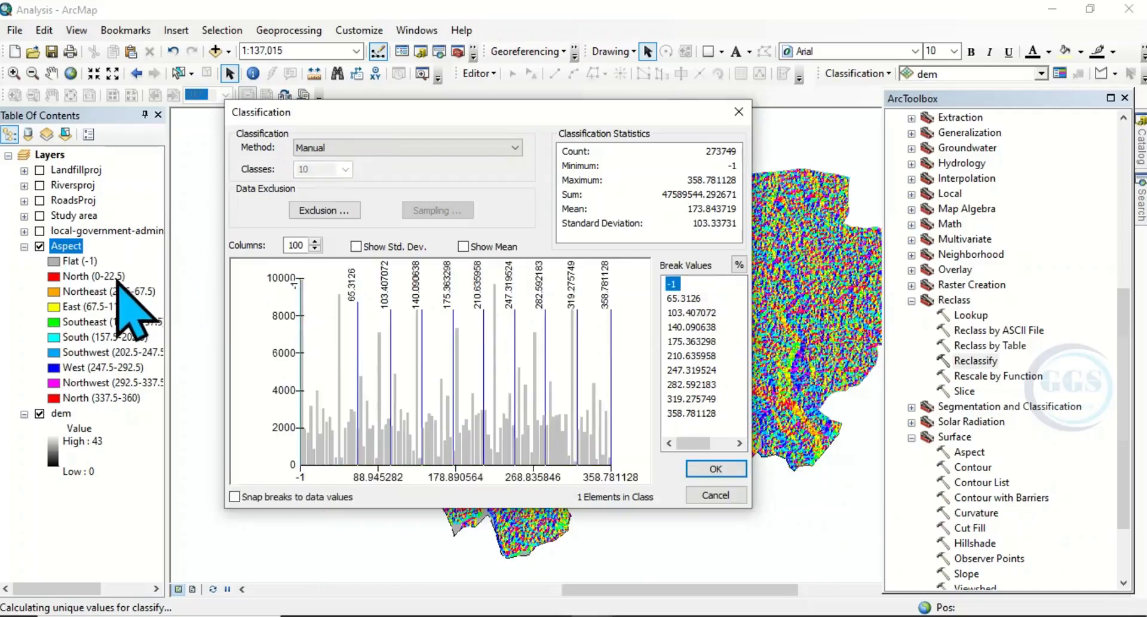
{"action": "left_click", "coordinate": [685, 298]}
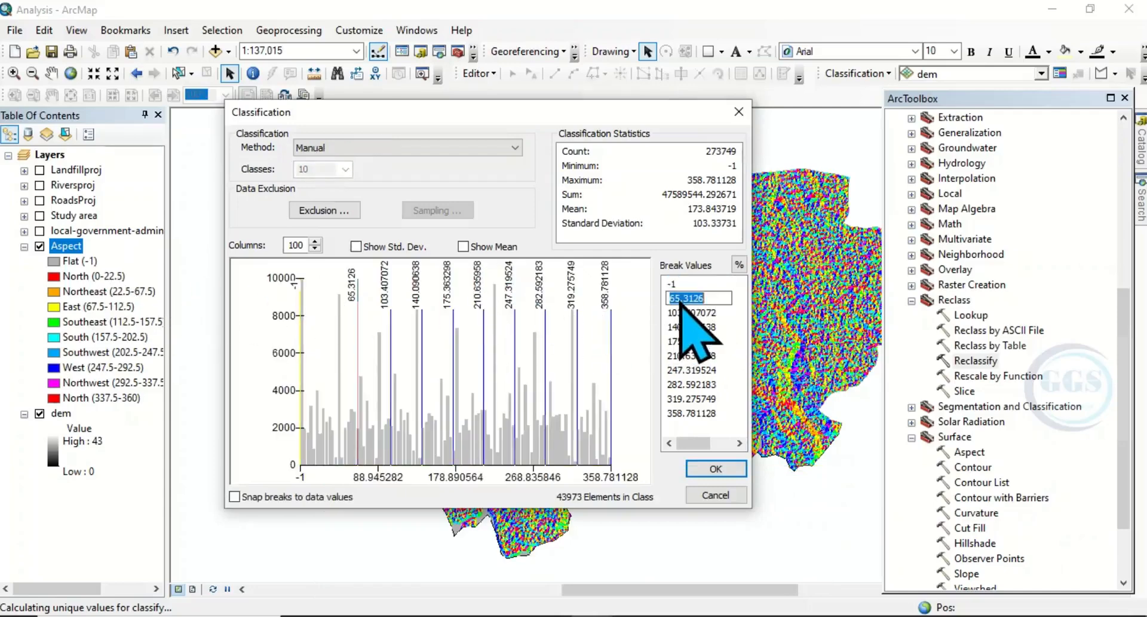
{"action": "type", "text": "22.5"}
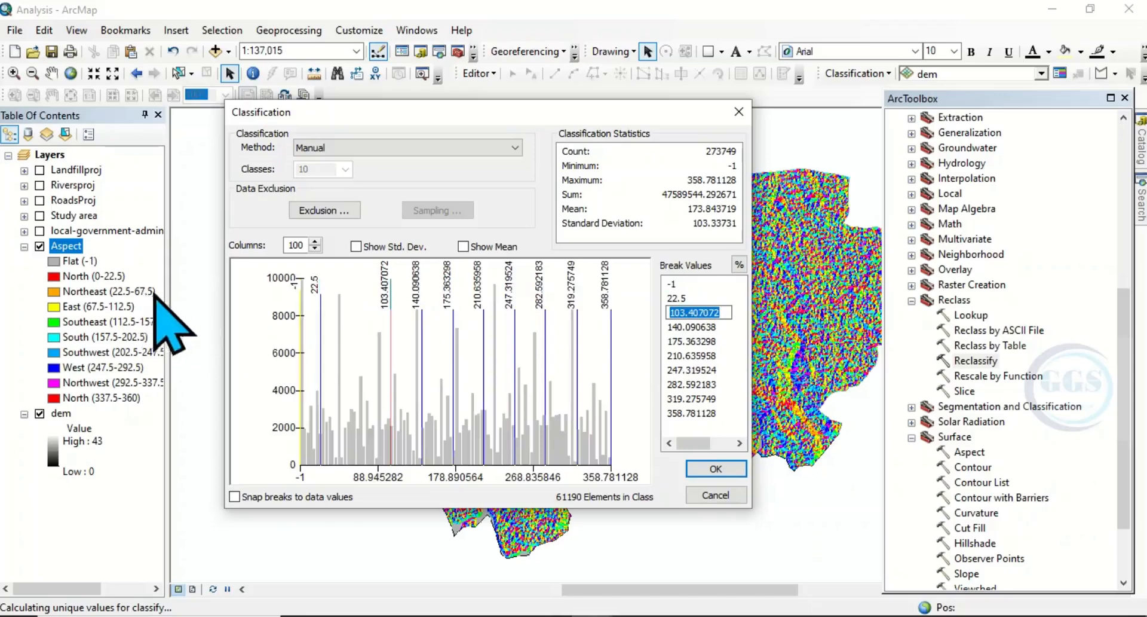
{"action": "mouse_move", "coordinate": [158, 337]}
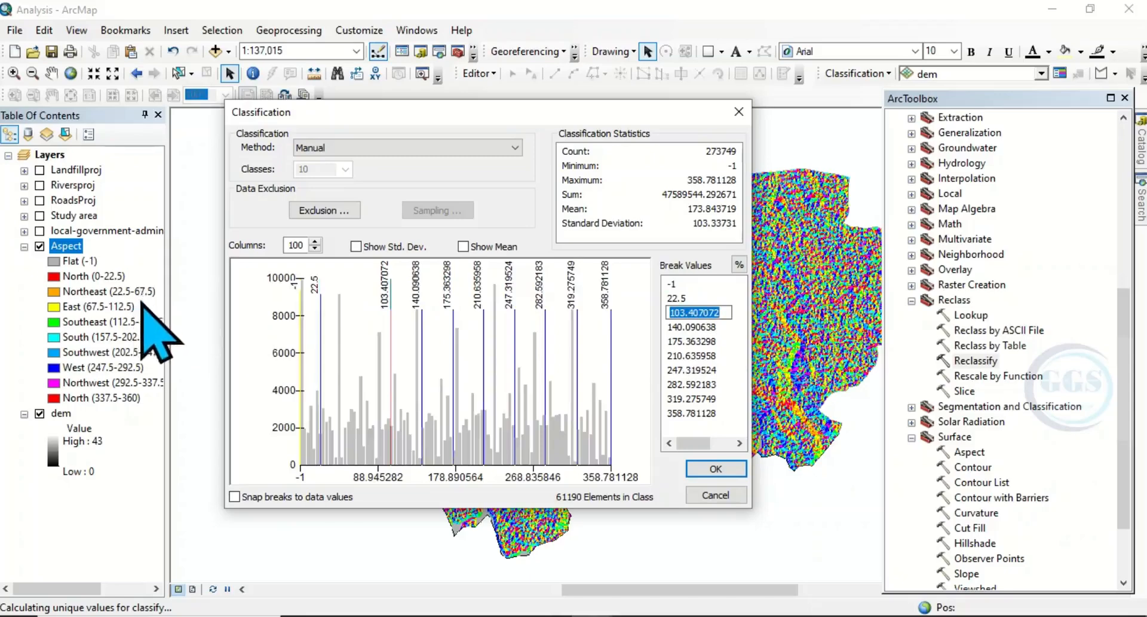
{"action": "mouse_move", "coordinate": [717, 365]}
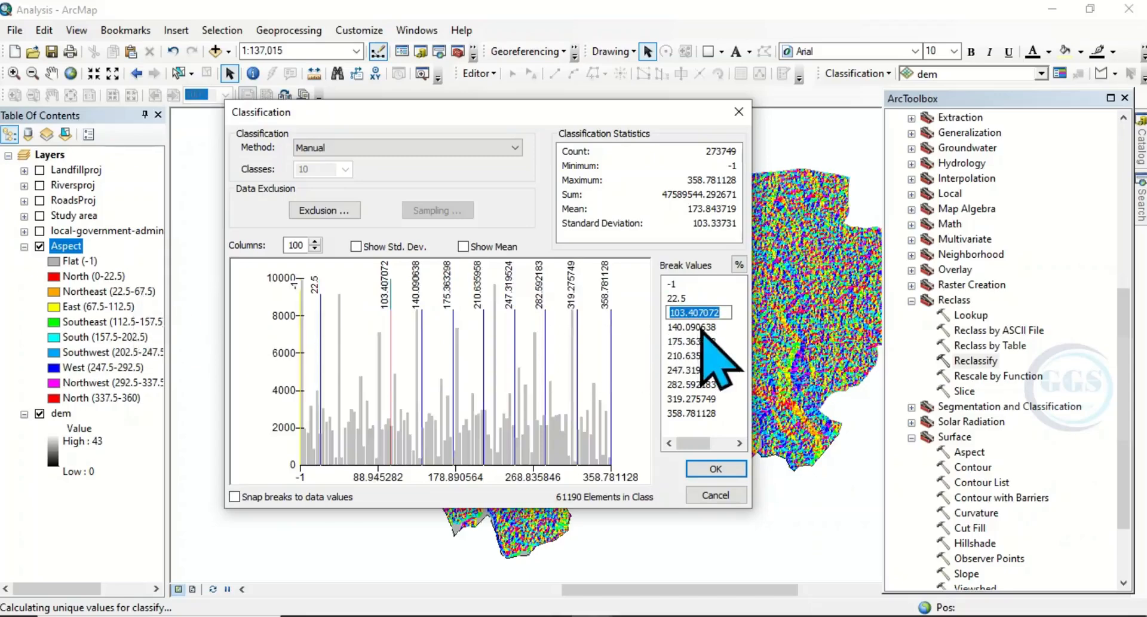
{"action": "type", "text": "67.5"}
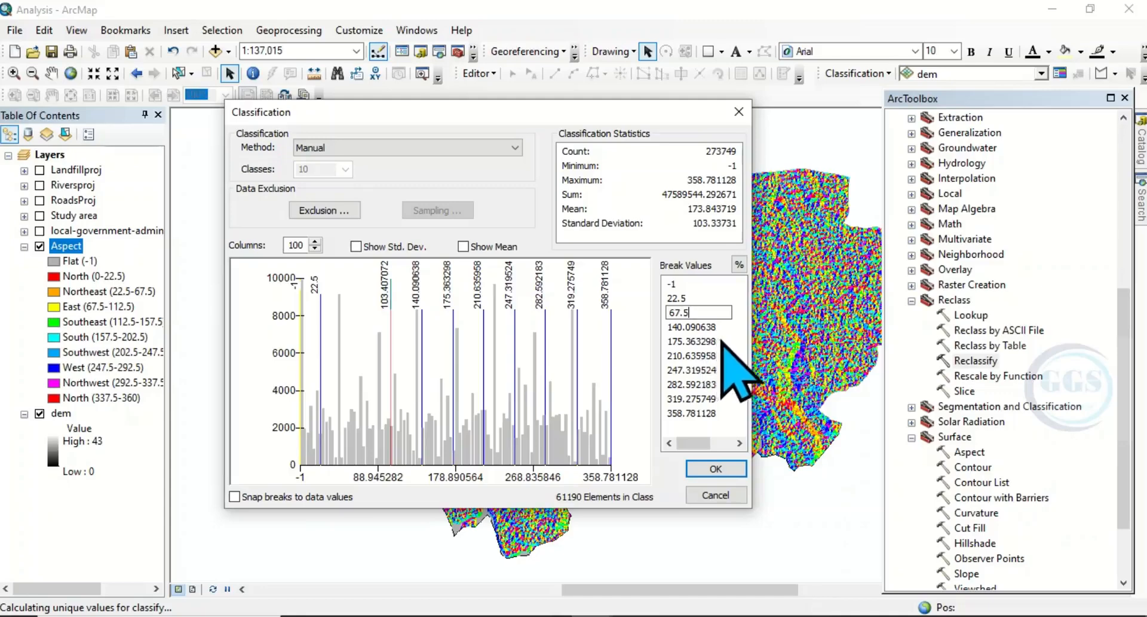
{"action": "mouse_move", "coordinate": [703, 410]}
{"action": "type", "text": "337.5"}
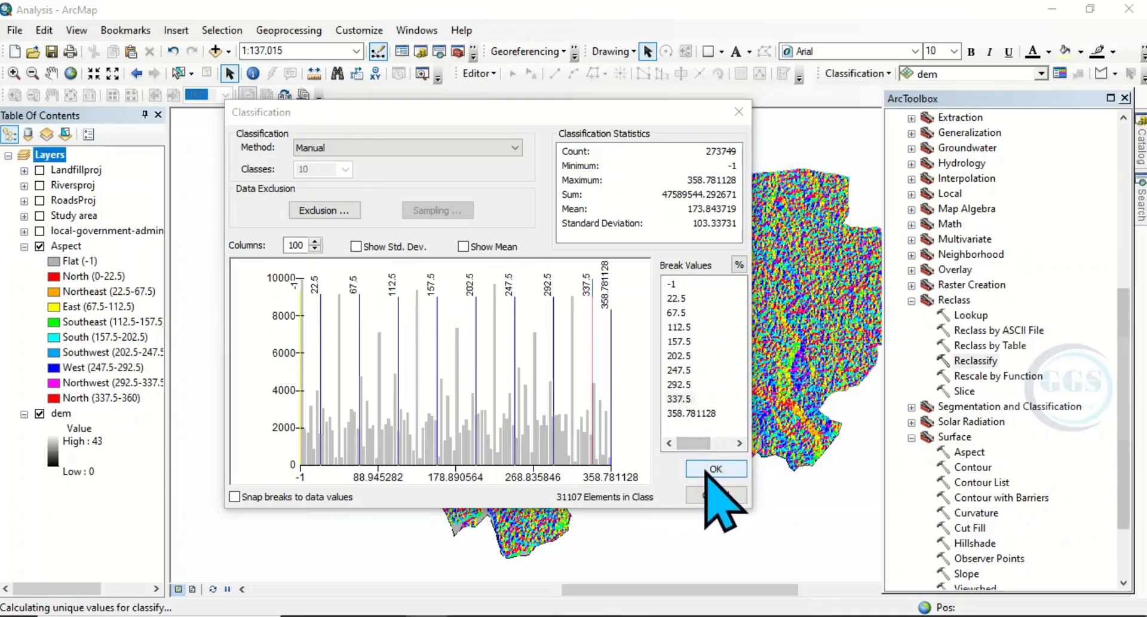
{"action": "left_click", "coordinate": [716, 469]}
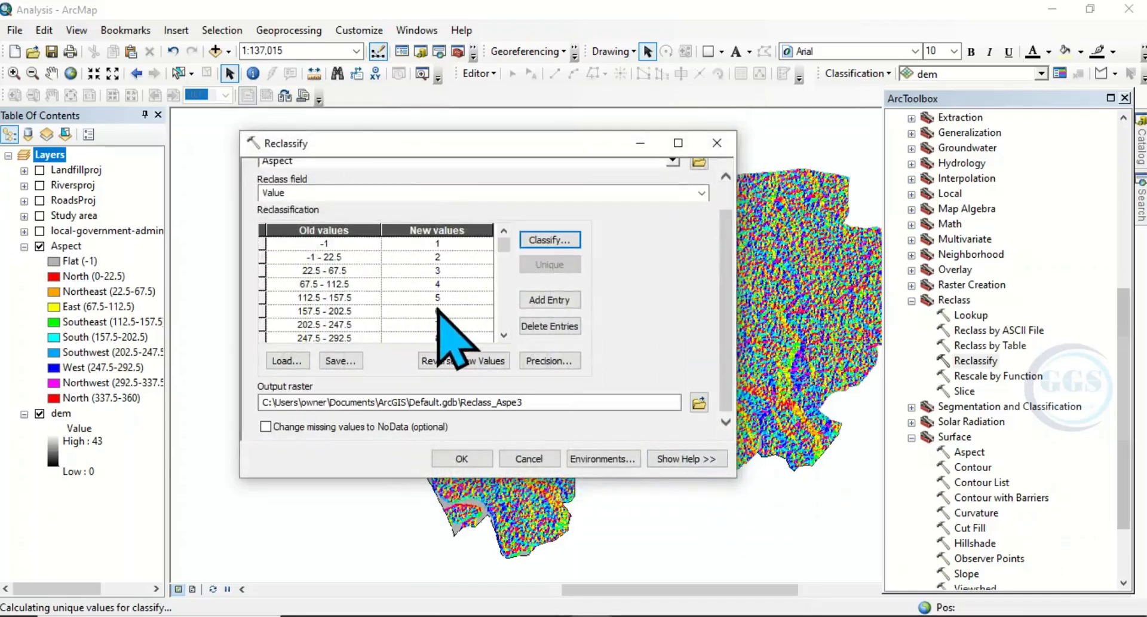
- Edit the second old-value range in the Reclassify table to start at 0 instead of -1
{"action": "left_click", "coordinate": [463, 359]}
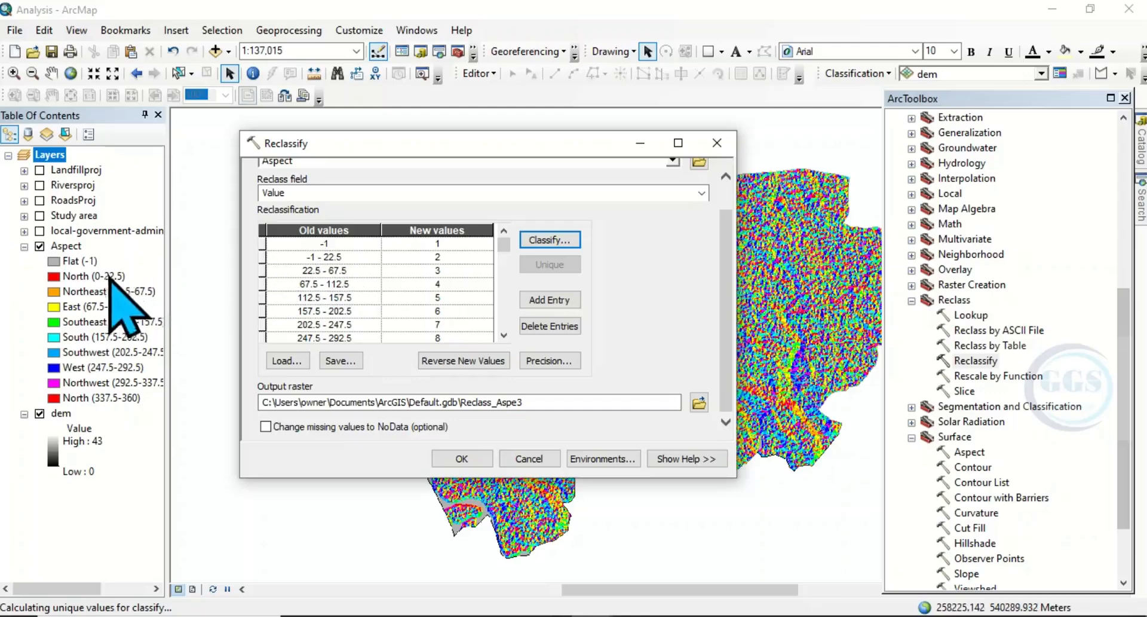
{"action": "mouse_move", "coordinate": [314, 300]}
{"action": "type", "text": "0"}
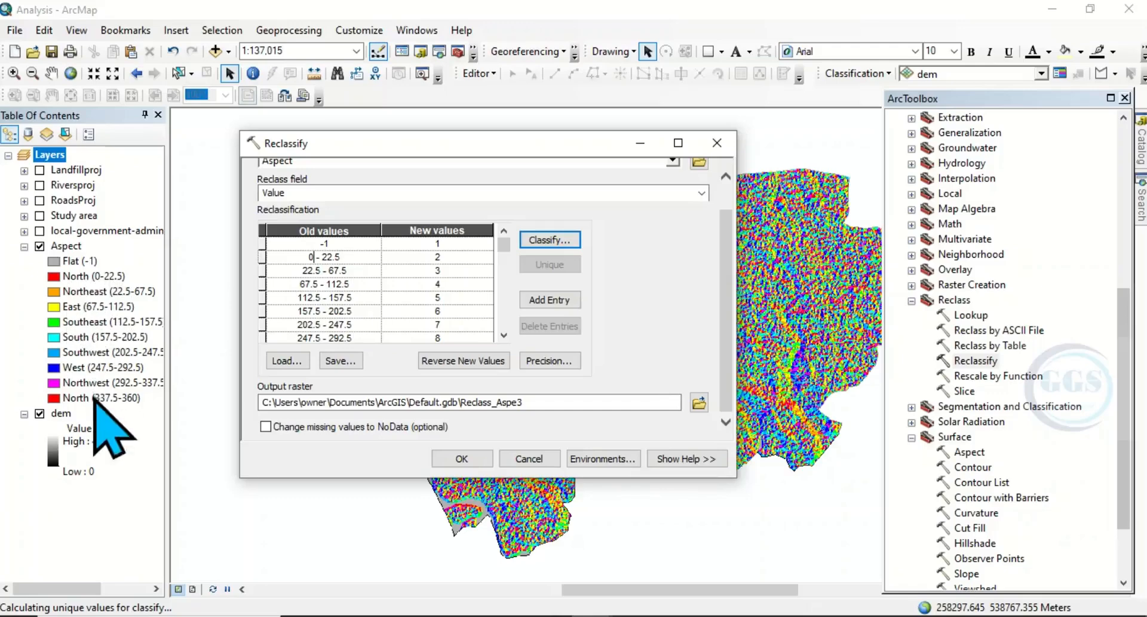
{"action": "mouse_move", "coordinate": [117, 435]}
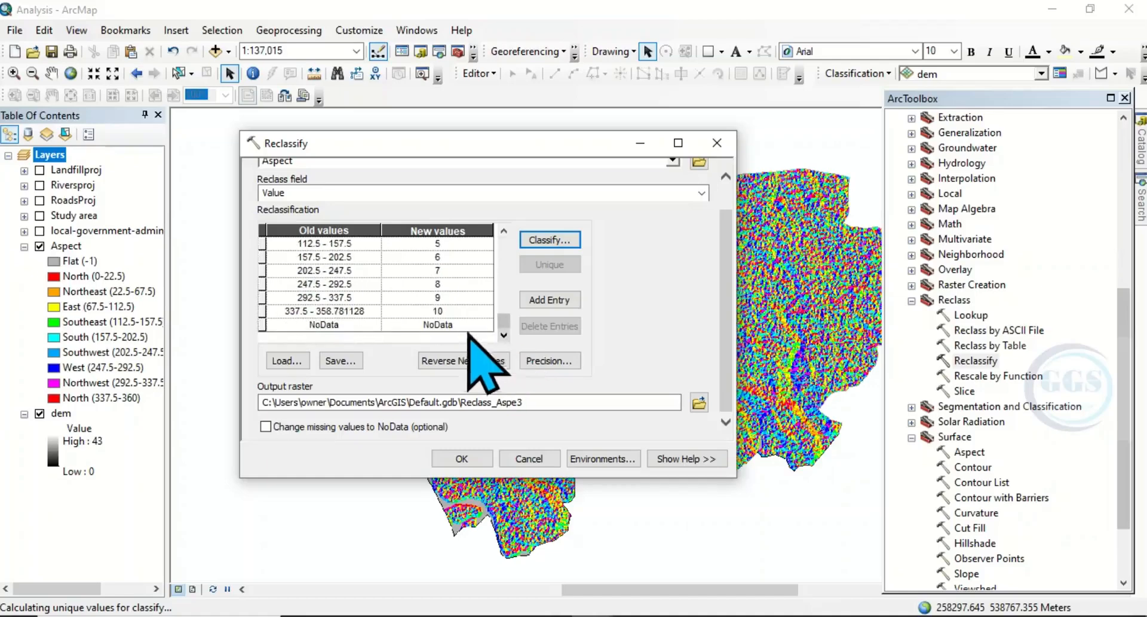
{"action": "mouse_move", "coordinate": [330, 344]}
{"action": "type", "text": "2"}
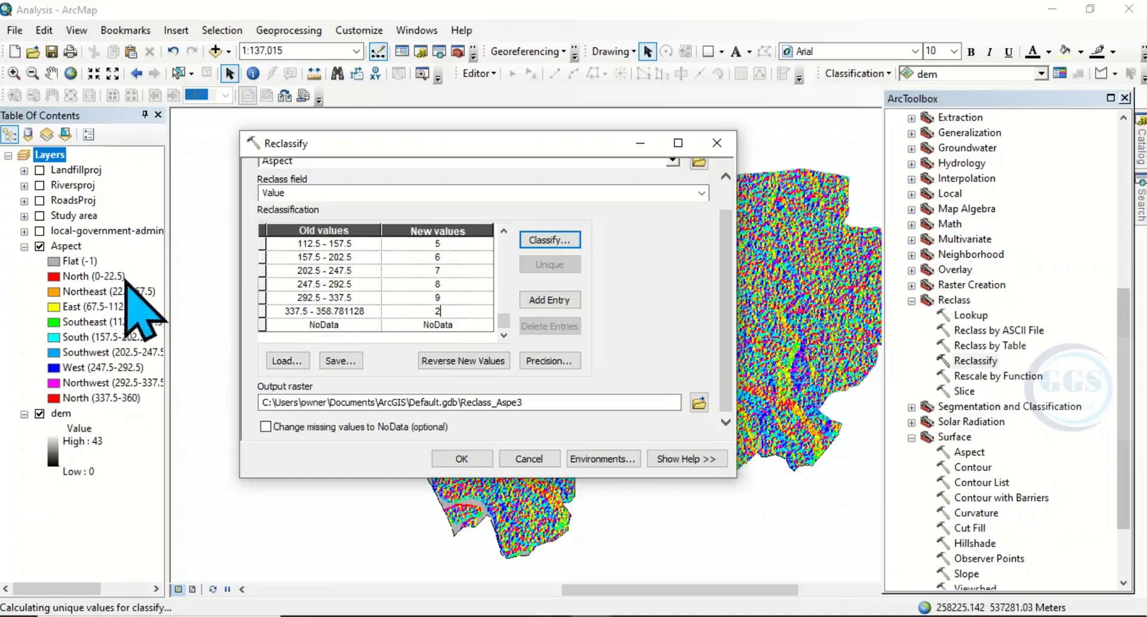
{"action": "mouse_move", "coordinate": [337, 351]}
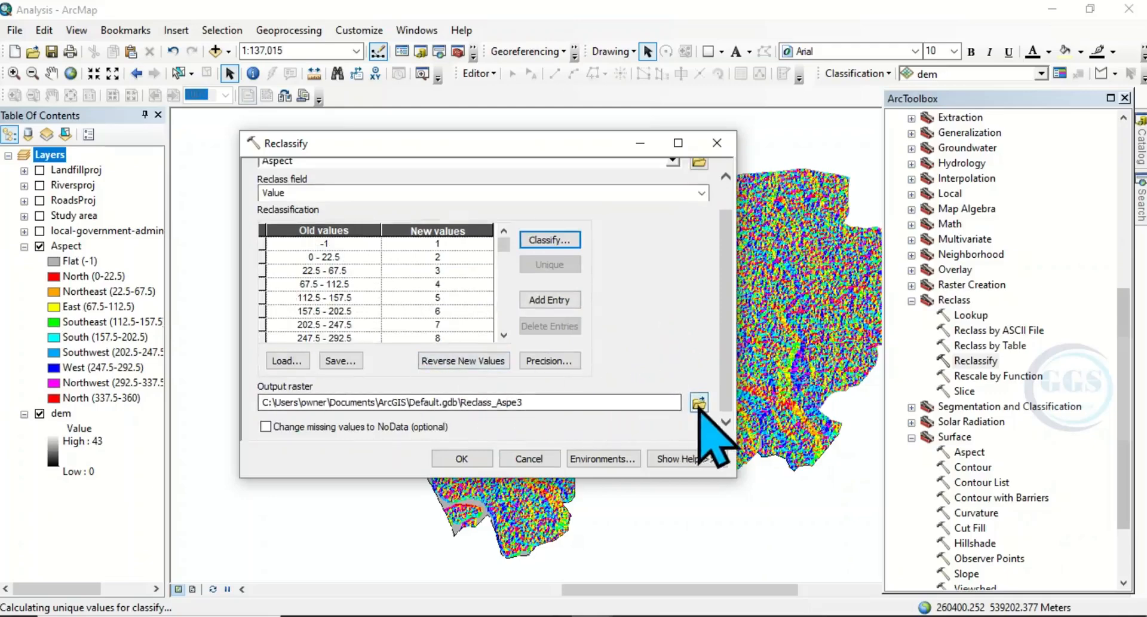
- Save the Reclassify output as Rec_Aspect in the Tutorial folder and run the tool
{"action": "left_click", "coordinate": [699, 403]}
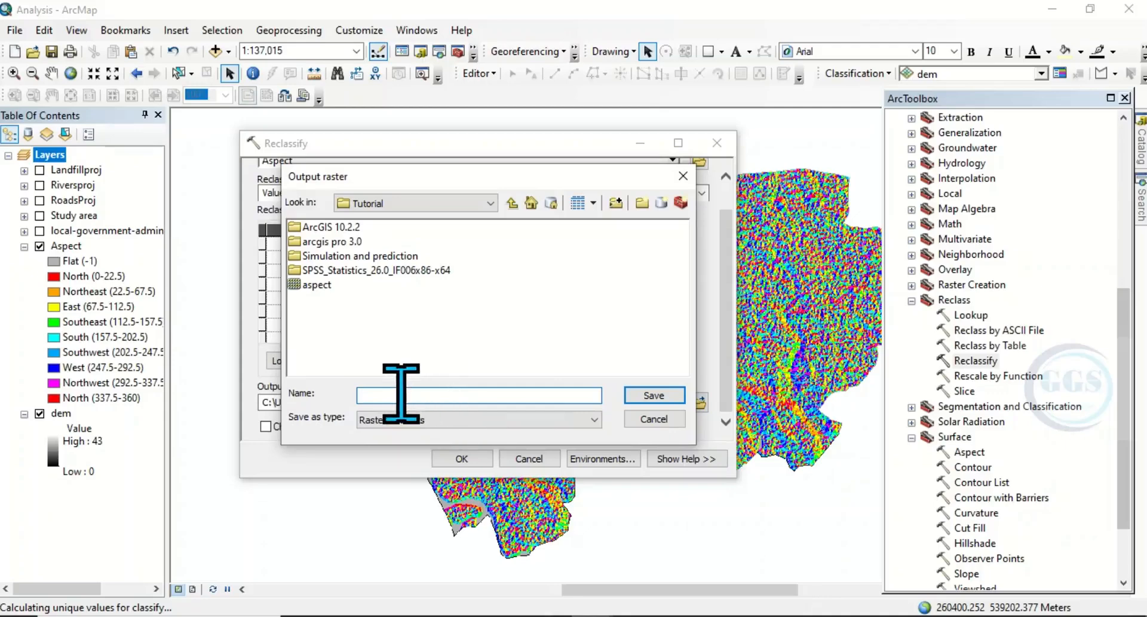
{"action": "type", "text": "Rec"}
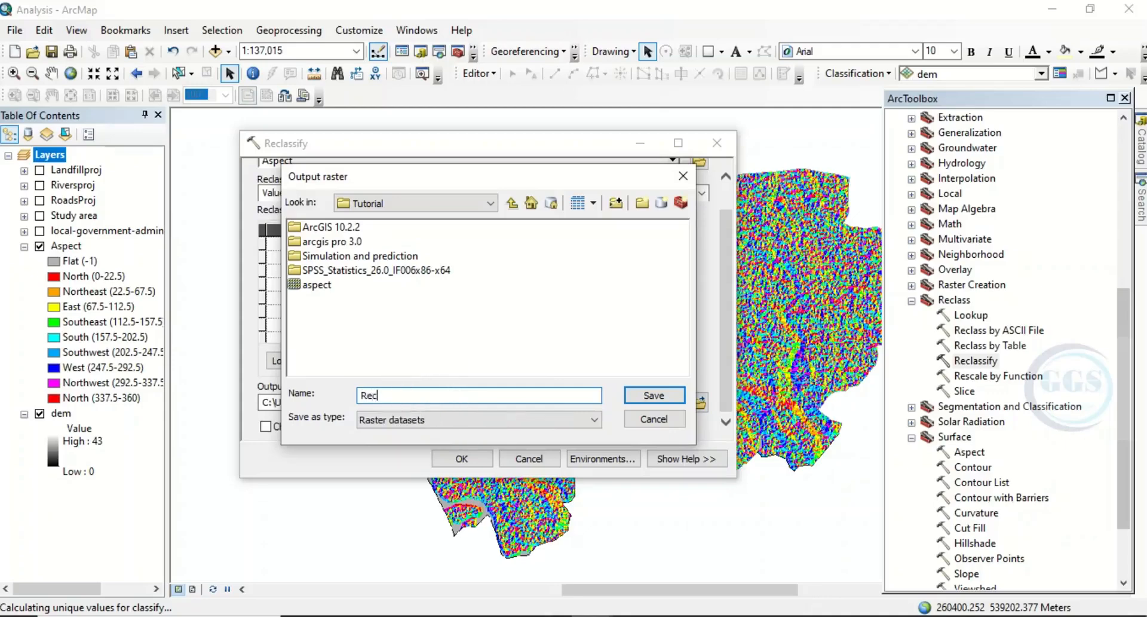
{"action": "type", "text": "_"}
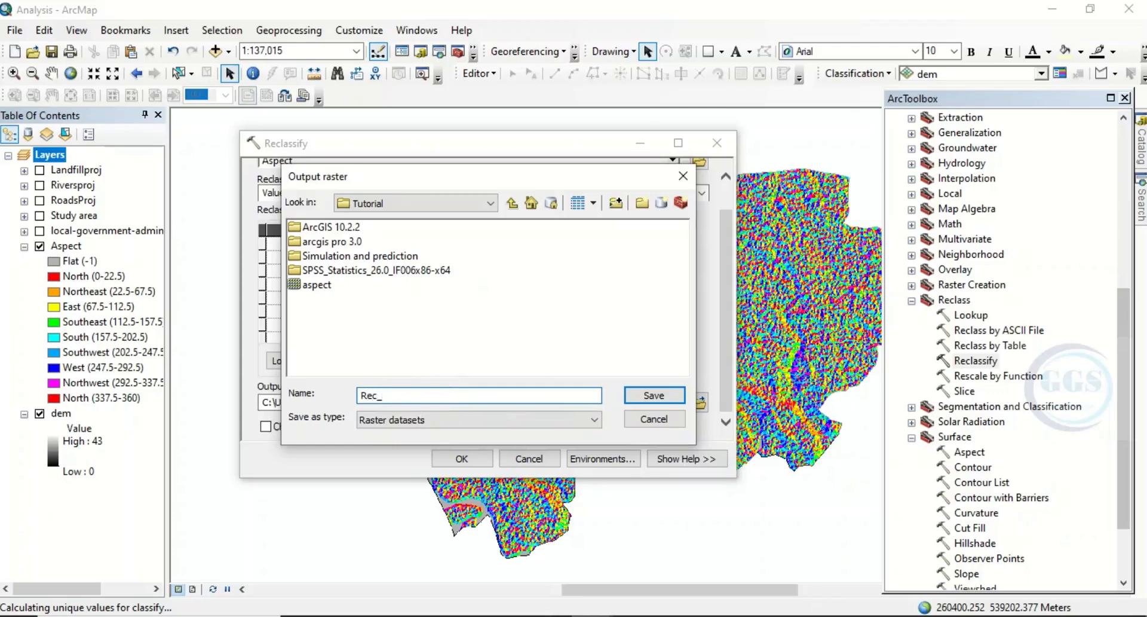
{"action": "type", "text": "Aspect"}
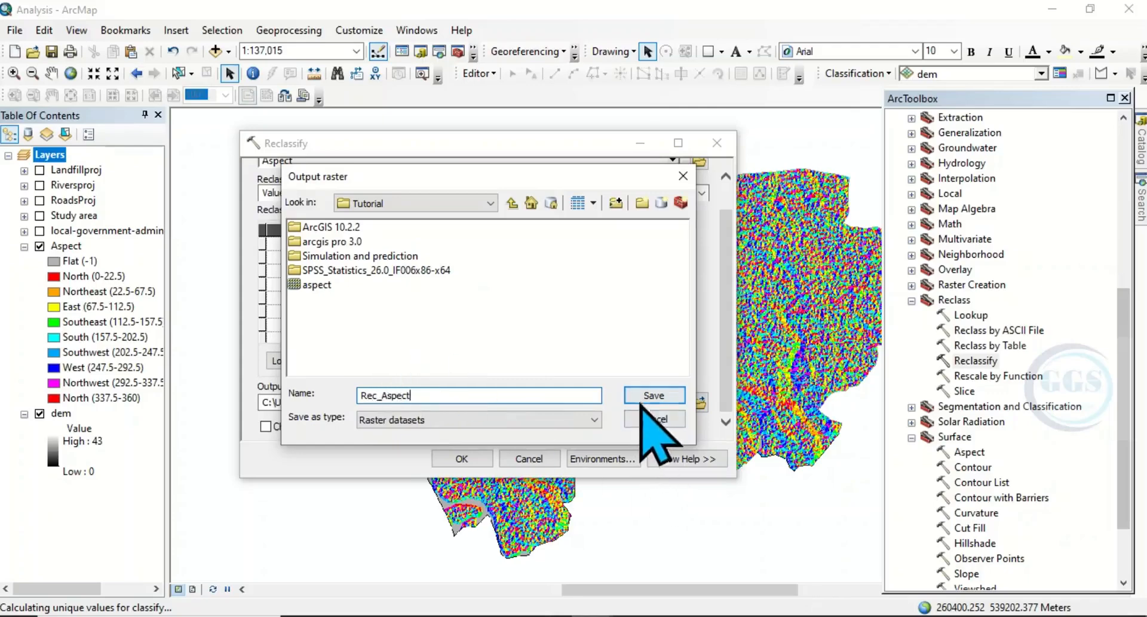
{"action": "left_click", "coordinate": [652, 396]}
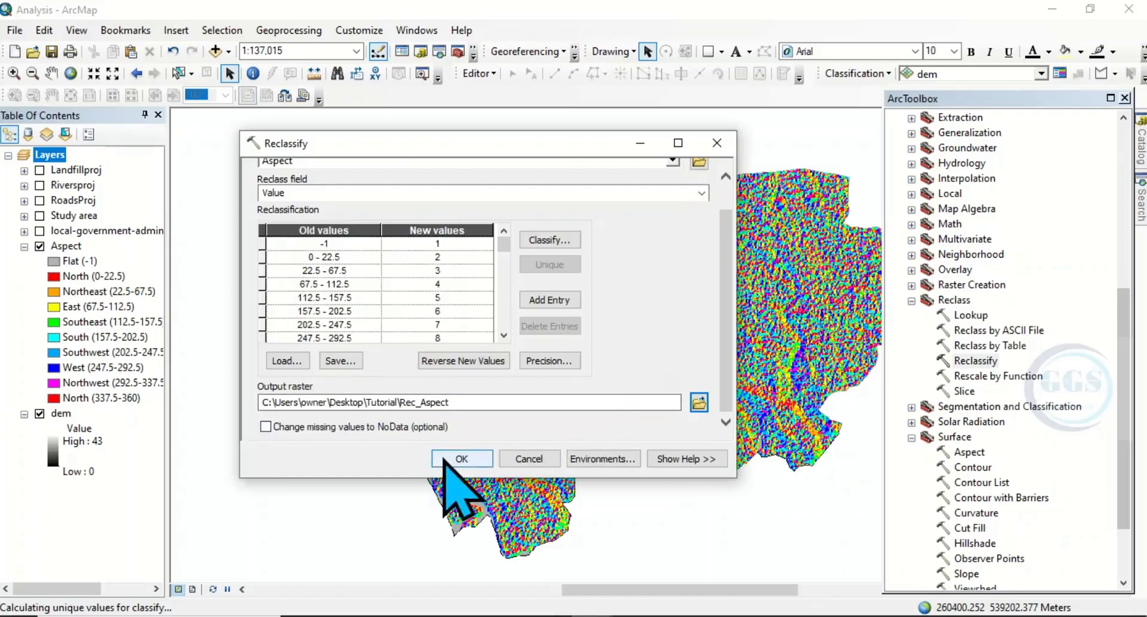
{"action": "left_click", "coordinate": [461, 459]}
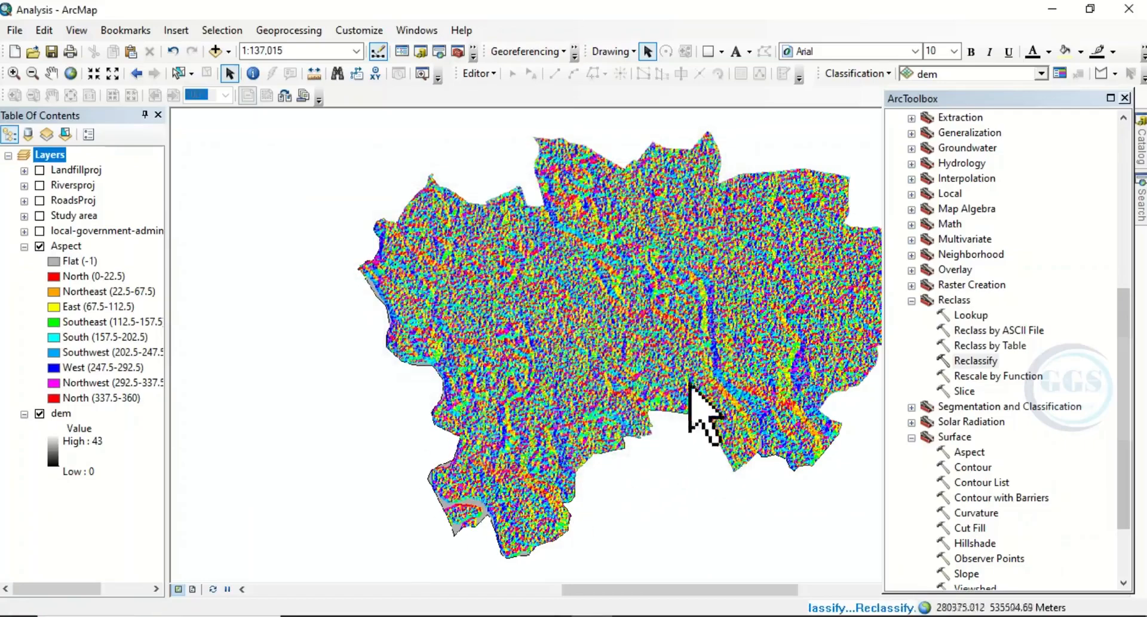
{"action": "mouse_move", "coordinate": [633, 406]}
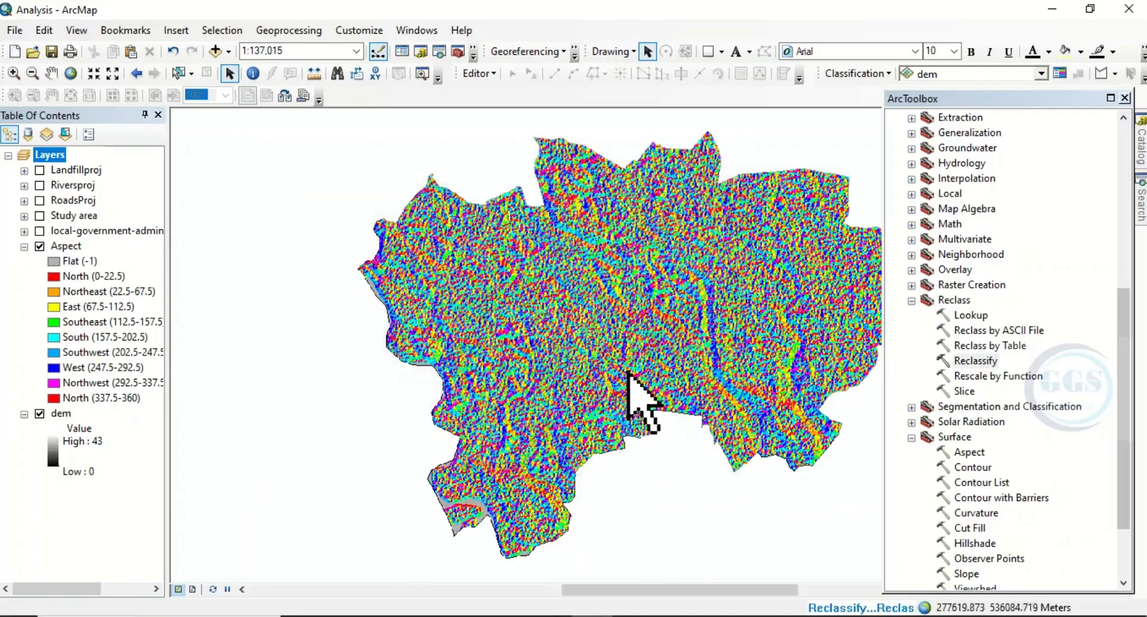
{"action": "mouse_move", "coordinate": [644, 406]}
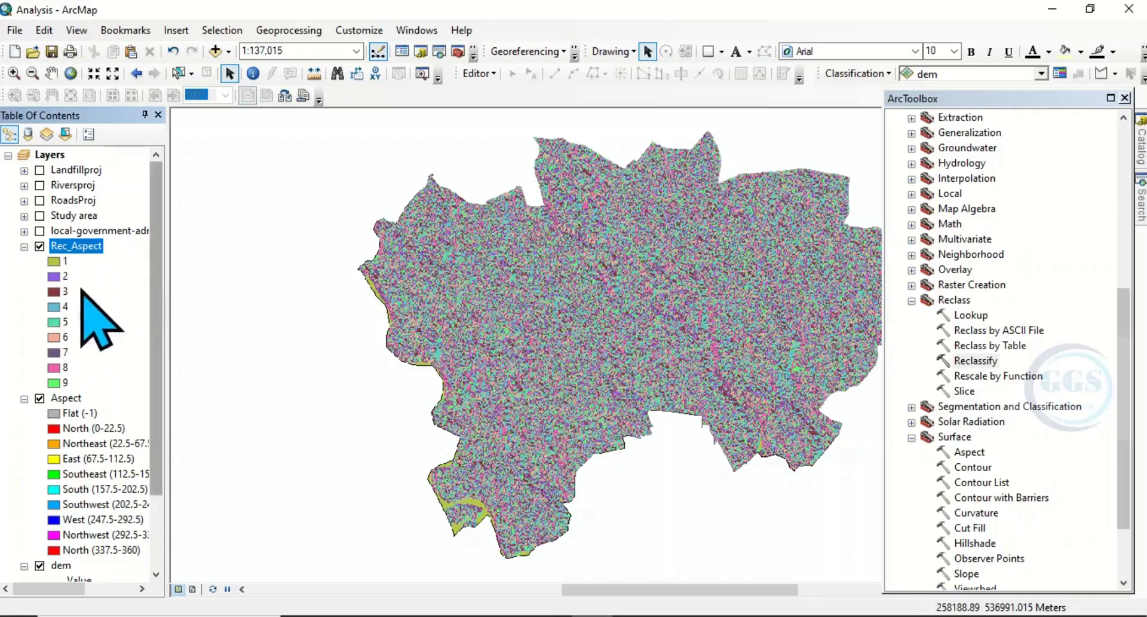
{"action": "mouse_move", "coordinate": [87, 286]}
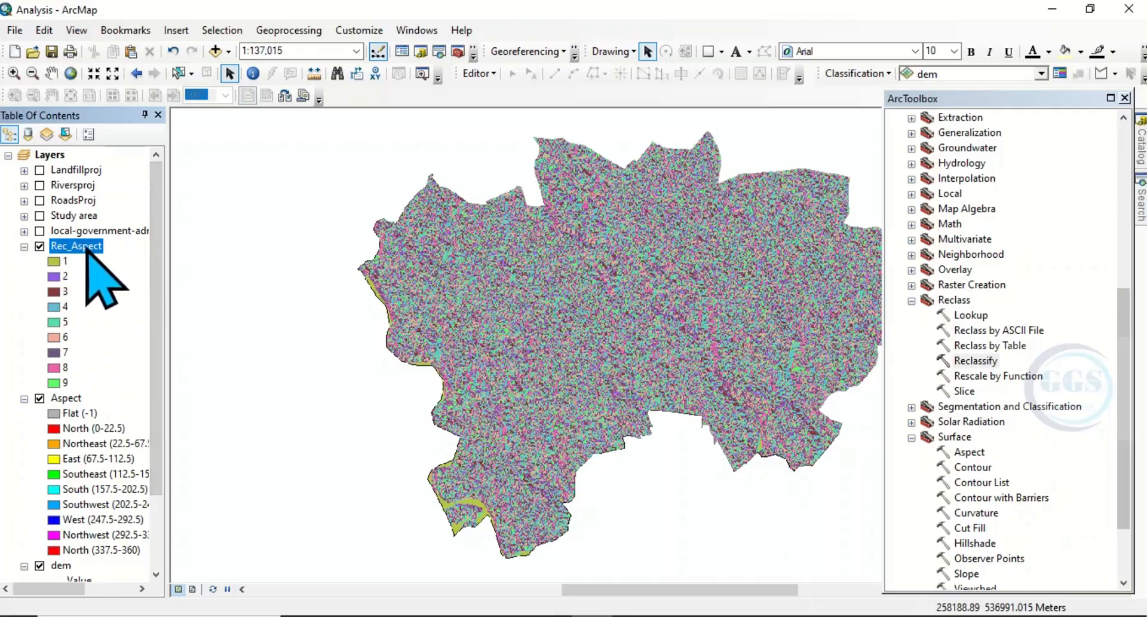
- Show the Rec_Aspect attribute table and start adding a new field
{"action": "right_click", "coordinate": [76, 245]}
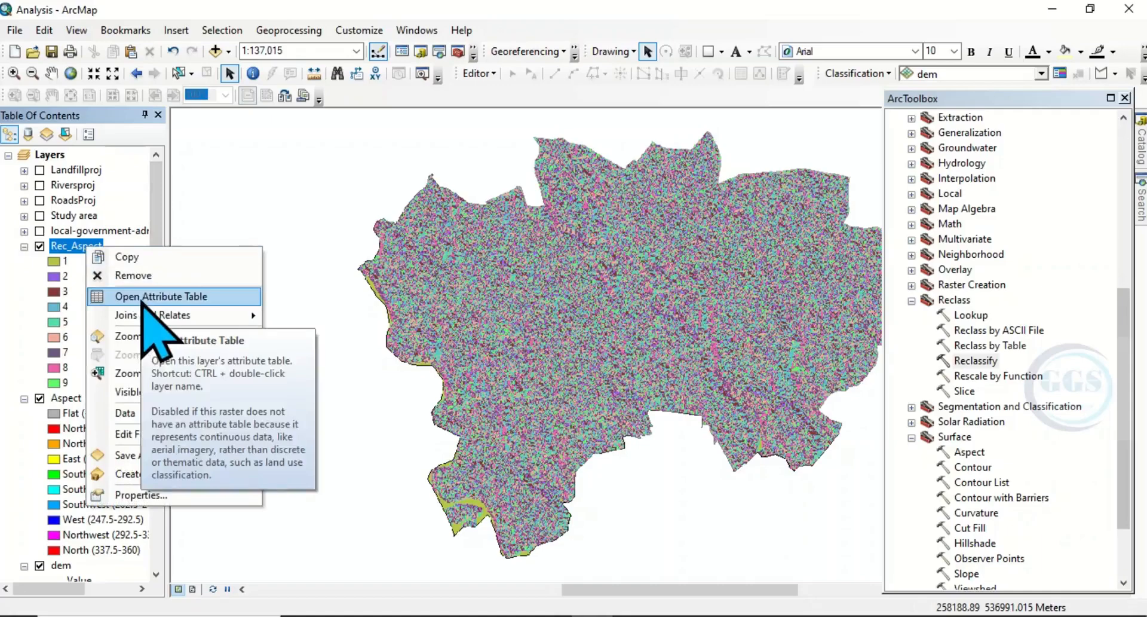
{"action": "left_click", "coordinate": [162, 296]}
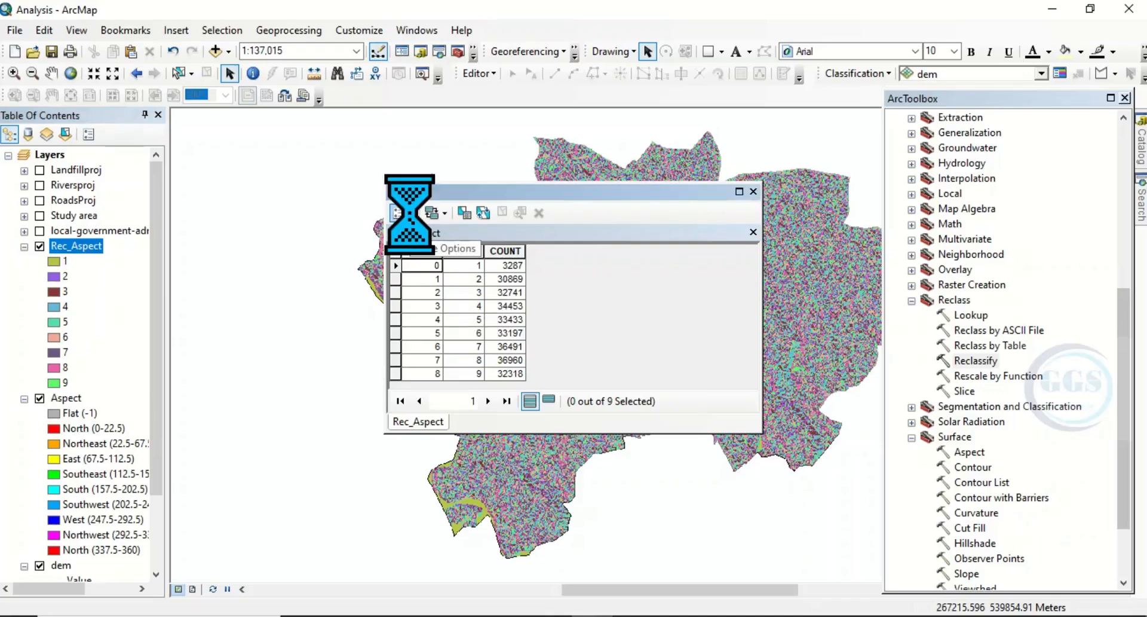
{"action": "left_click", "coordinate": [428, 212]}
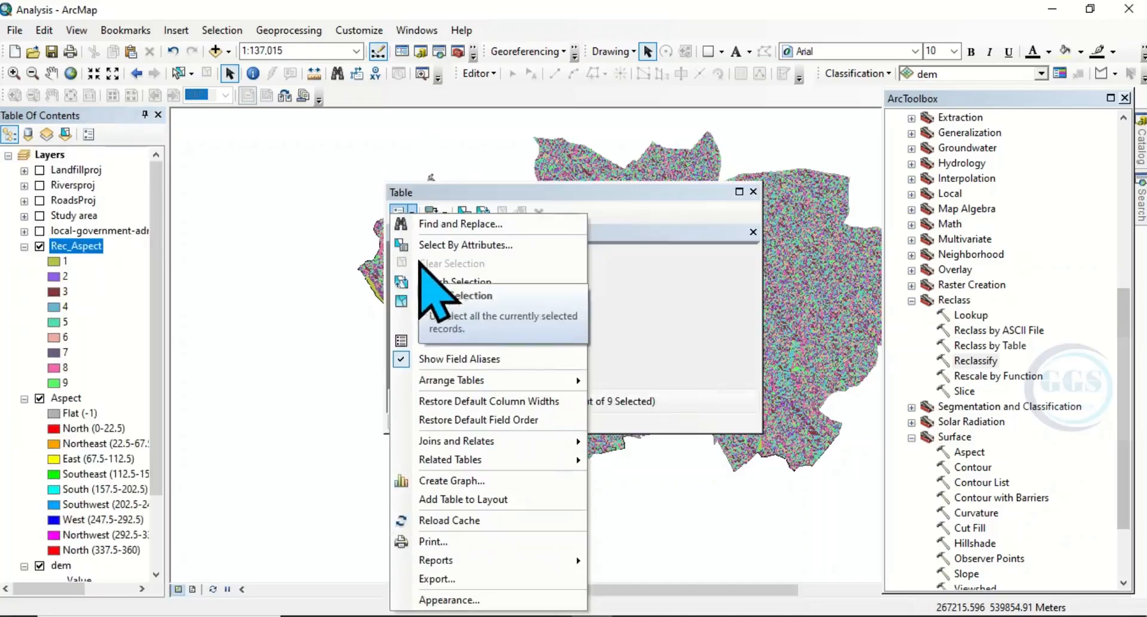
{"action": "mouse_move", "coordinate": [442, 321]}
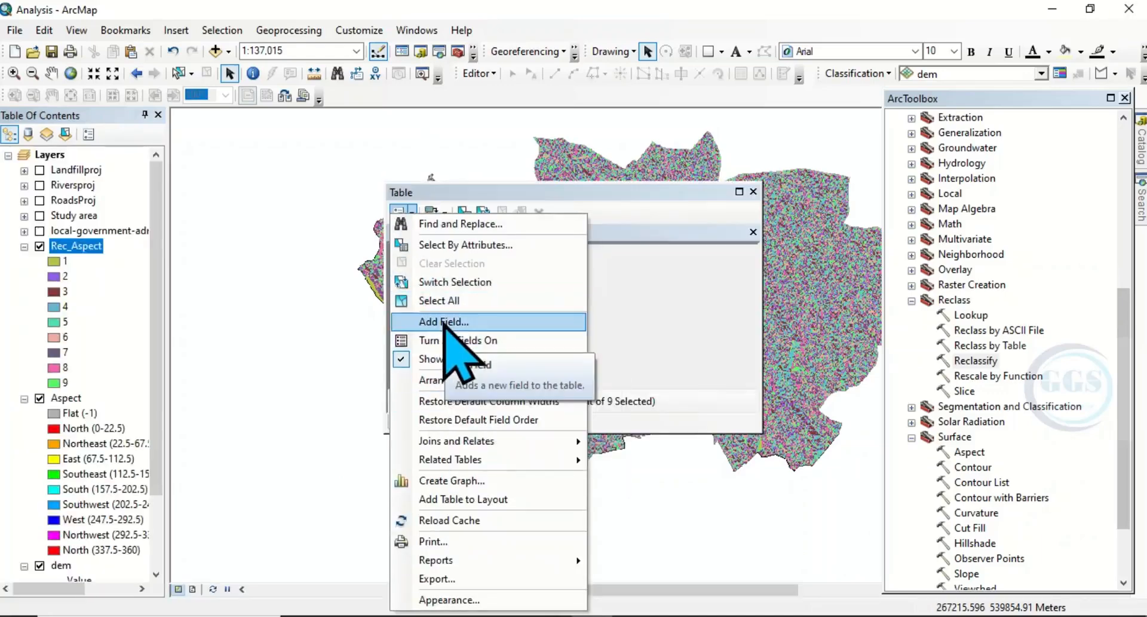
{"action": "left_click", "coordinate": [442, 322]}
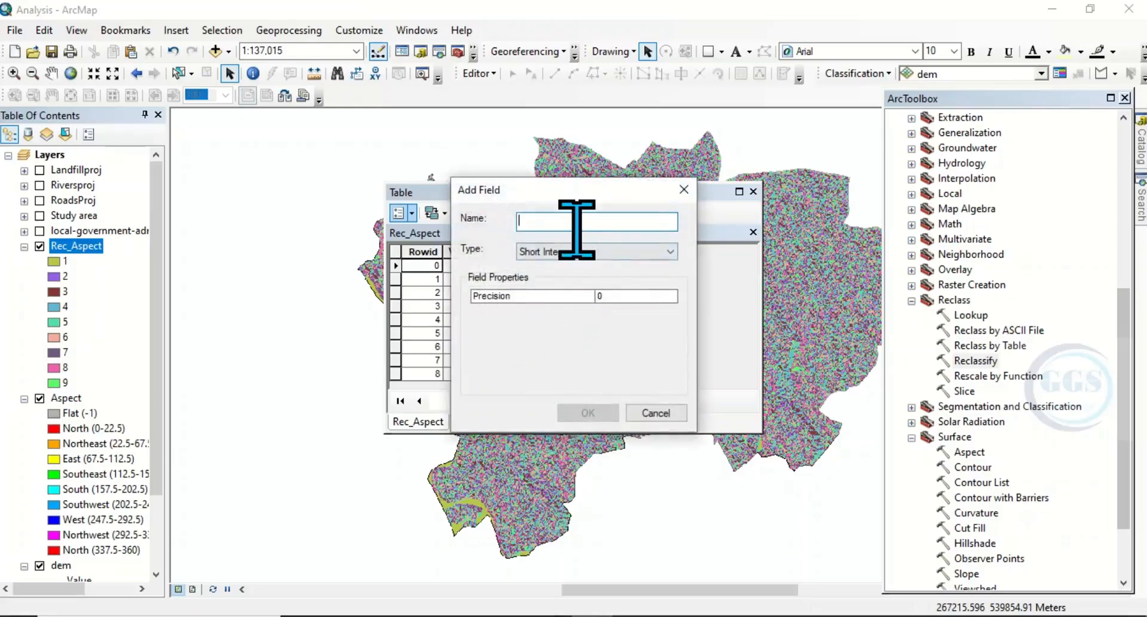
- Create a text field named Aspect with length 20 in the table
{"action": "type", "text": "Aspect"}
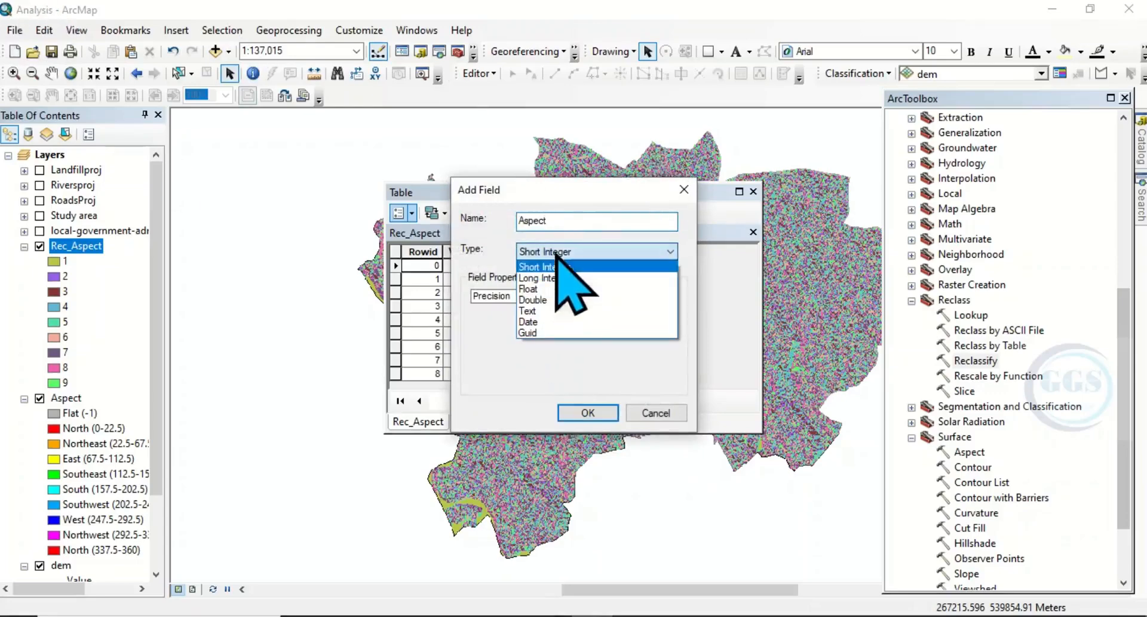
{"action": "left_click", "coordinate": [527, 311]}
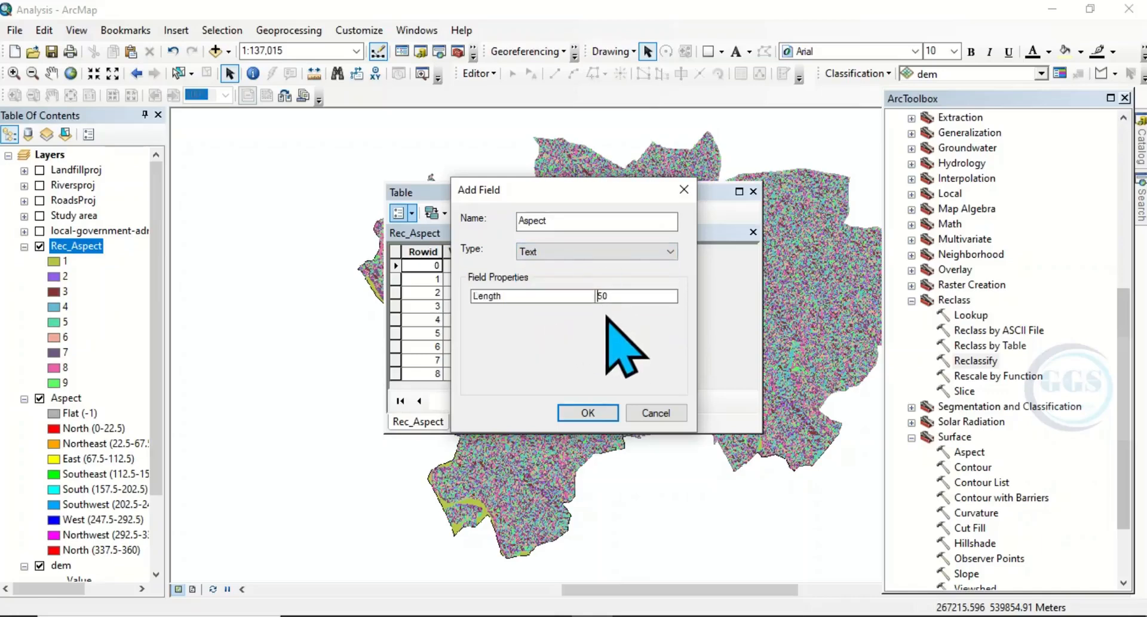
{"action": "type", "text": "20"}
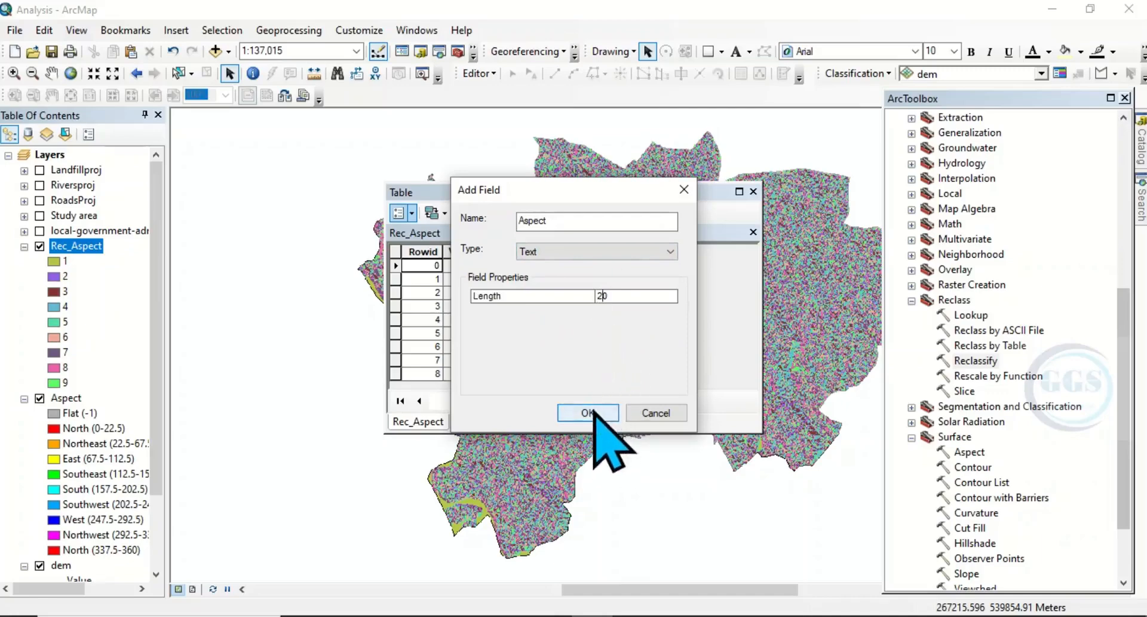
{"action": "left_click", "coordinate": [588, 412]}
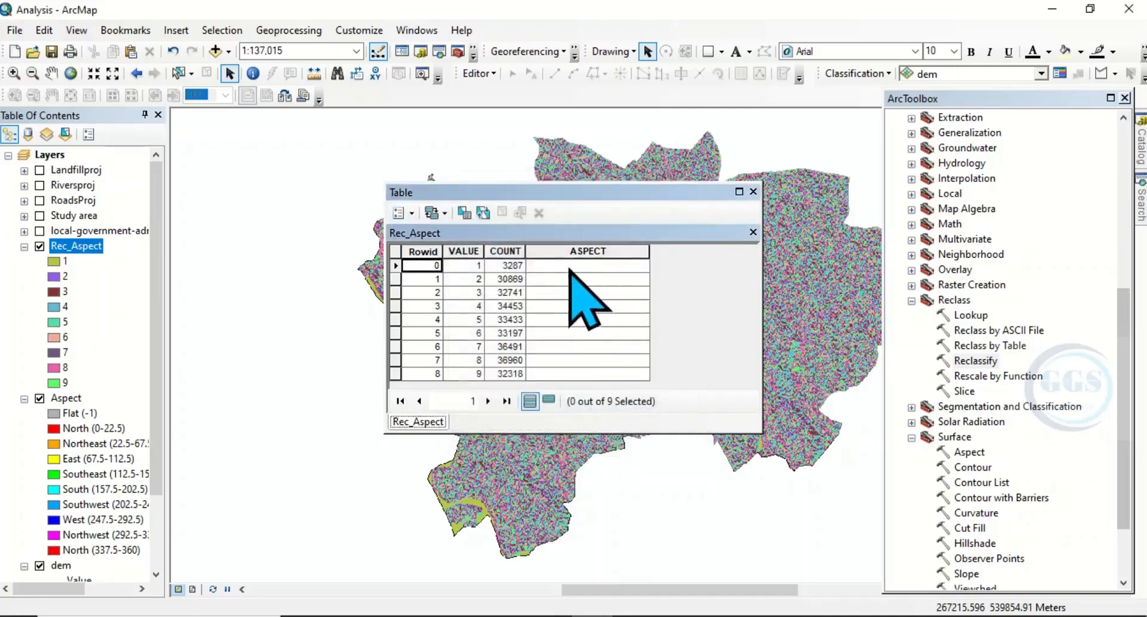
{"action": "mouse_move", "coordinate": [483, 293]}
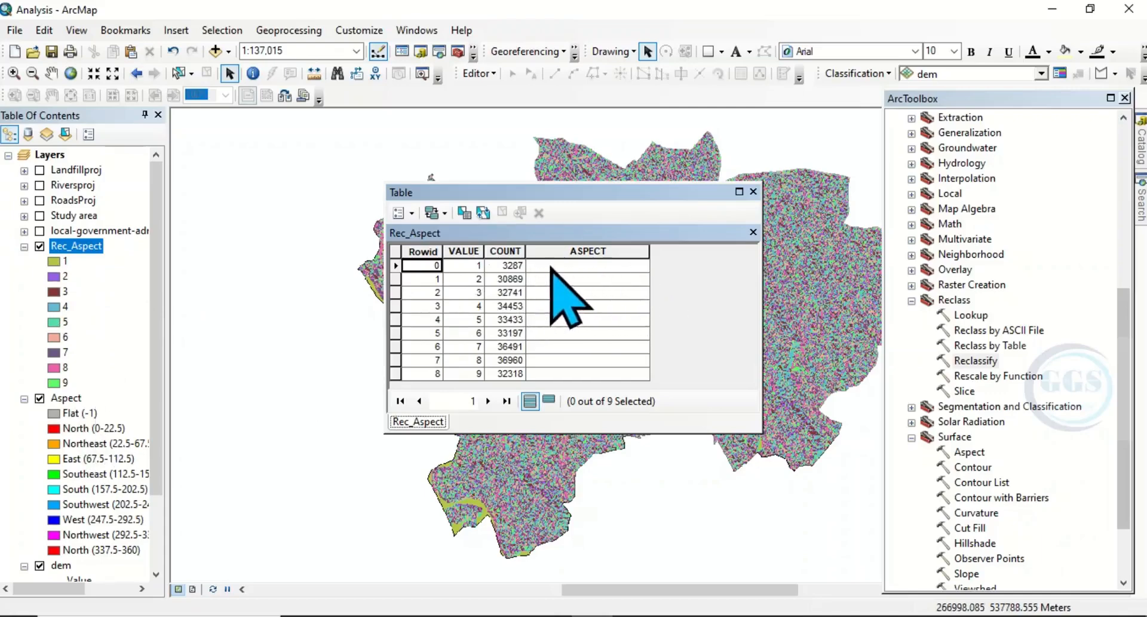
{"action": "right_click", "coordinate": [77, 245]}
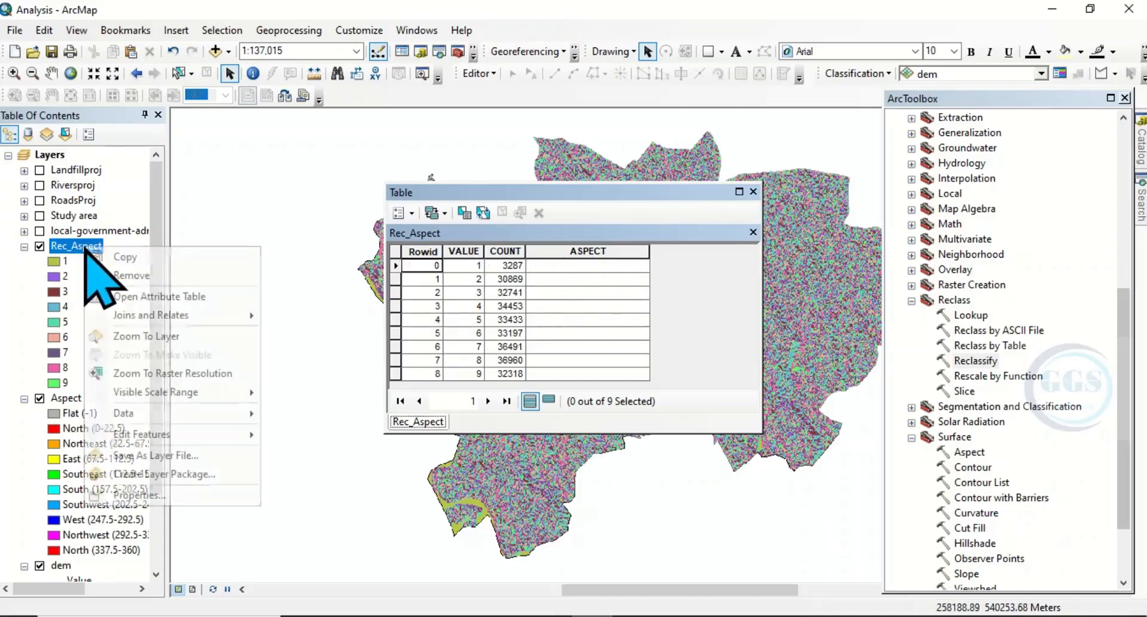
{"action": "mouse_move", "coordinate": [124, 412]}
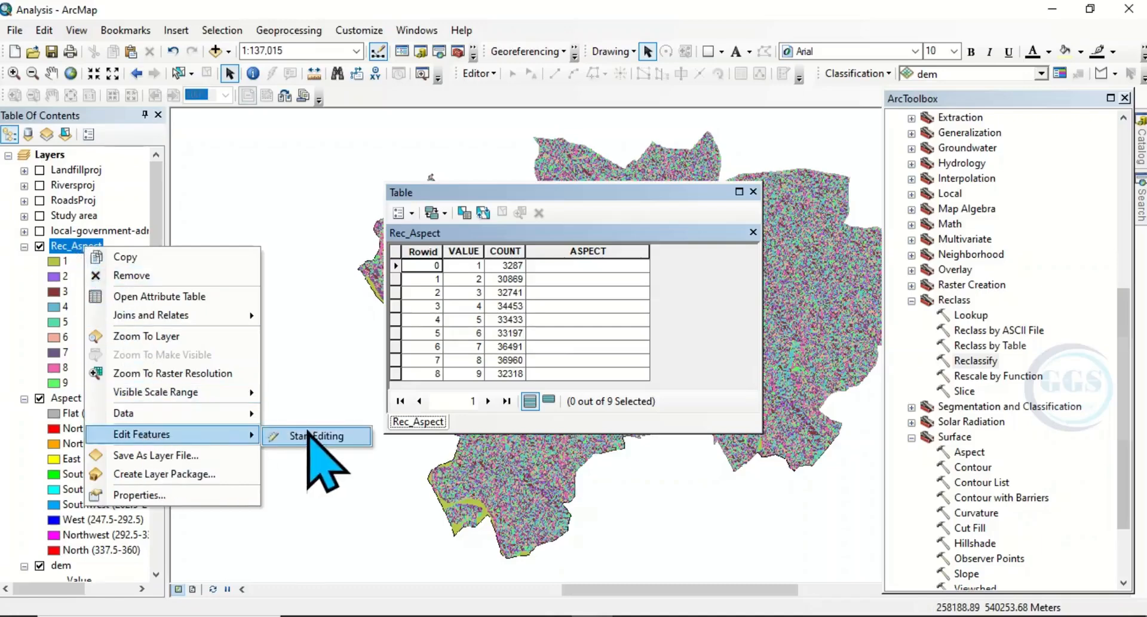
- Start an editing session on Rec_Aspect, continuing past the spatial reference warning
{"action": "left_click", "coordinate": [315, 436]}
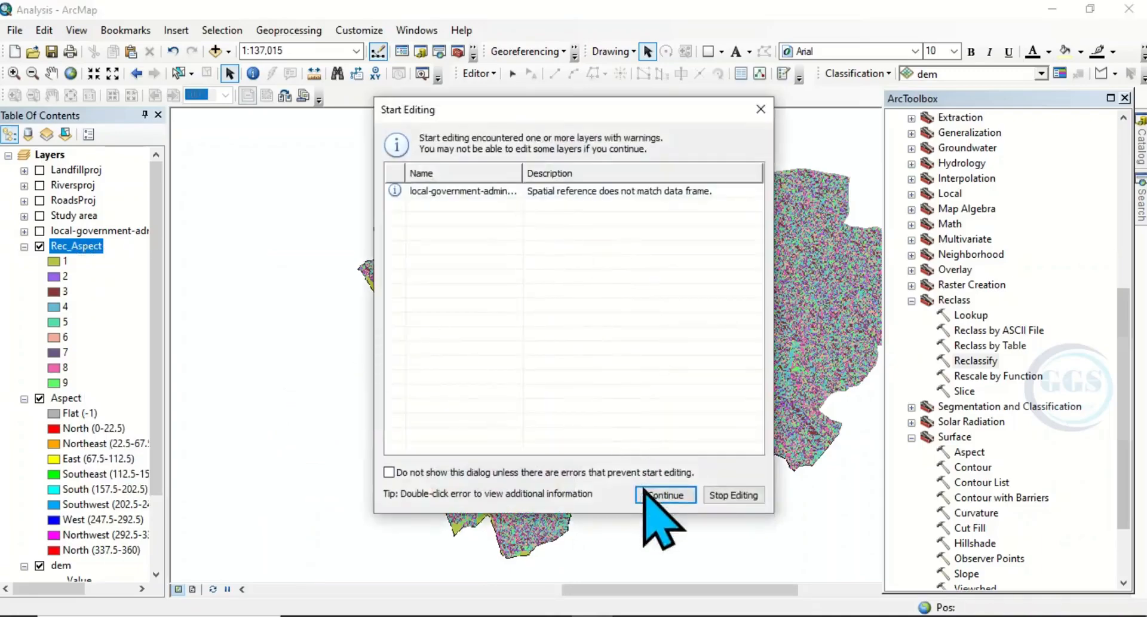
{"action": "left_click", "coordinate": [662, 495]}
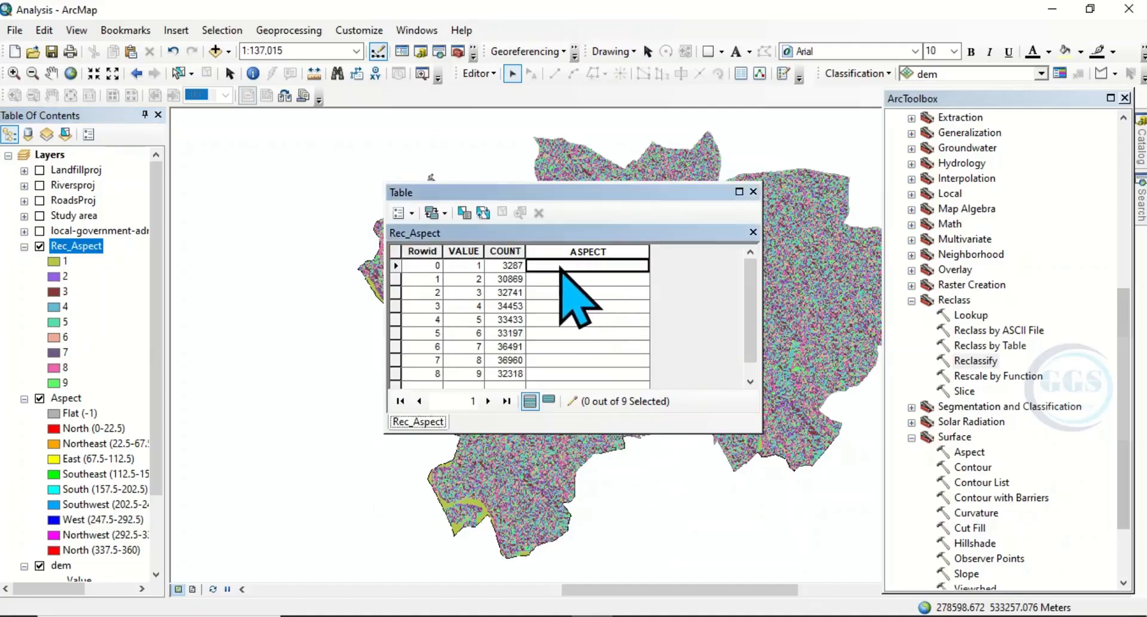
{"action": "mouse_move", "coordinate": [458, 310]}
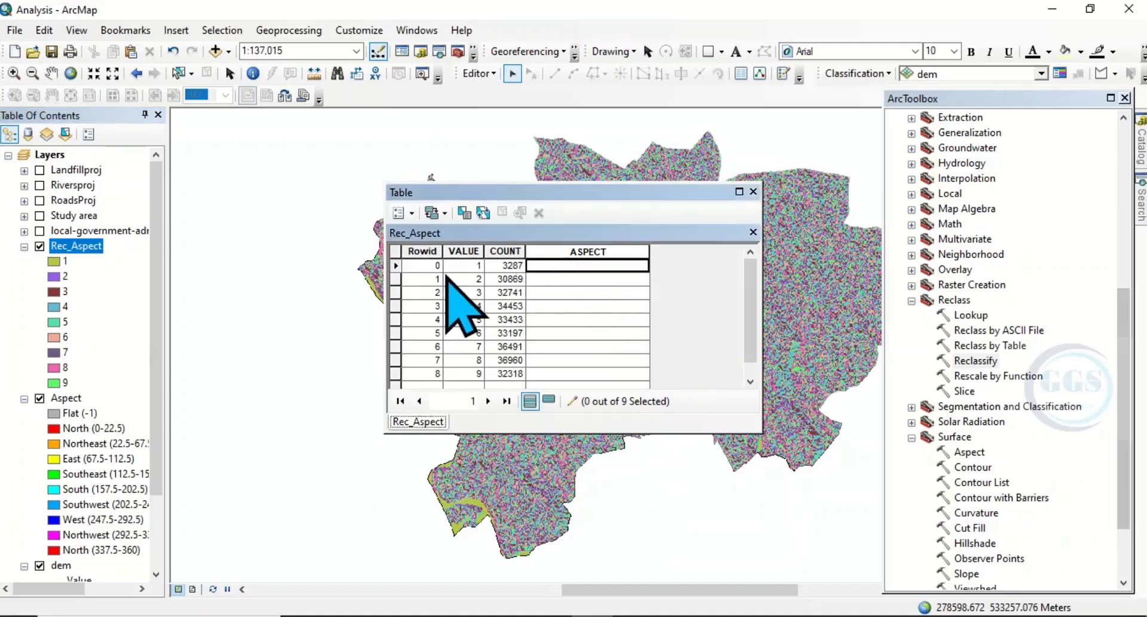
{"action": "mouse_move", "coordinate": [325, 296]}
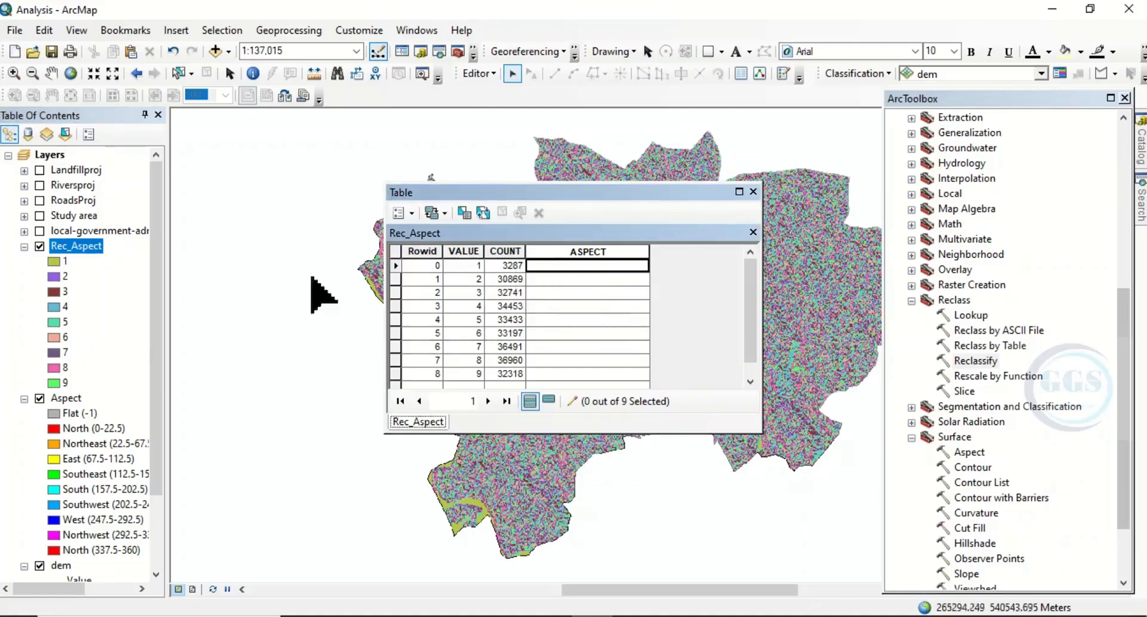
{"action": "mouse_move", "coordinate": [549, 329]}
{"action": "type", "text": "Fla"}
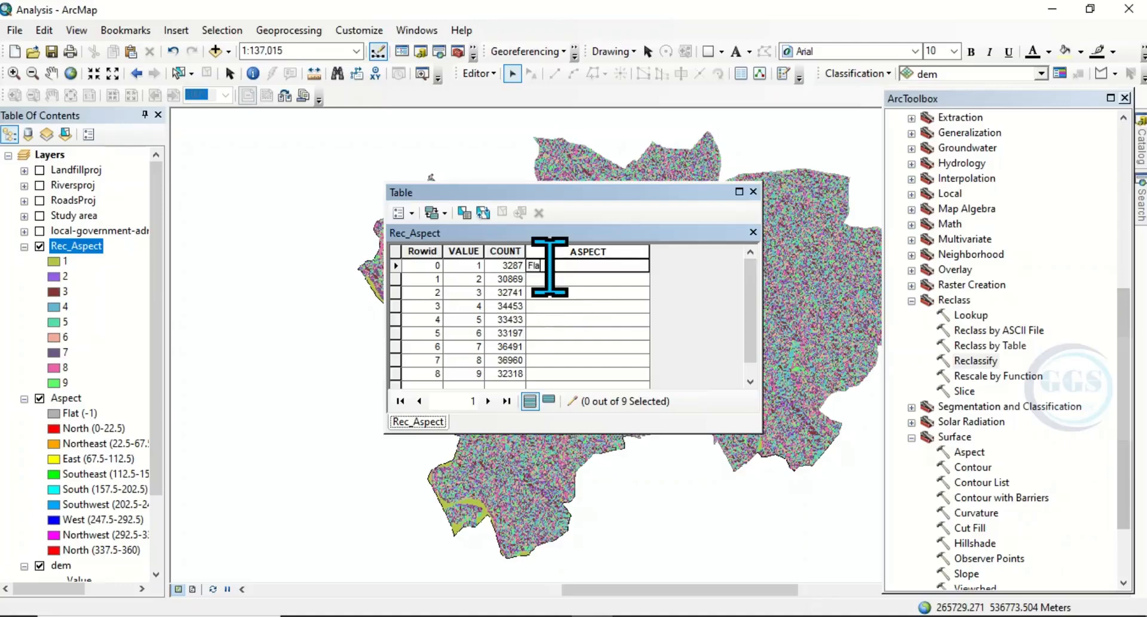
- Fill the ASPECT cells with Flat, North … Northwest and close the attribute table
{"action": "left_click", "coordinate": [589, 278]}
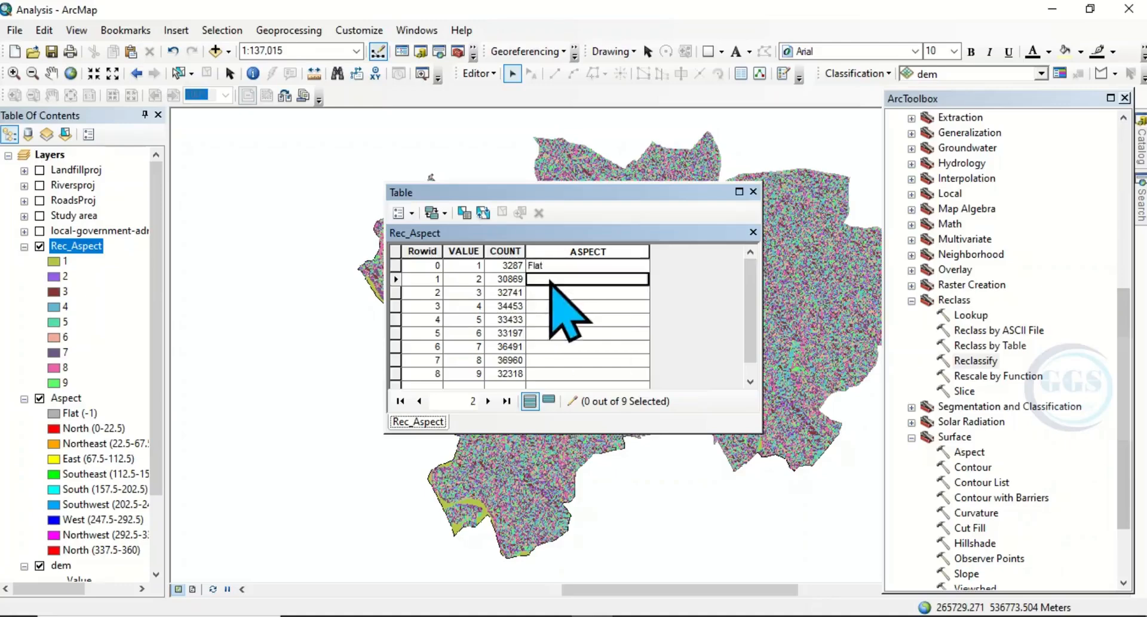
{"action": "mouse_move", "coordinate": [560, 315]}
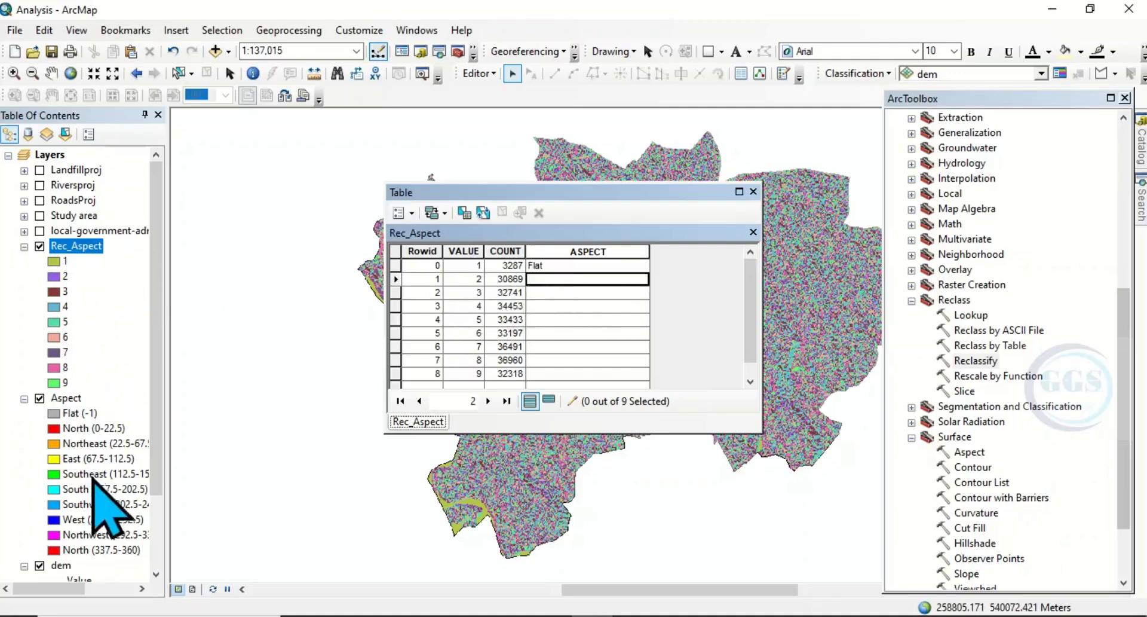
{"action": "mouse_move", "coordinate": [563, 337]}
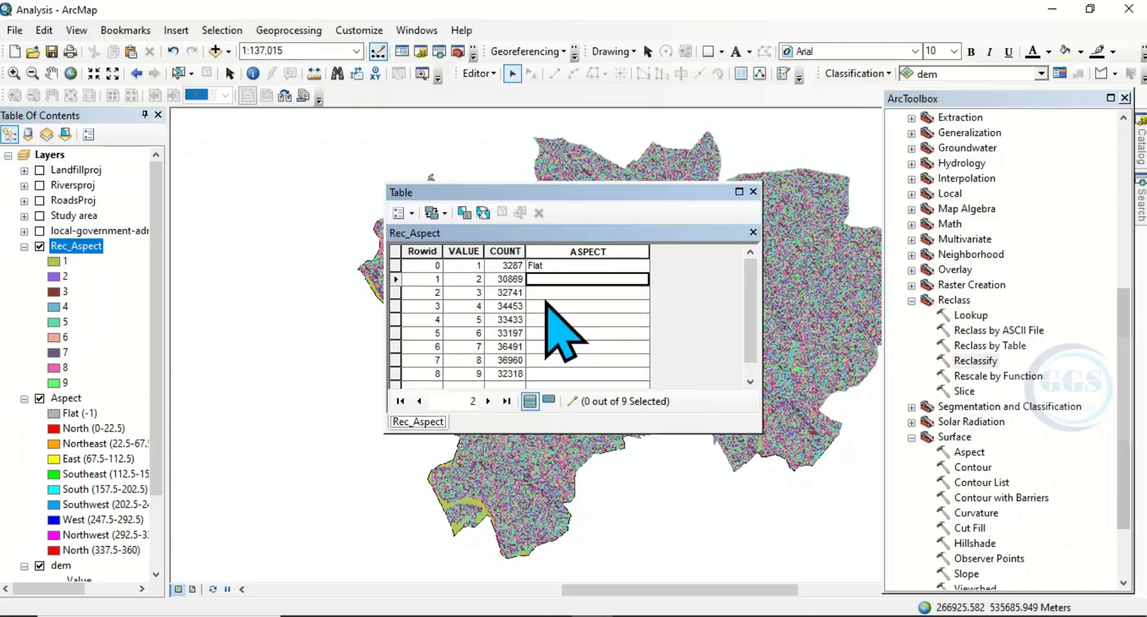
{"action": "type", "text": "North"}
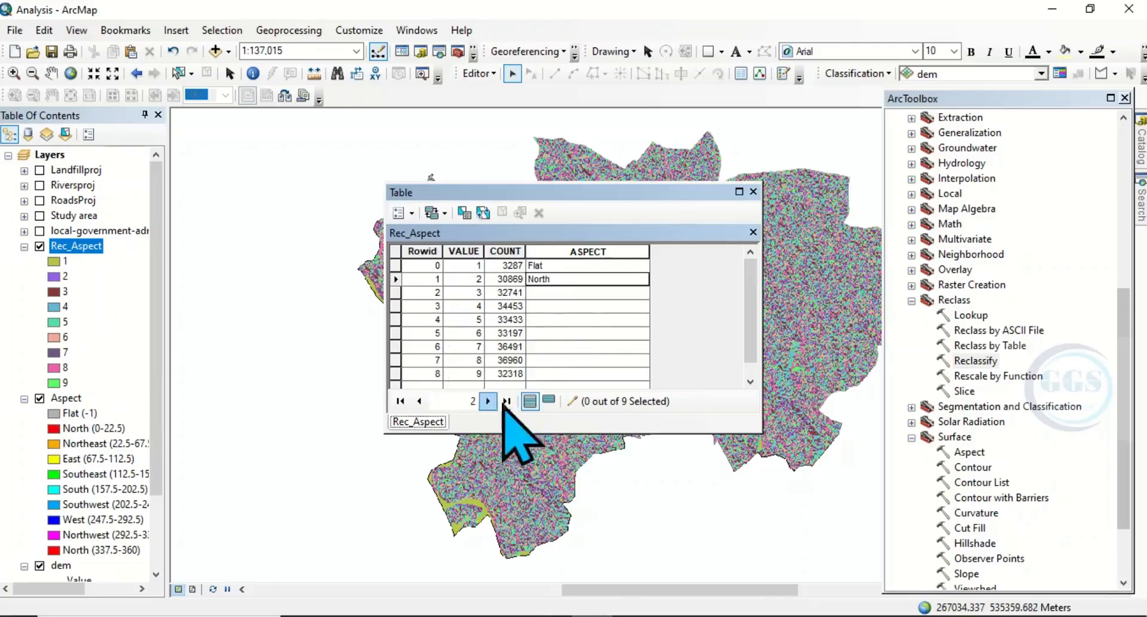
{"action": "left_click", "coordinate": [505, 401]}
{"action": "type", "text": "N"}
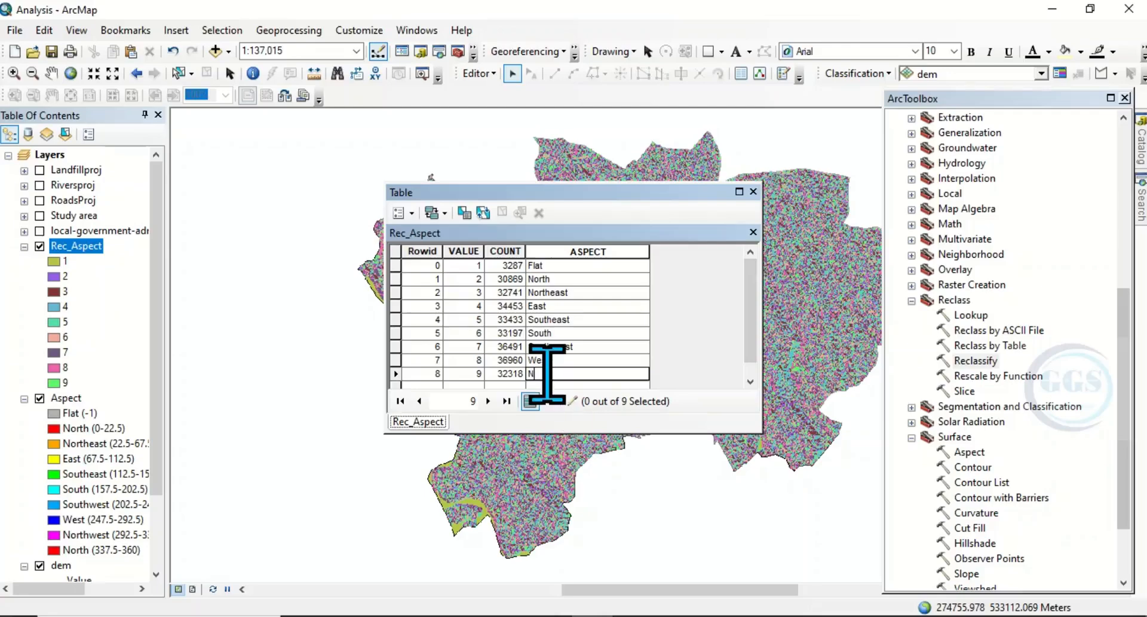
{"action": "type", "text": "orthwest"}
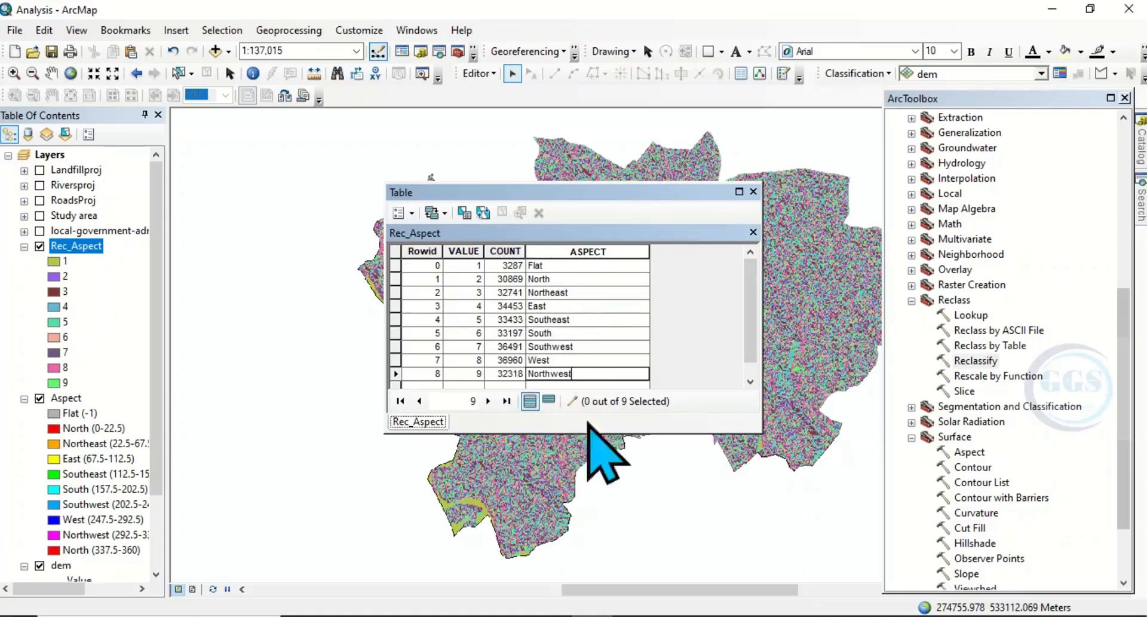
{"action": "mouse_move", "coordinate": [761, 249]}
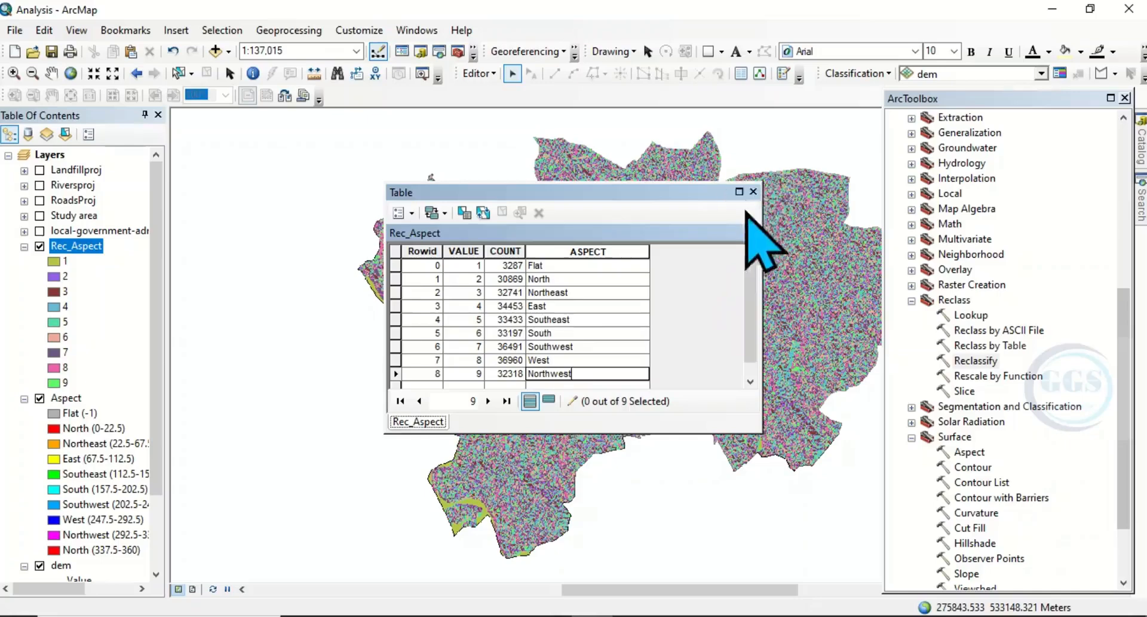
{"action": "left_click", "coordinate": [751, 191]}
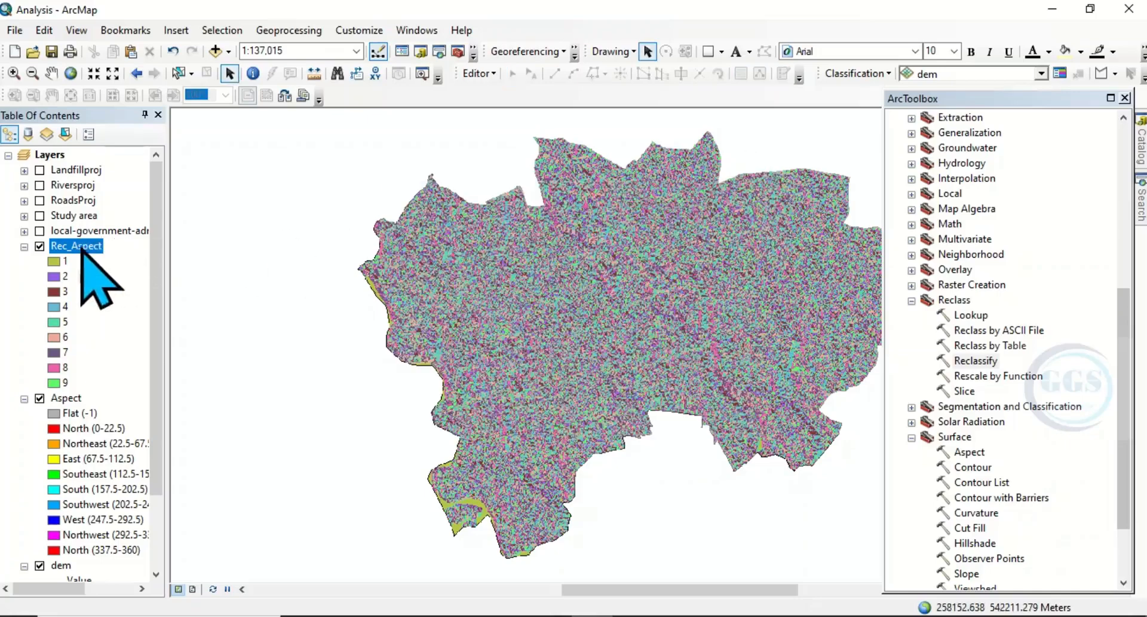
- Symbolize Rec_Aspect by unique values of the ASPECT field so the legend shows direction names
{"action": "right_click", "coordinate": [77, 245]}
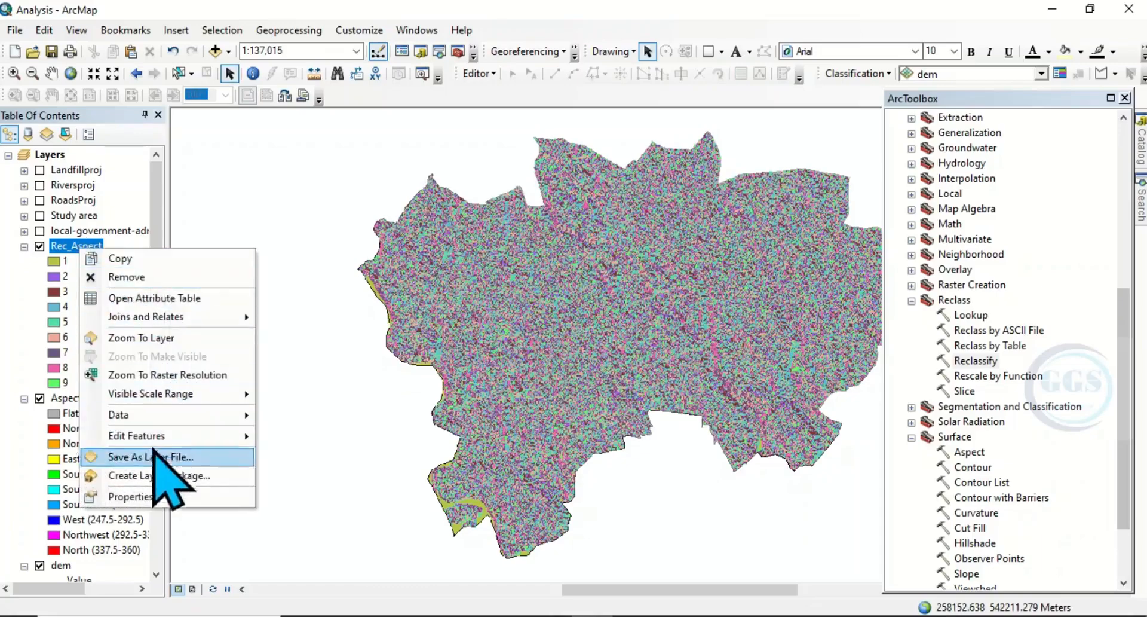
{"action": "left_click", "coordinate": [151, 456]}
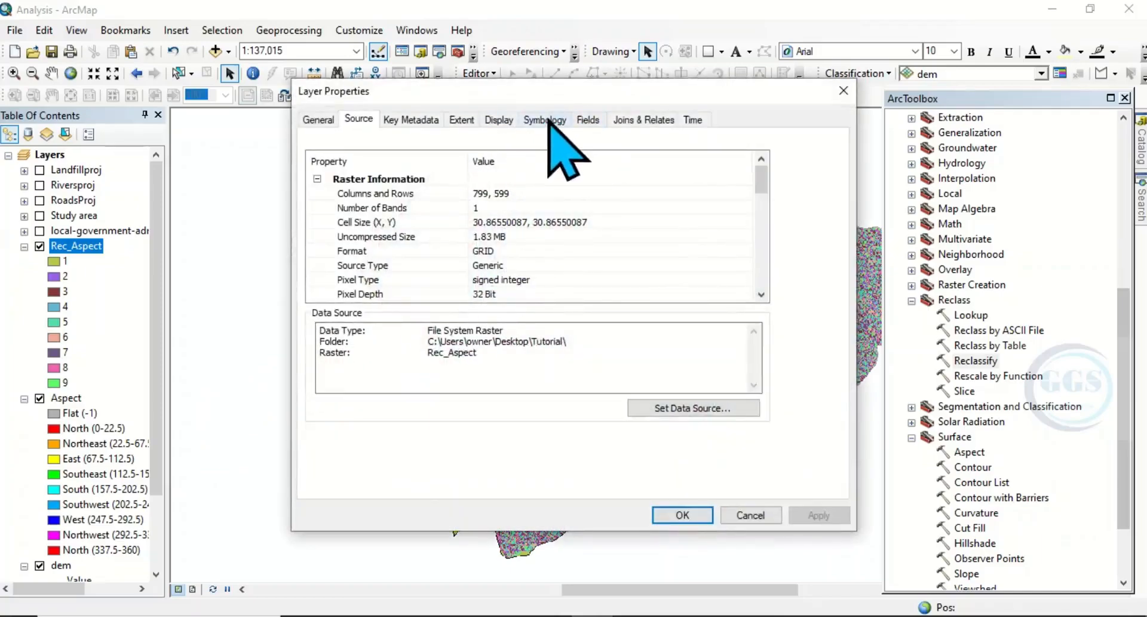
{"action": "left_click", "coordinate": [544, 120]}
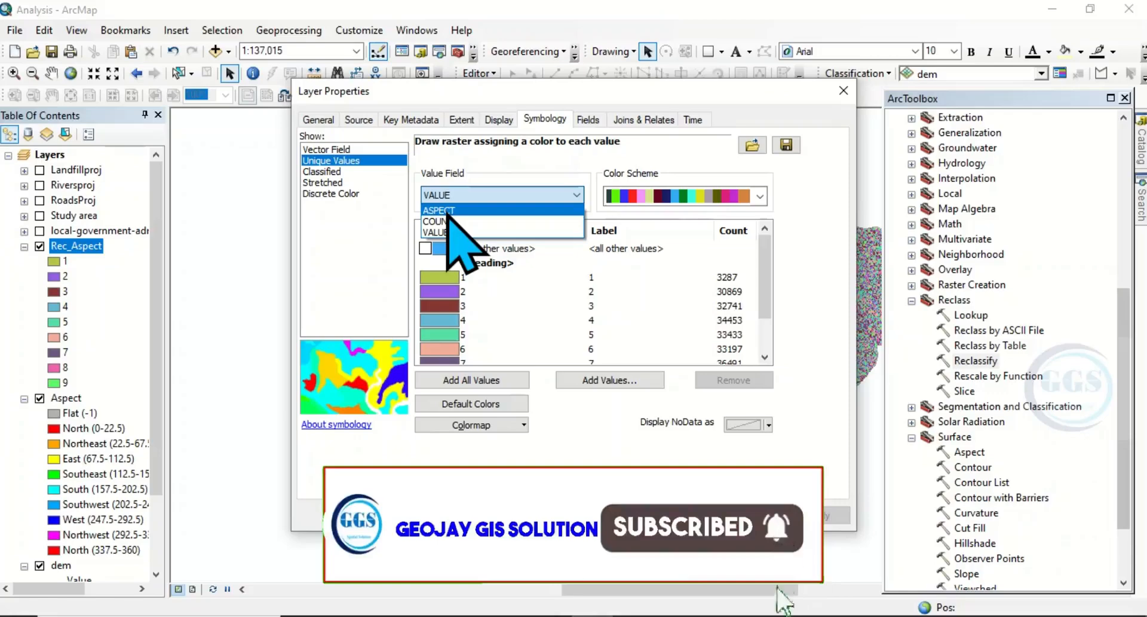
{"action": "left_click", "coordinate": [439, 210]}
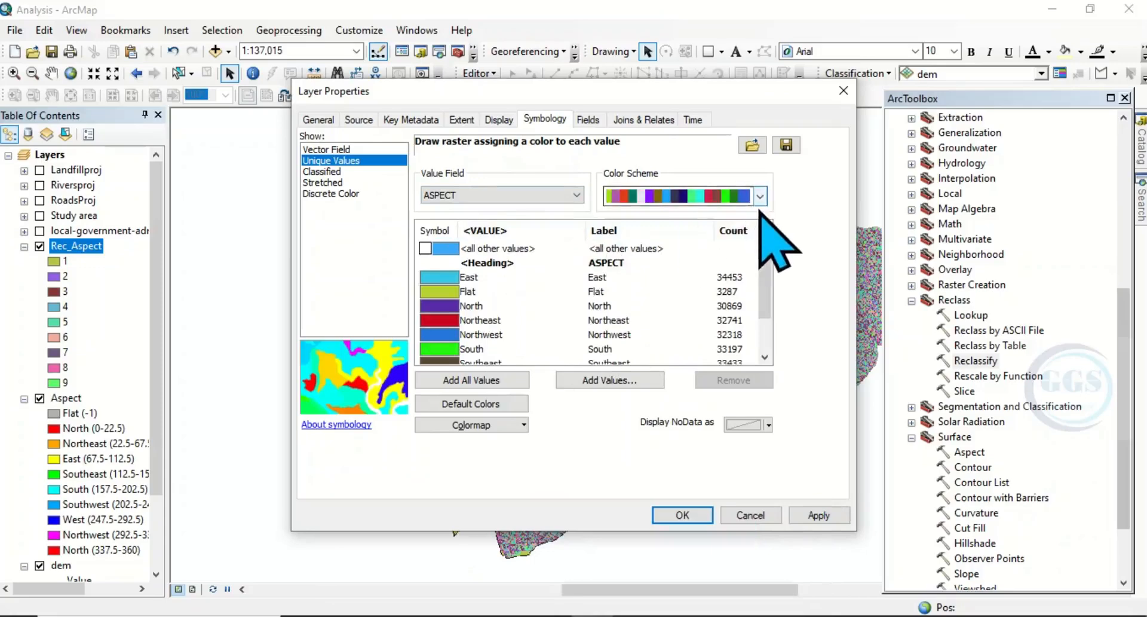
{"action": "left_click", "coordinate": [760, 195]}
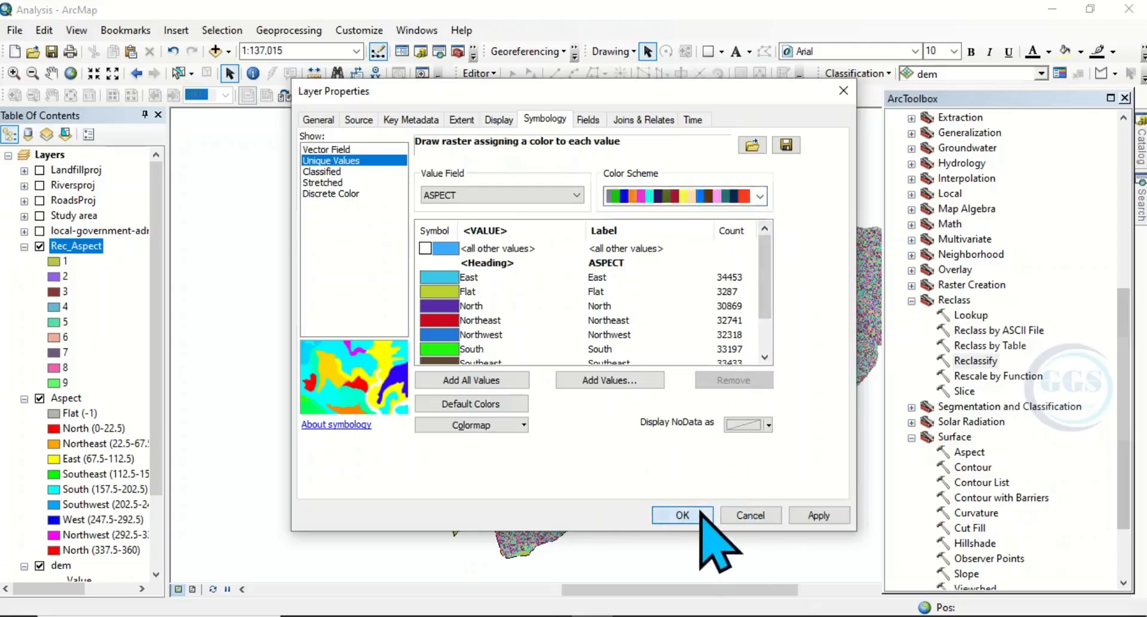
{"action": "left_click", "coordinate": [680, 515]}
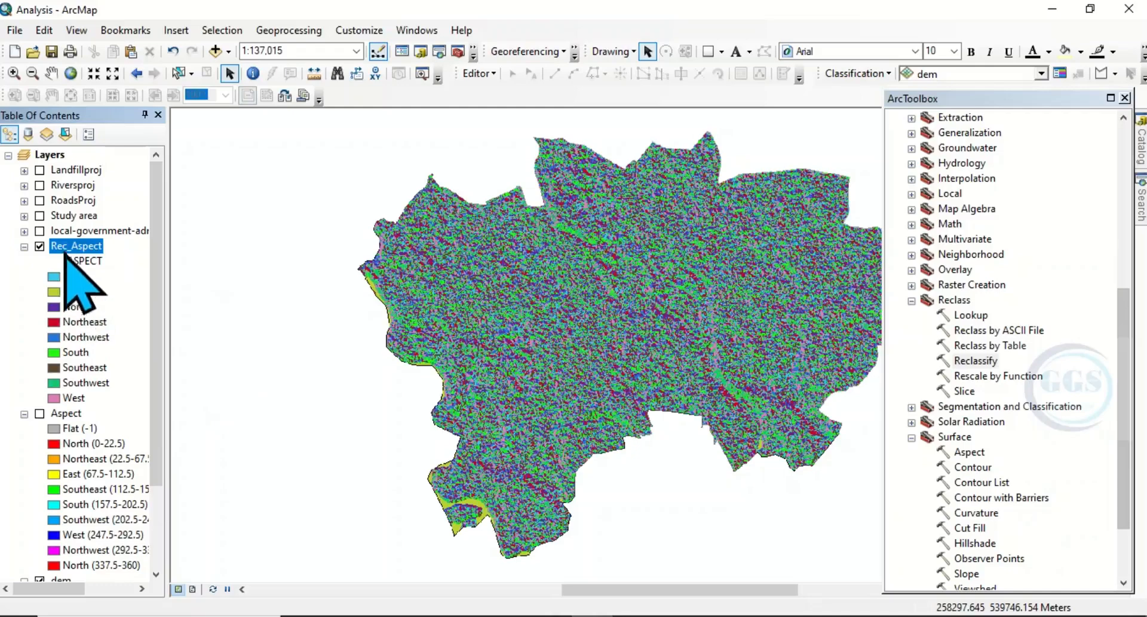
- Recolour Rec_Aspect's direction classes with the rainbow colour scheme via Layer Properties Symbology
{"action": "right_click", "coordinate": [77, 245]}
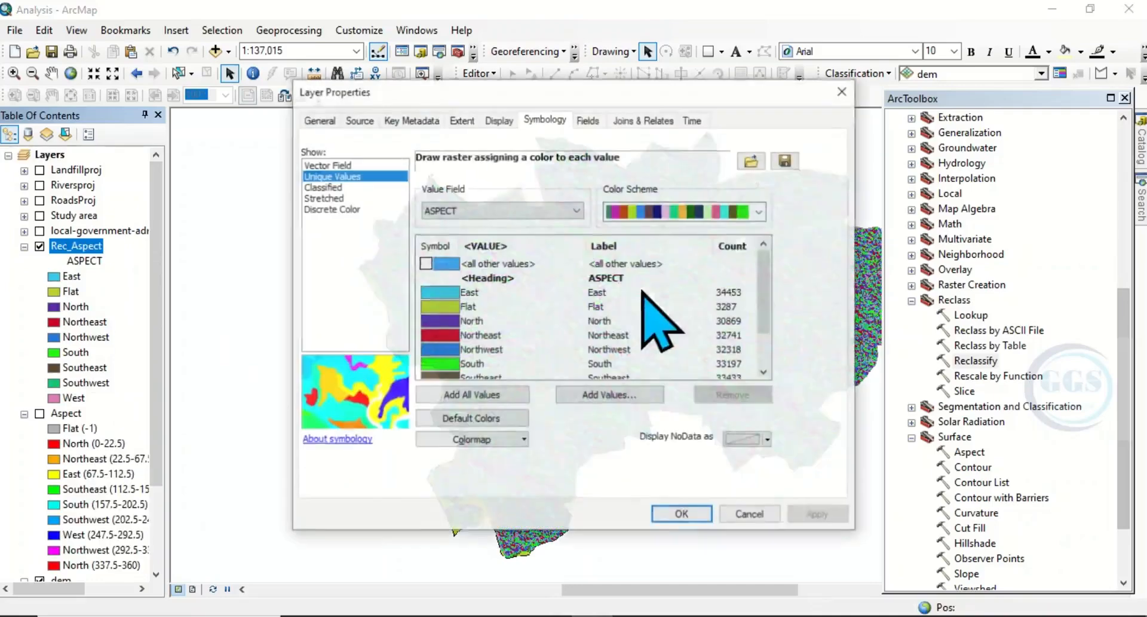
{"action": "left_click", "coordinate": [759, 212]}
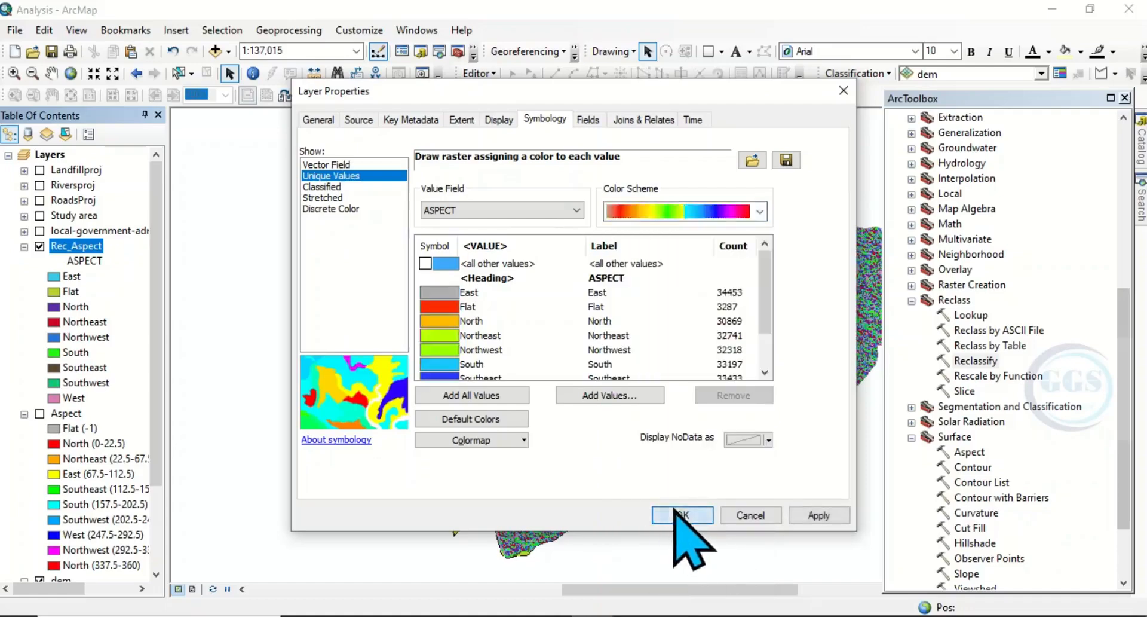
{"action": "left_click", "coordinate": [680, 514]}
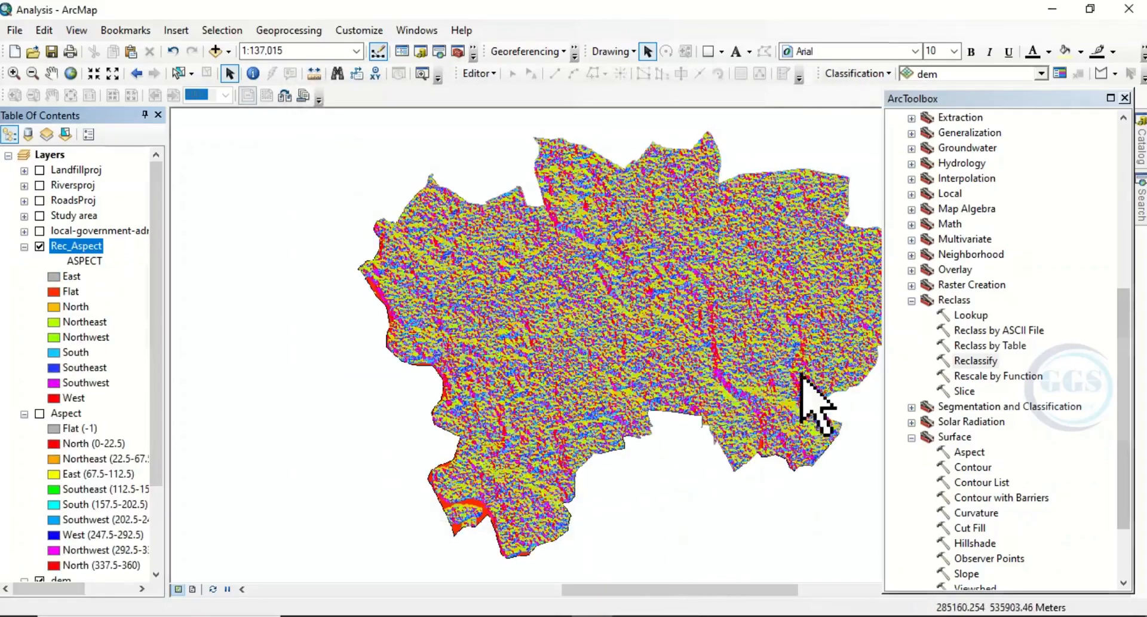
{"action": "left_click", "coordinate": [1126, 98]}
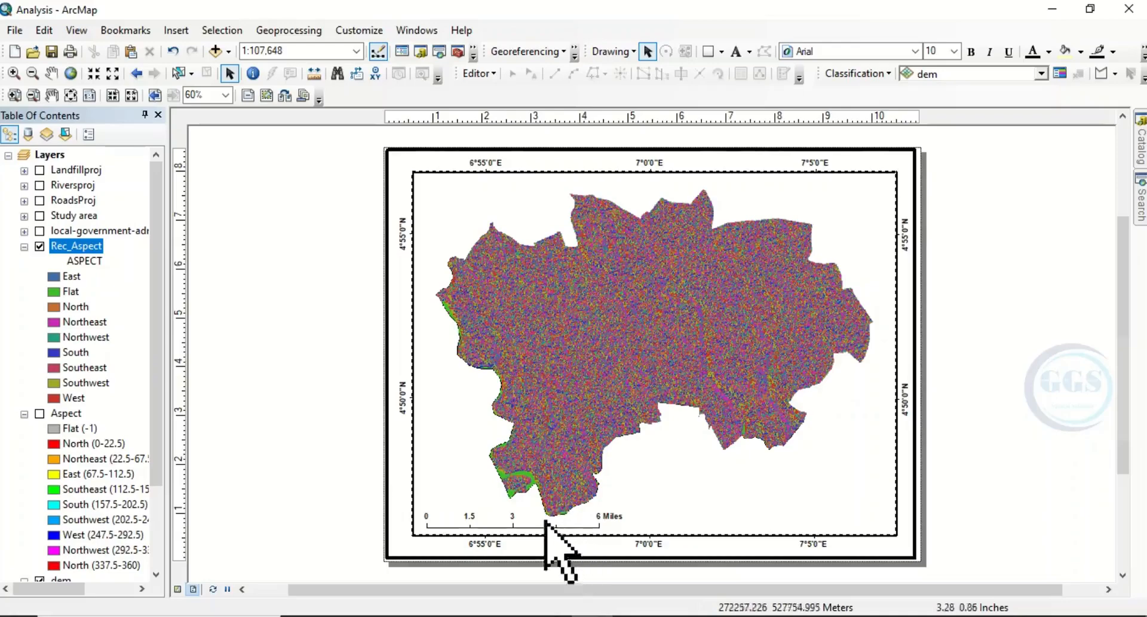
{"action": "mouse_move", "coordinate": [800, 428]}
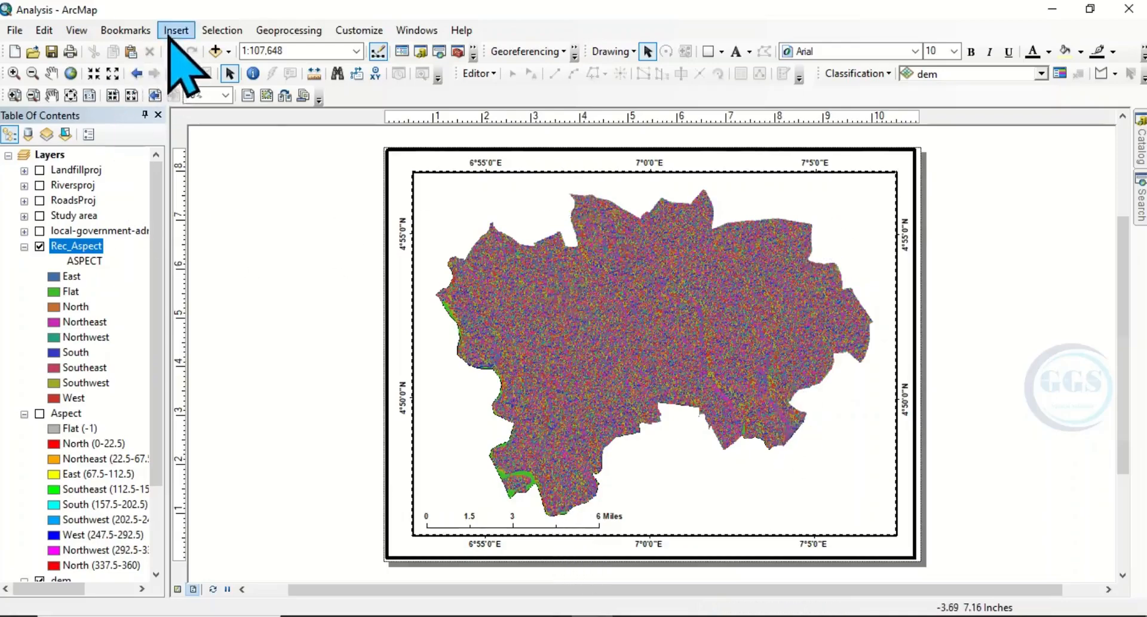
- Add an ESRI North 1 compass-style north arrow to the layout from the Insert menu
{"action": "left_click", "coordinate": [176, 30]}
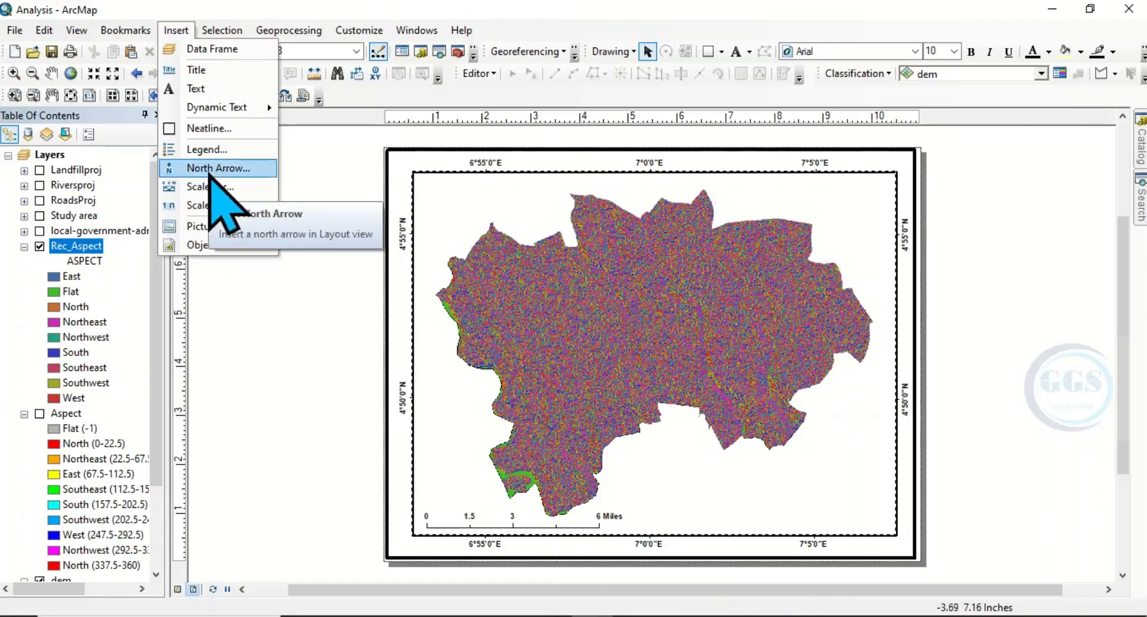
{"action": "left_click", "coordinate": [218, 167]}
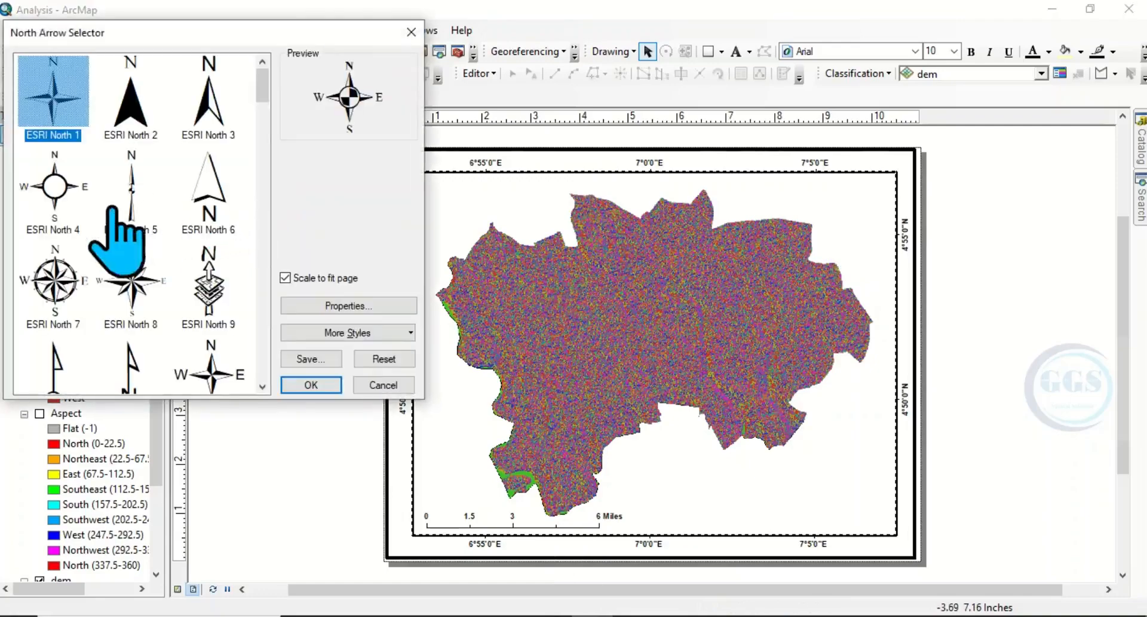
{"action": "left_click", "coordinate": [311, 384]}
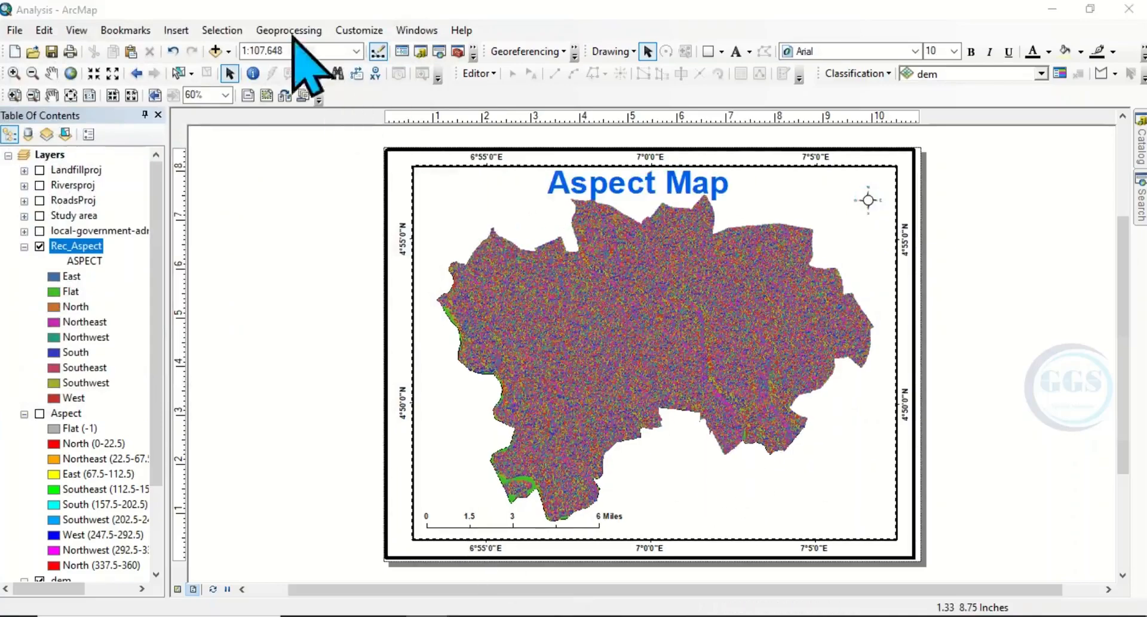
- Insert a legend for Rec_Aspect and dem with a light green background and place it at the lower right
{"action": "left_click", "coordinate": [174, 30]}
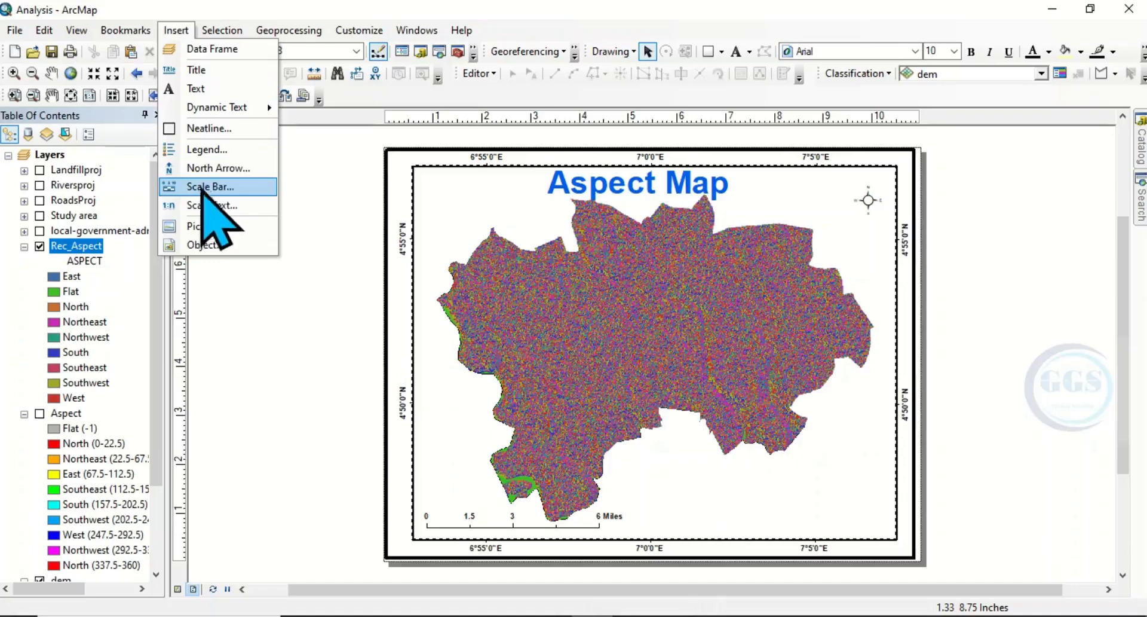
{"action": "left_click", "coordinate": [209, 187]}
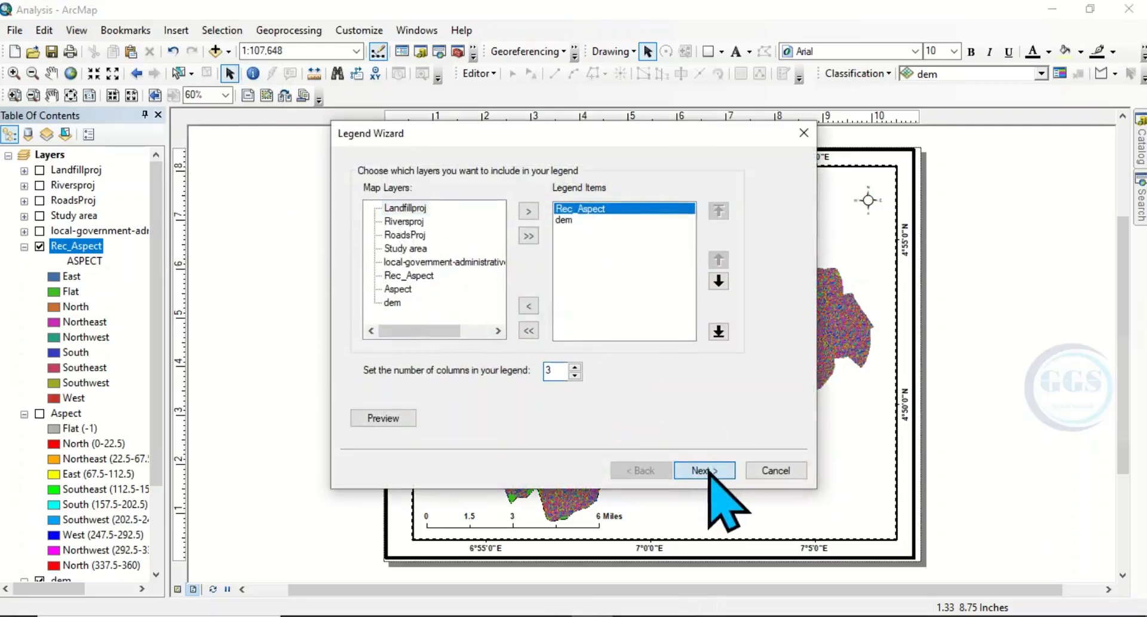
{"action": "left_click", "coordinate": [703, 470]}
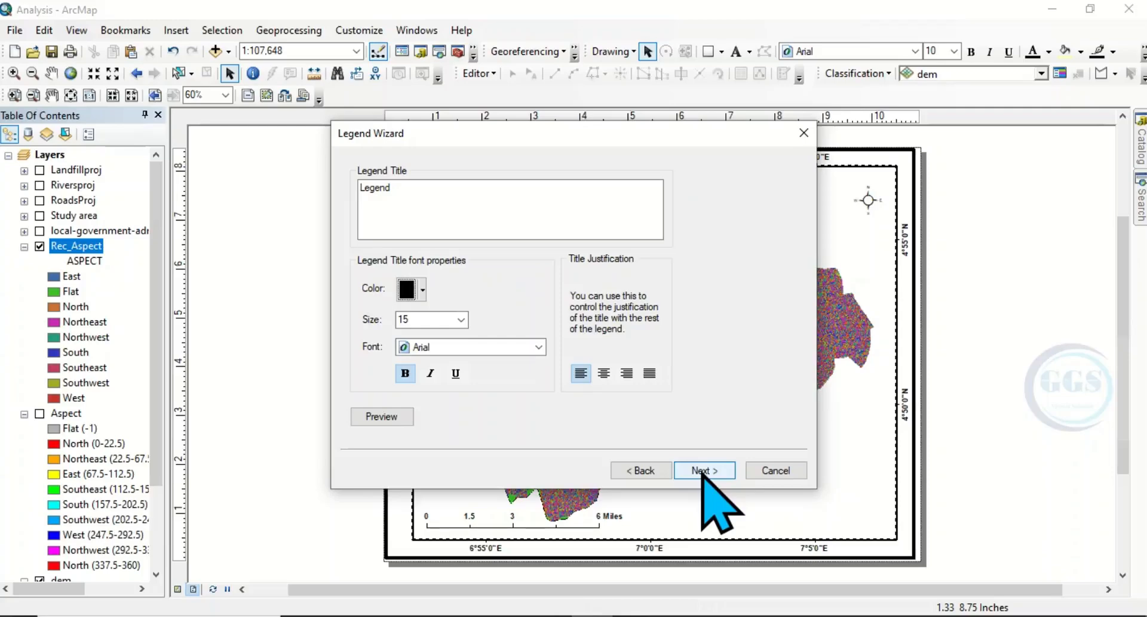
{"action": "left_click", "coordinate": [703, 470]}
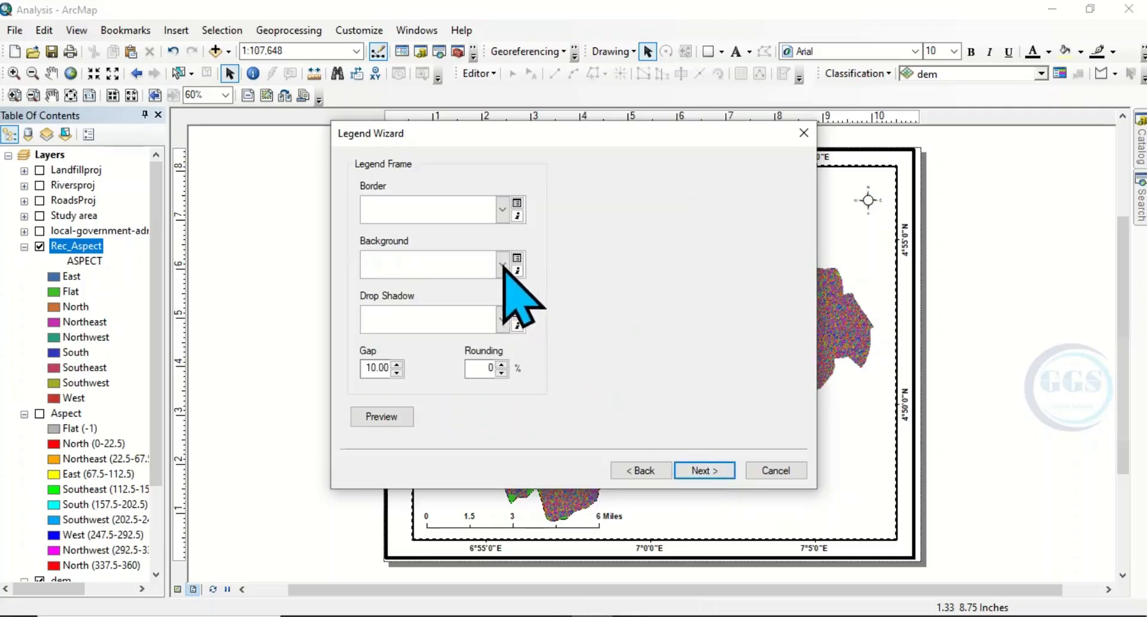
{"action": "left_click", "coordinate": [503, 263]}
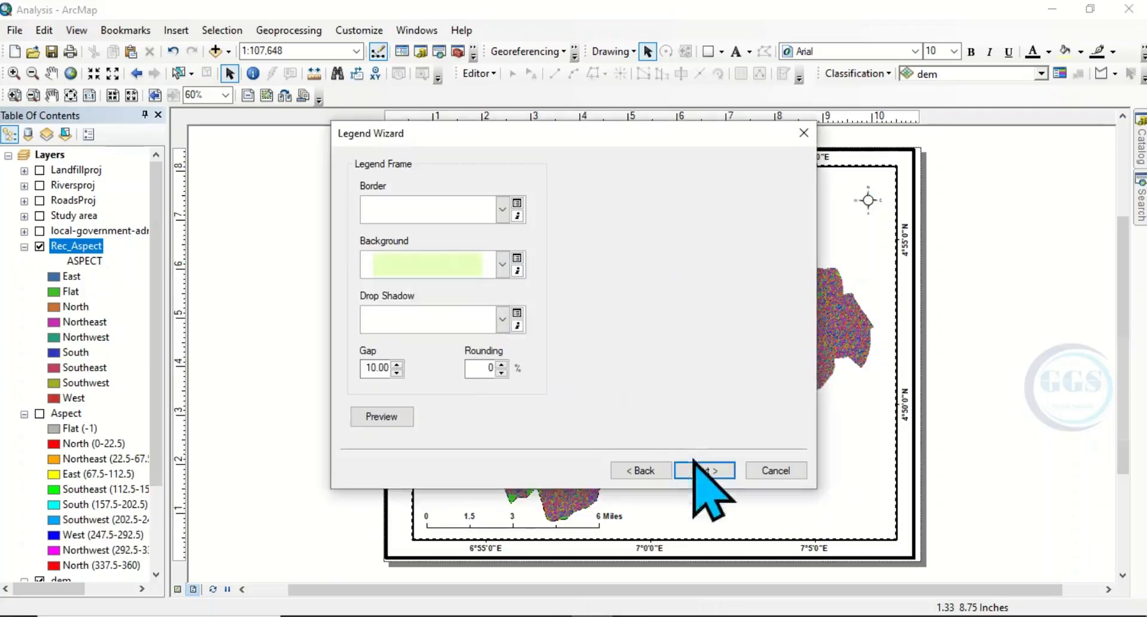
{"action": "left_click", "coordinate": [702, 470]}
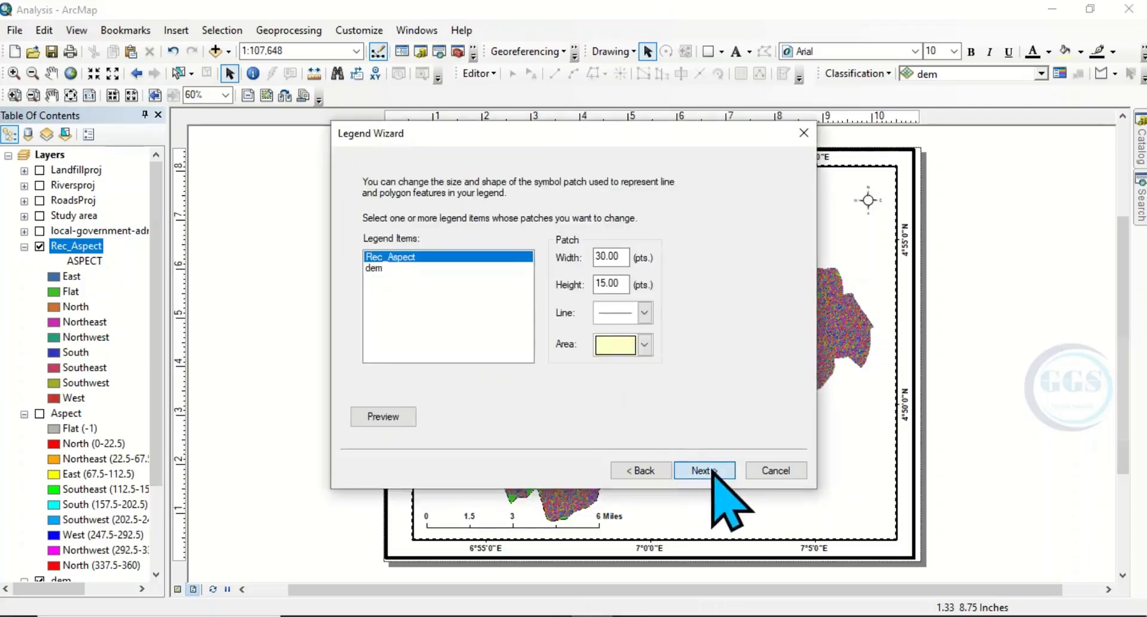
{"action": "left_click", "coordinate": [703, 470]}
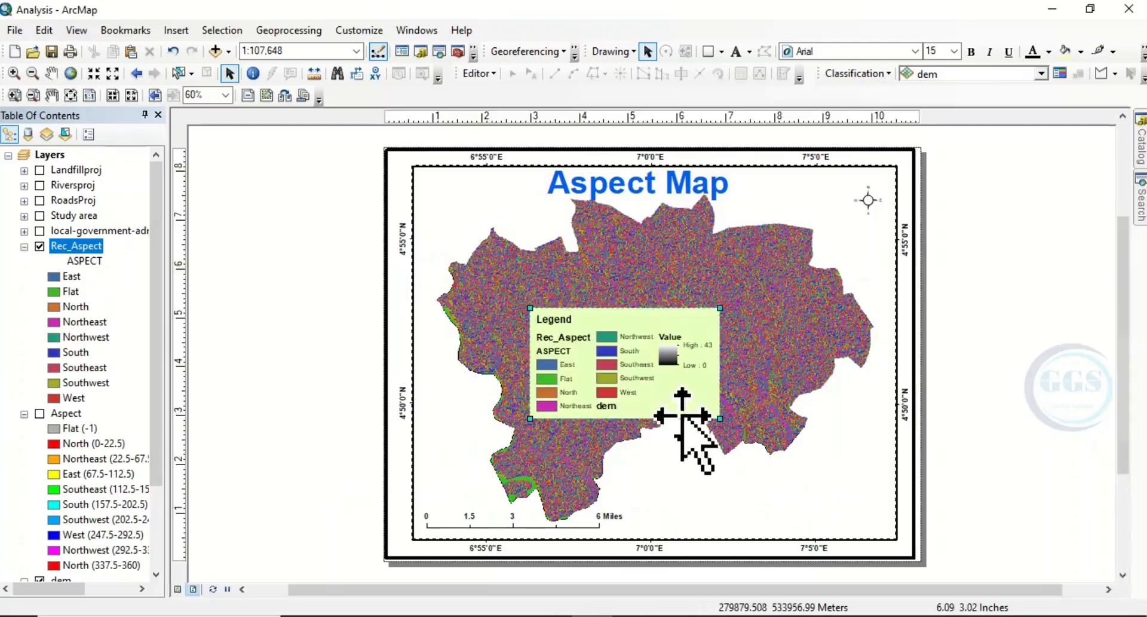
{"action": "left_click_drag", "start_coordinate": [679, 396], "coordinate": [768, 483]}
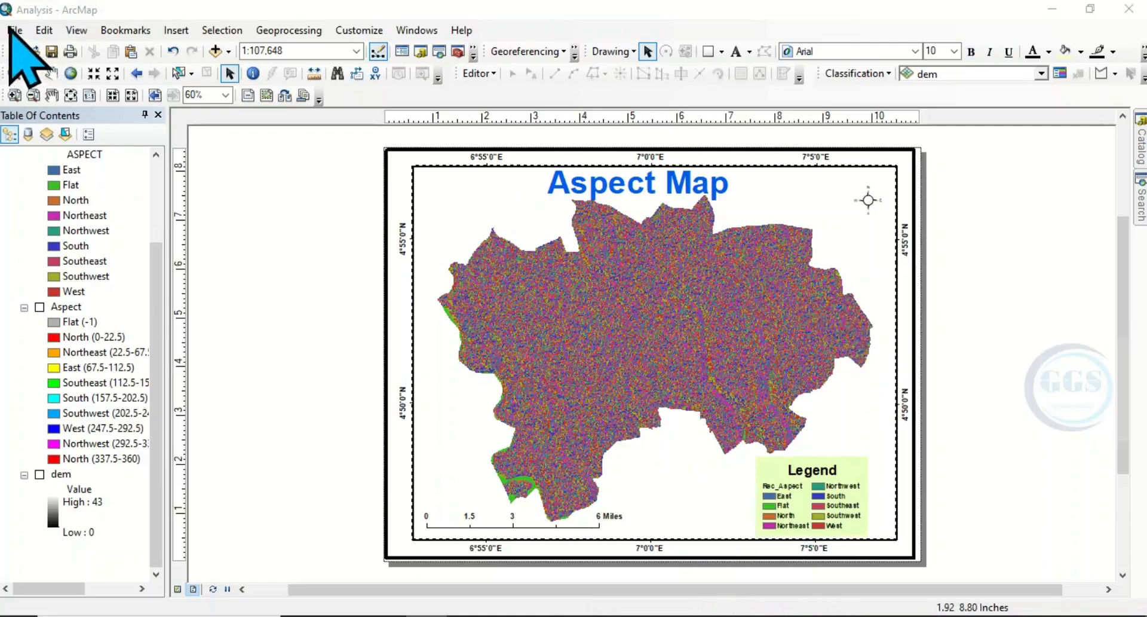
- Export the layout as a 400 dpi PNG named Aspect in the Tutorial folder
{"action": "left_click", "coordinate": [15, 30]}
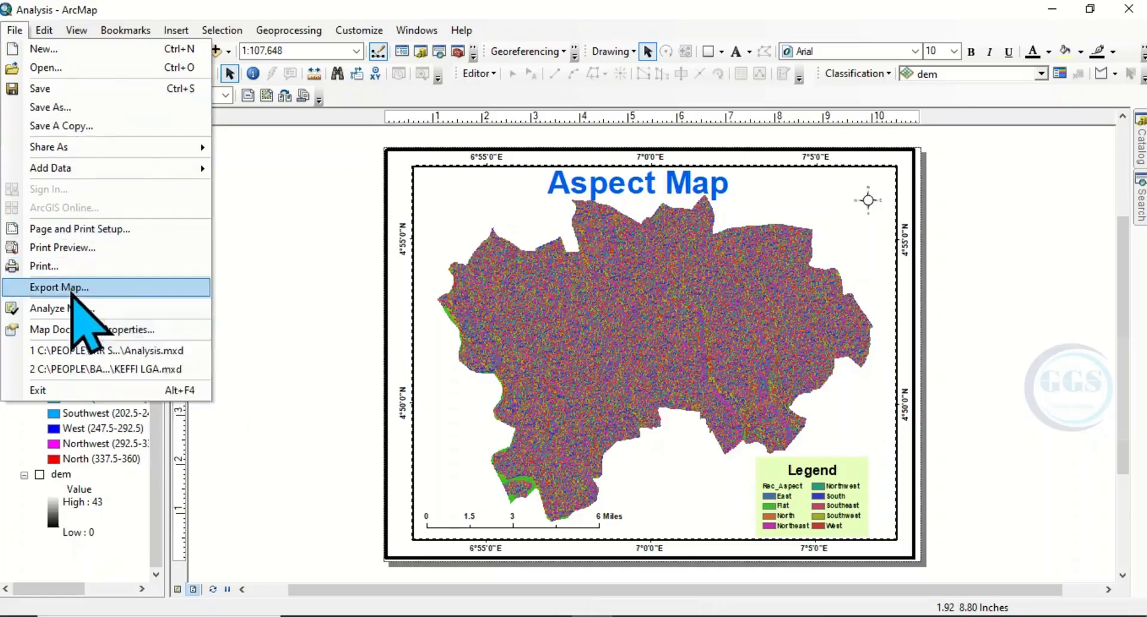
{"action": "left_click", "coordinate": [58, 286]}
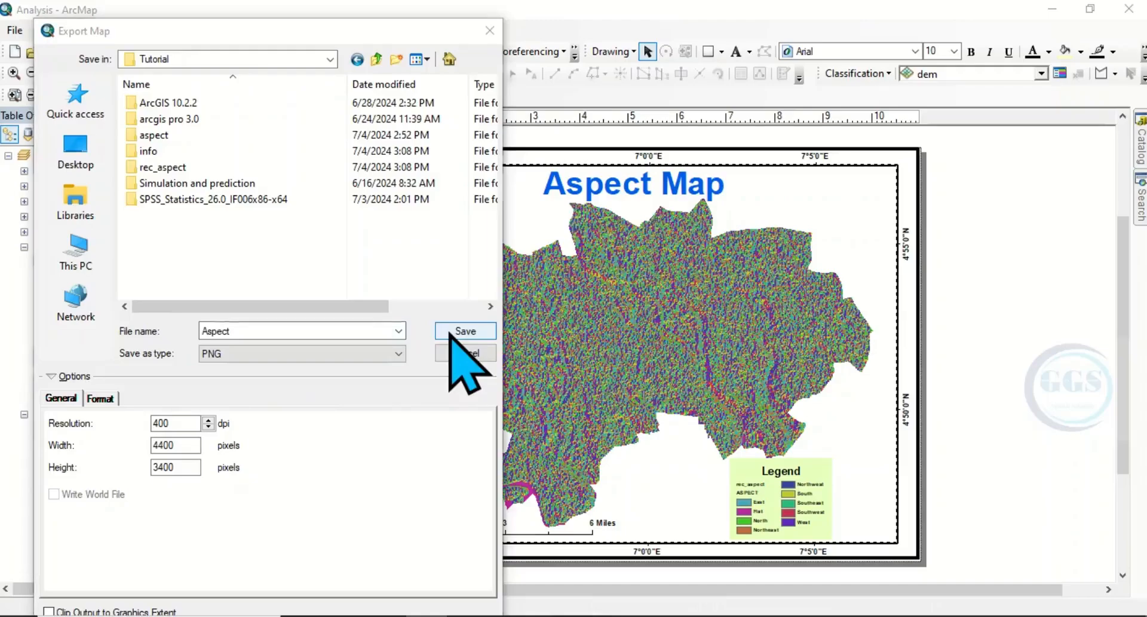
{"action": "left_click", "coordinate": [465, 331]}
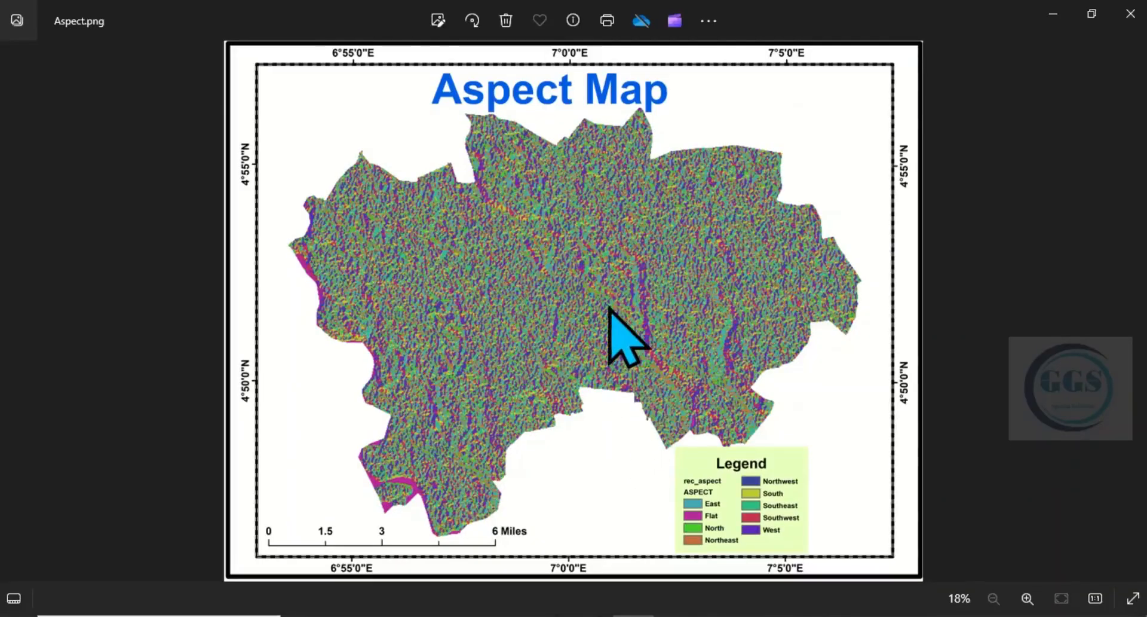
{"action": "mouse_move", "coordinate": [571, 279]}
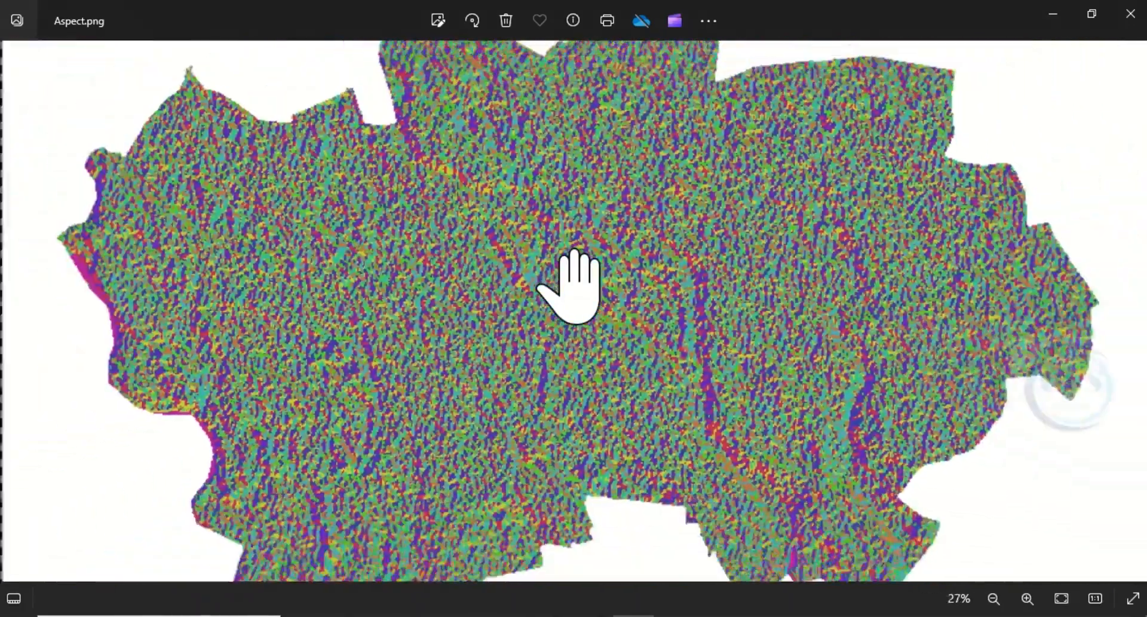
{"action": "left_click", "coordinate": [993, 599]}
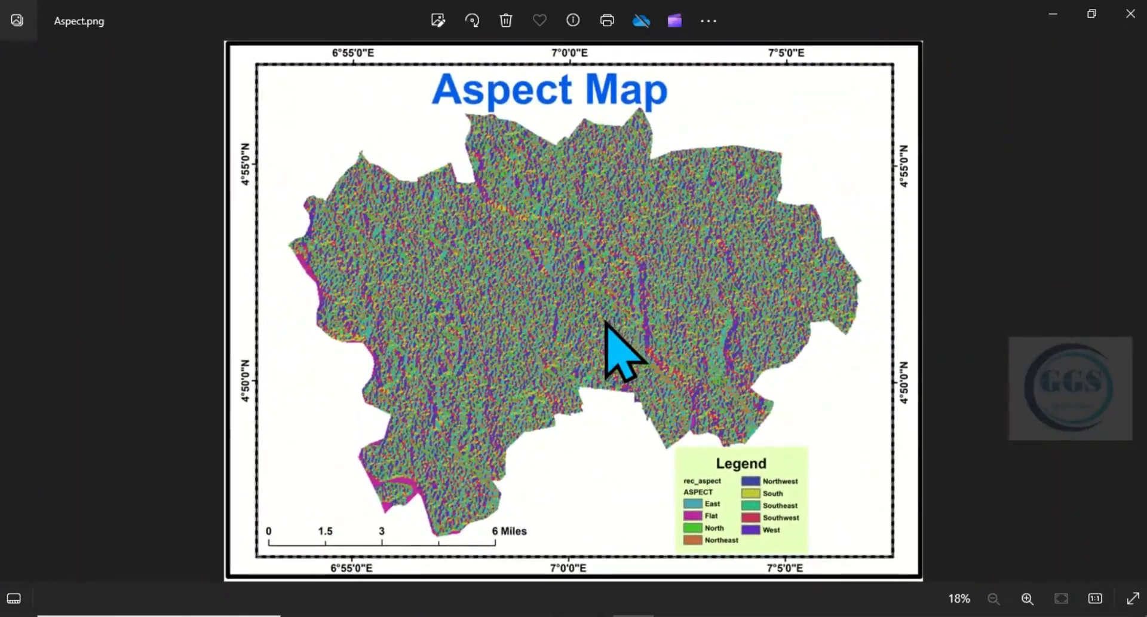
{"action": "mouse_move", "coordinate": [621, 337]}
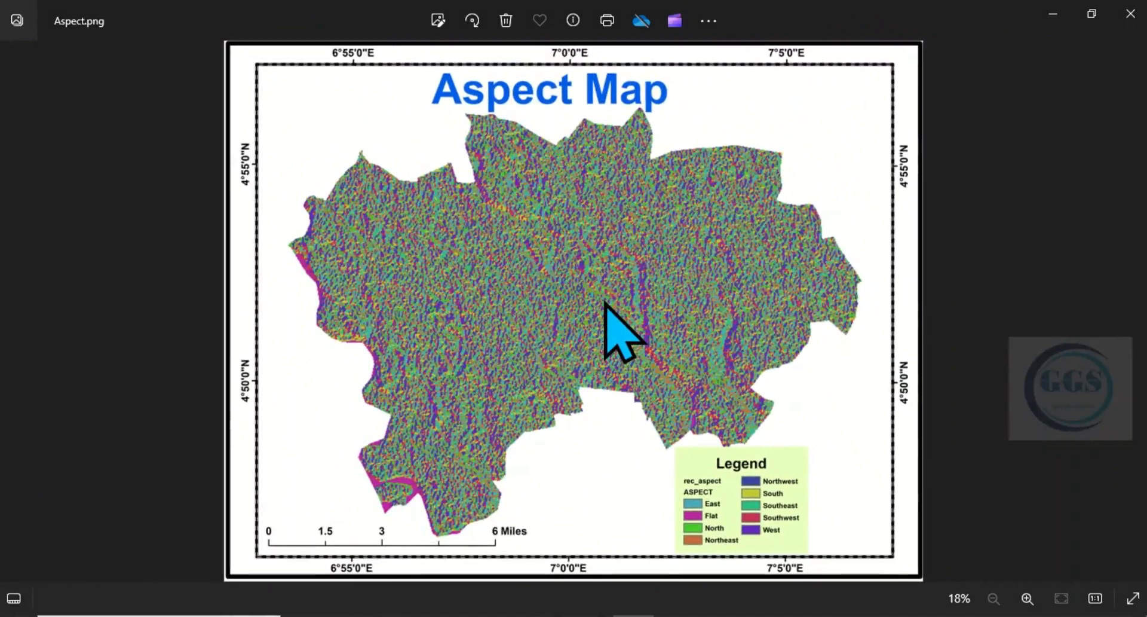
{"action": "mouse_move", "coordinate": [625, 337]}
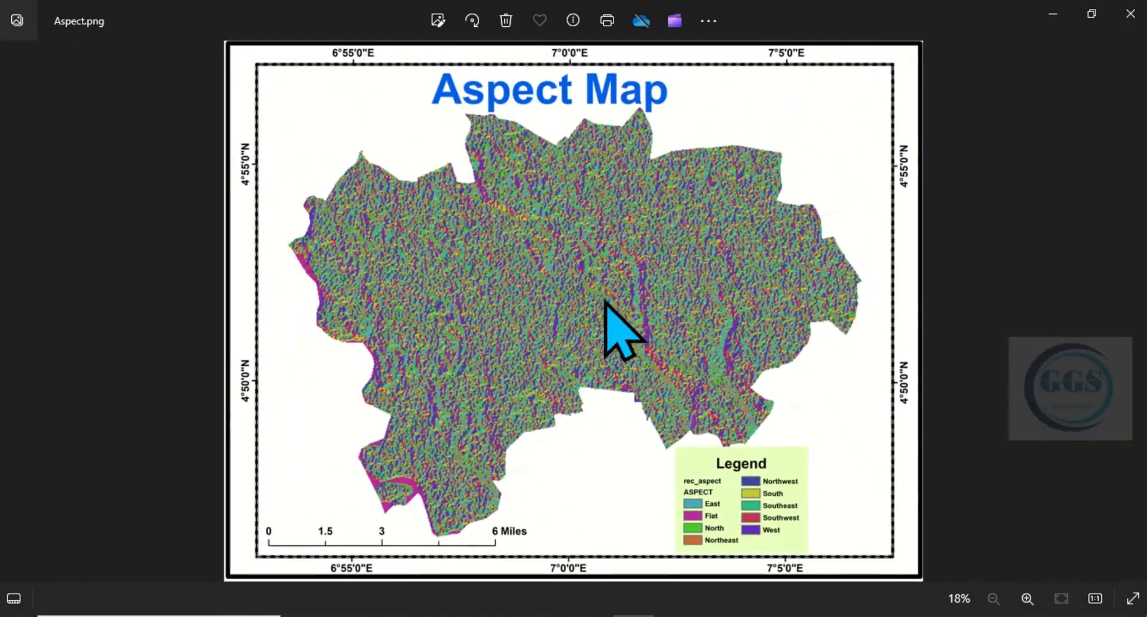
{"action": "mouse_move", "coordinate": [706, 362]}
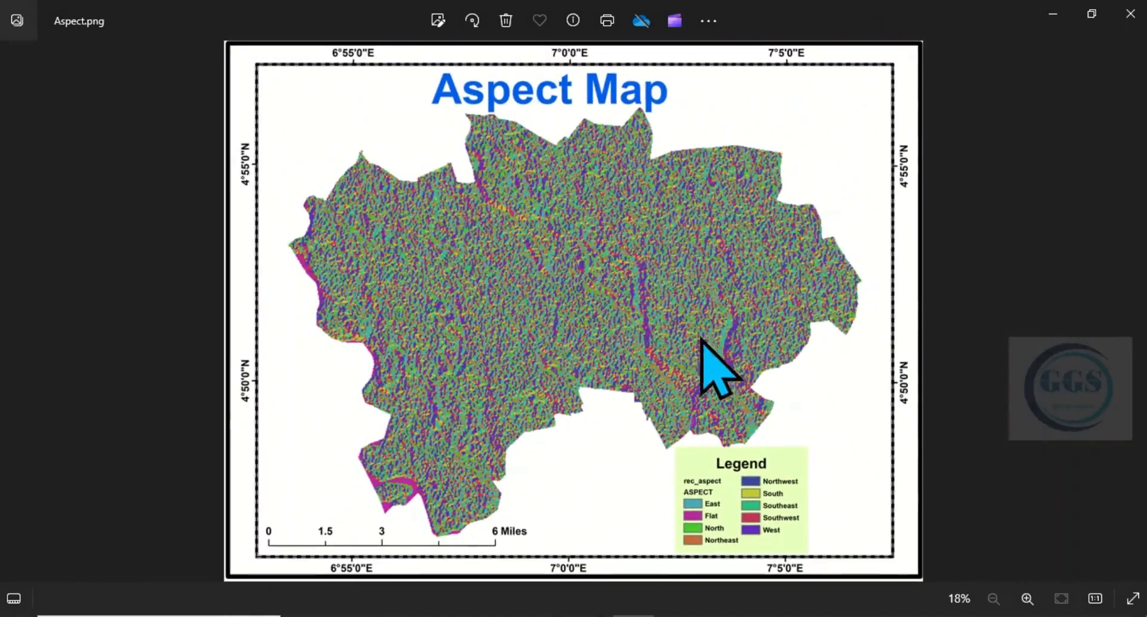